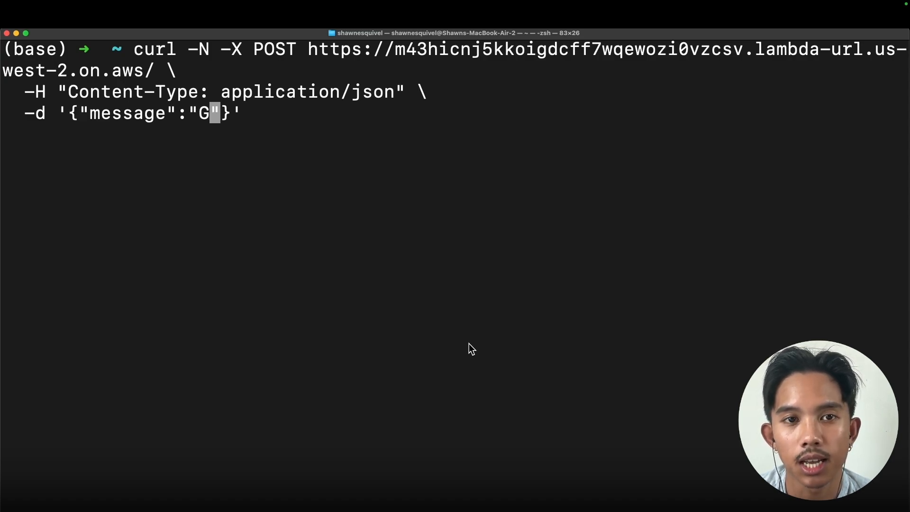
mouse_move(53, 164)
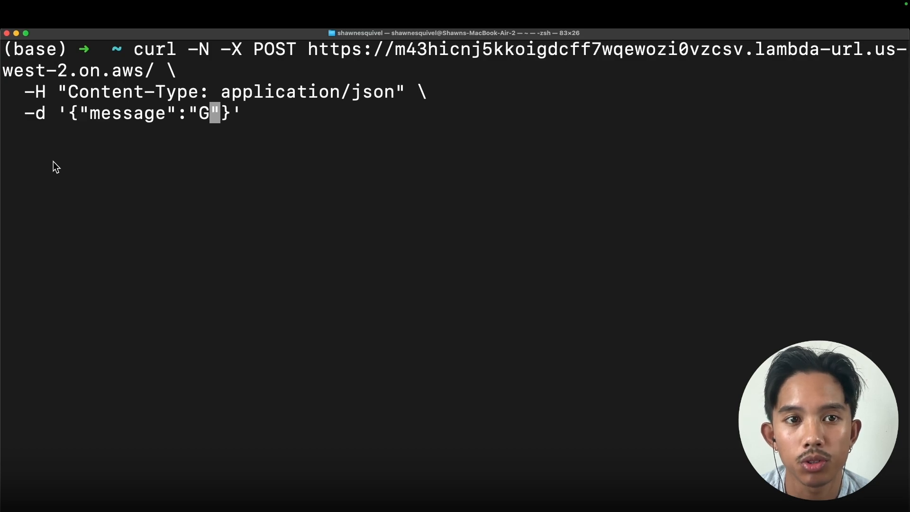
mouse_move(198, 126)
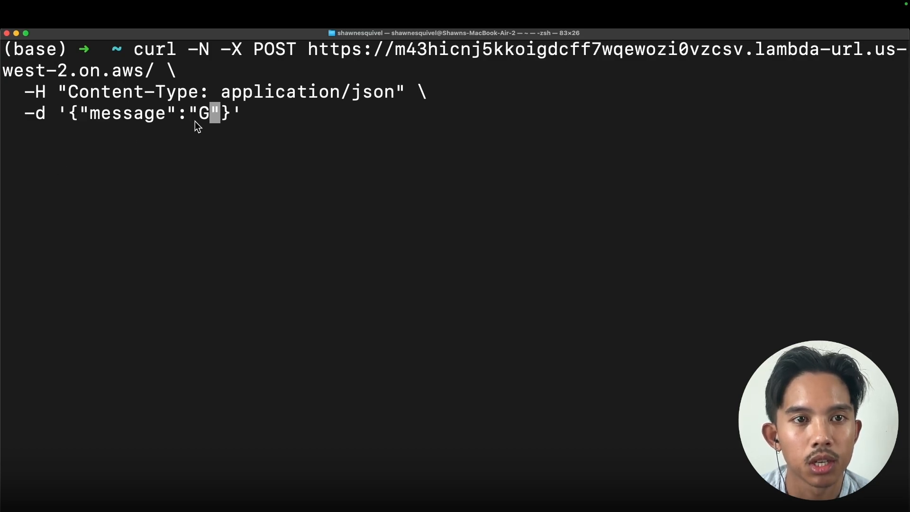
mouse_move(209, 133)
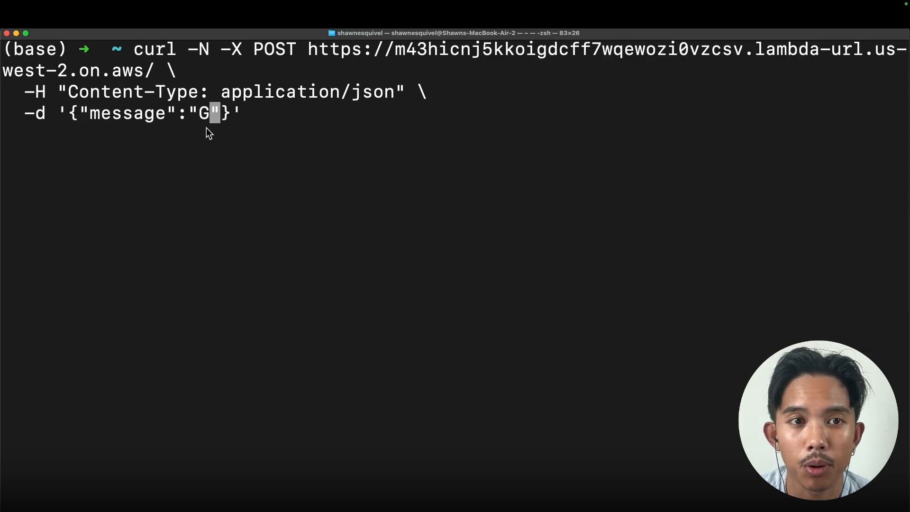
mouse_move(440, 191)
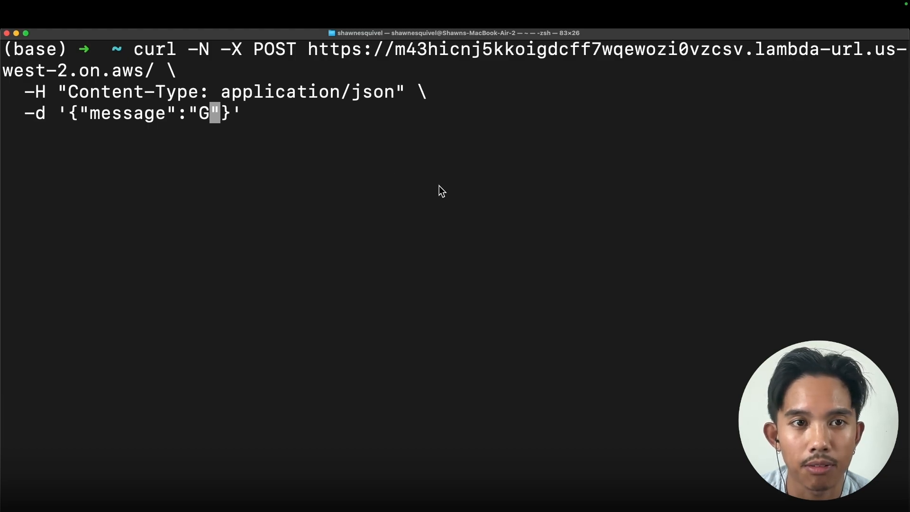
mouse_move(115, 171)
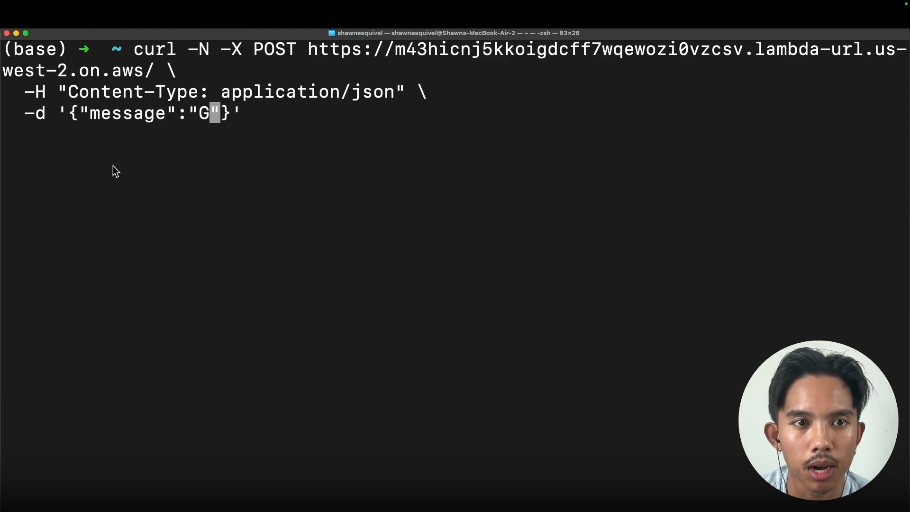
Run curl with the message 'Give me a short joke about Elon Musk.' and stream the joke back.
type("ive me a short joke abo")
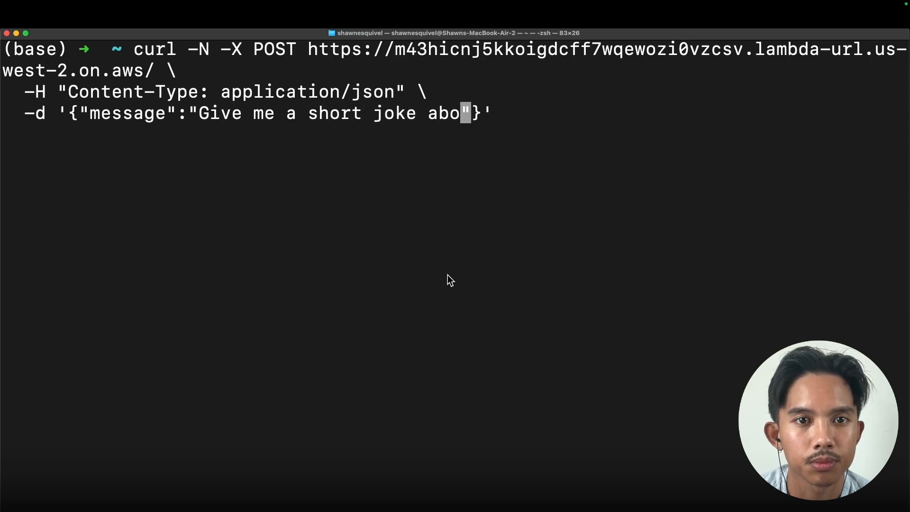
type("ut Elon Musk.")
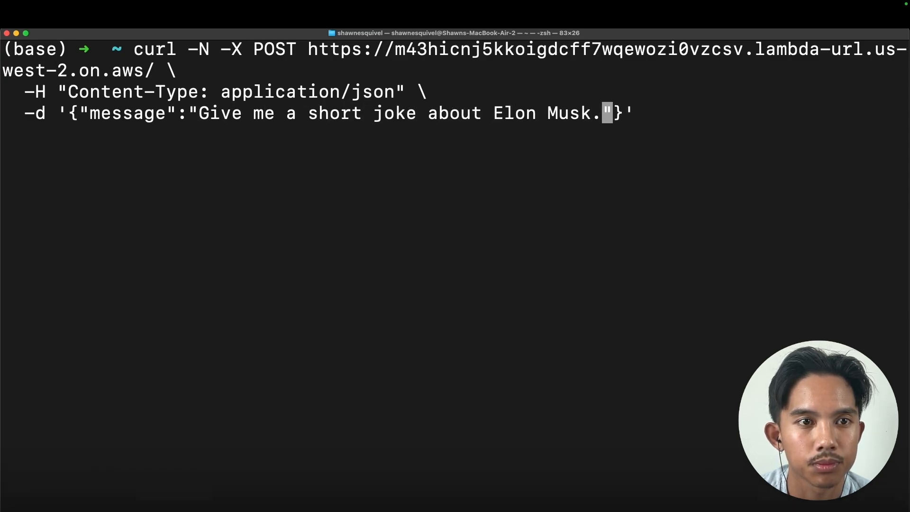
key("Return")
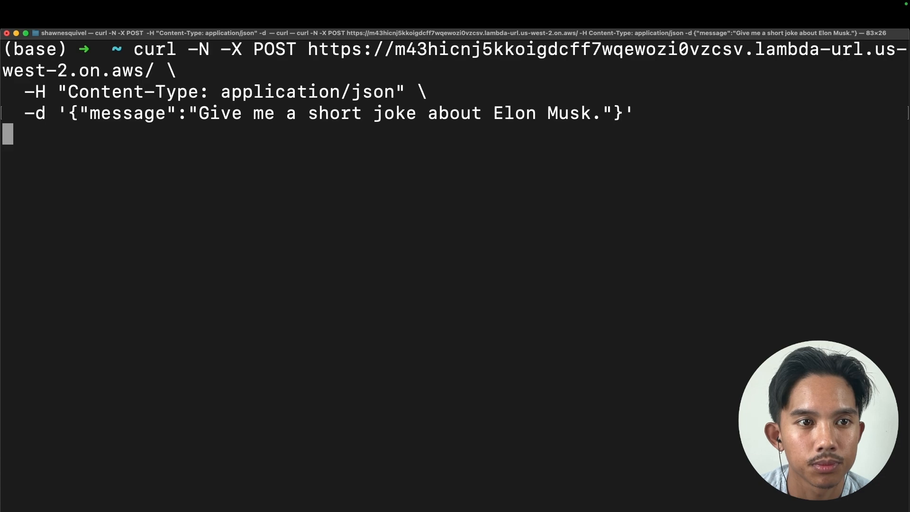
key("Return")
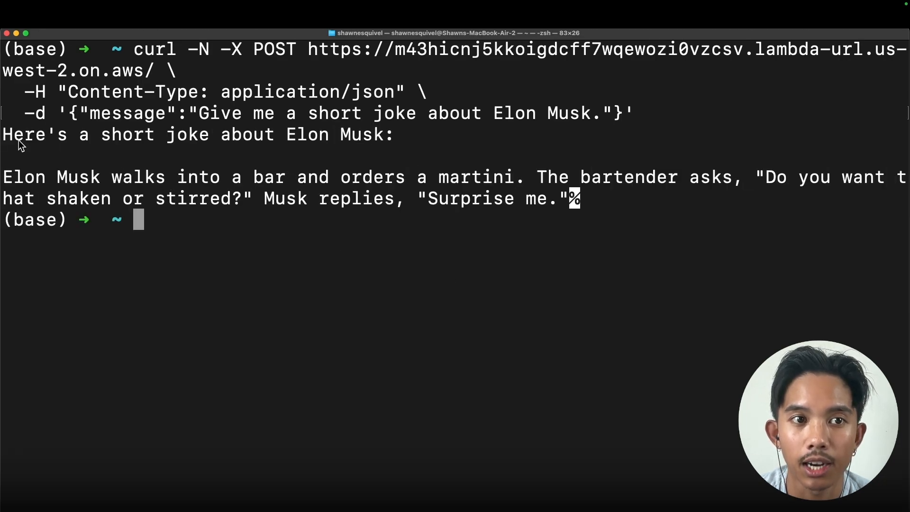
mouse_move(331, 144)
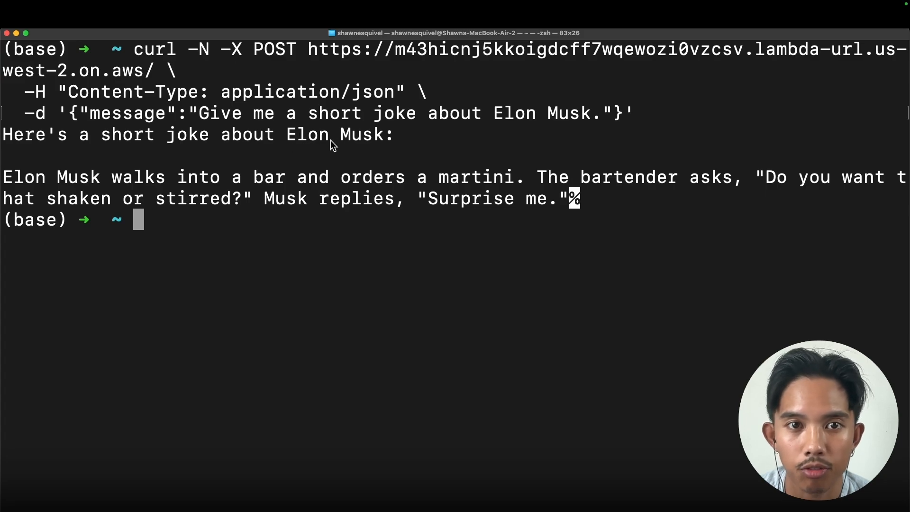
mouse_move(209, 193)
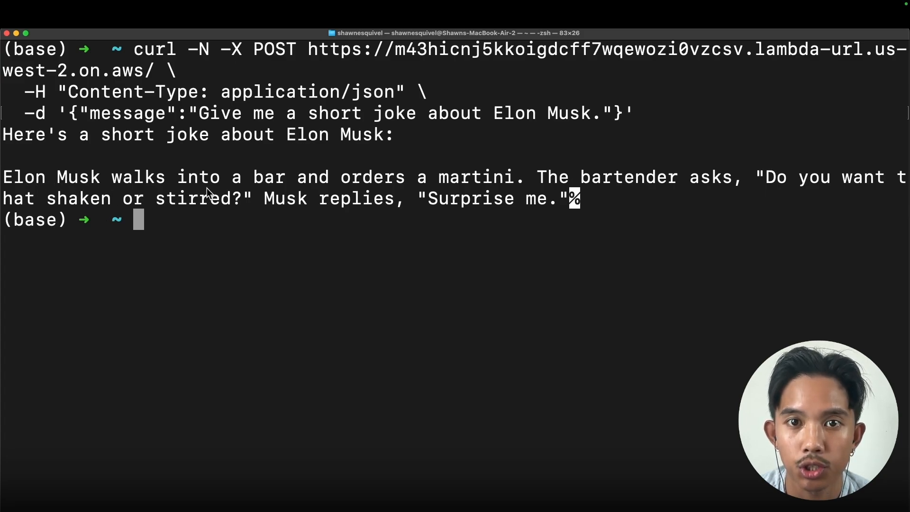
mouse_move(314, 192)
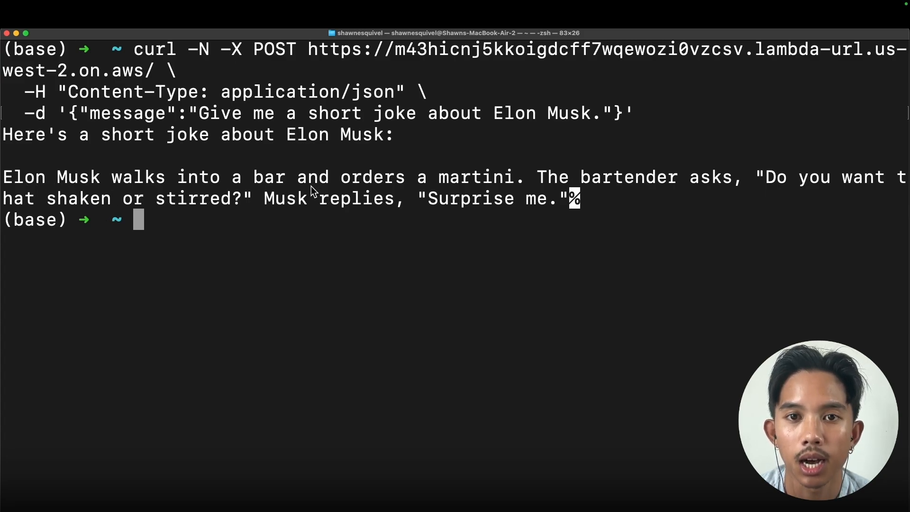
mouse_move(173, 257)
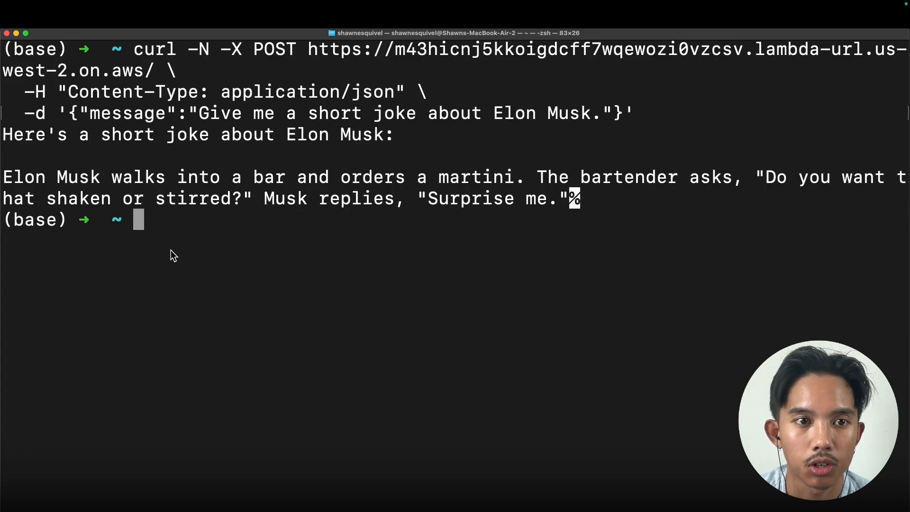
key("Up")
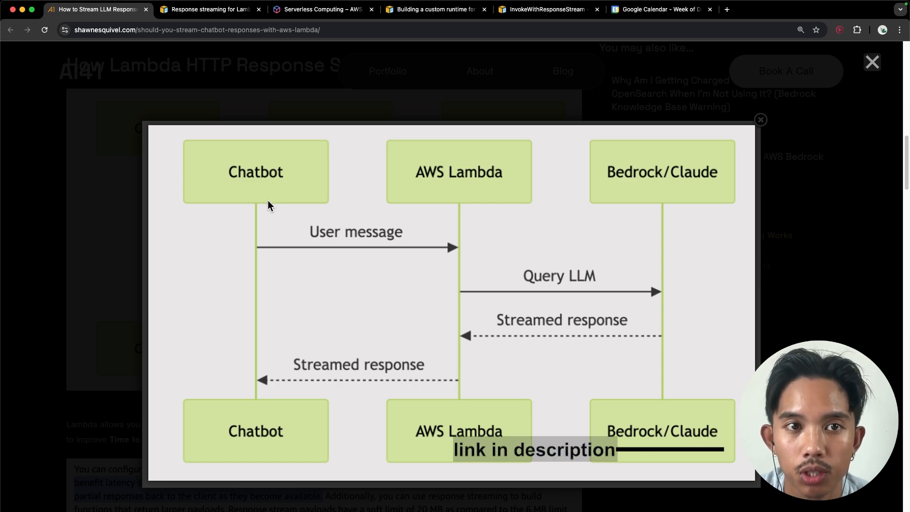
mouse_move(453, 191)
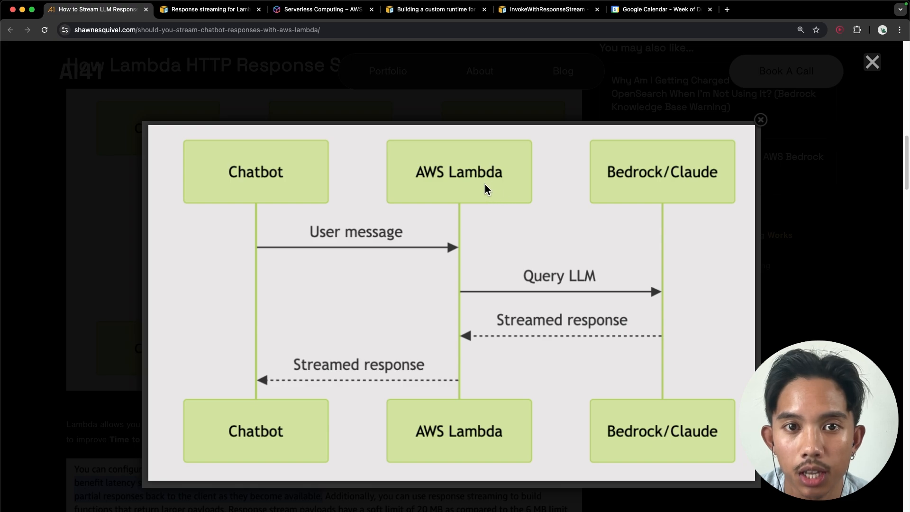
mouse_move(652, 212)
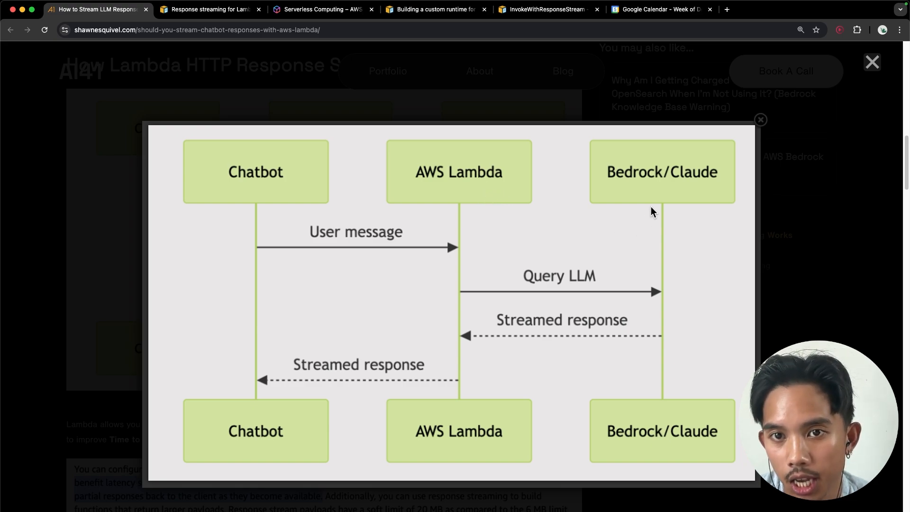
mouse_move(655, 197)
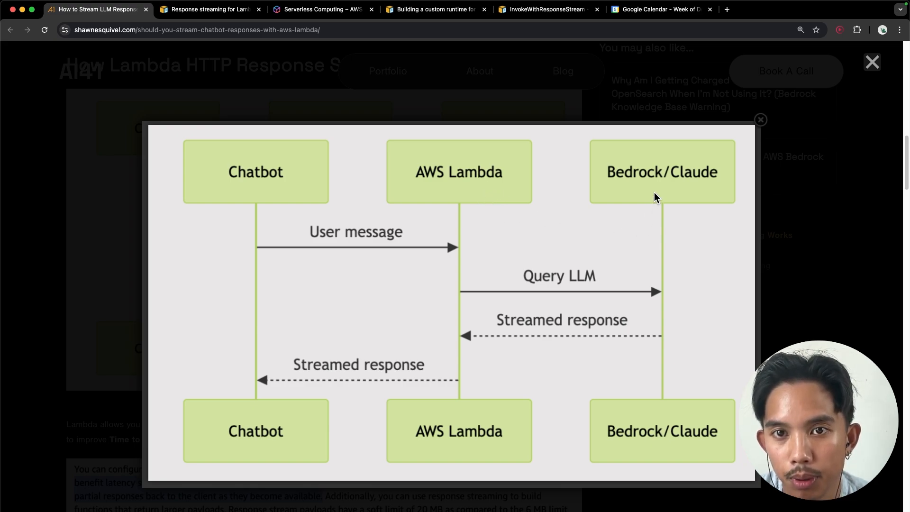
mouse_move(260, 211)
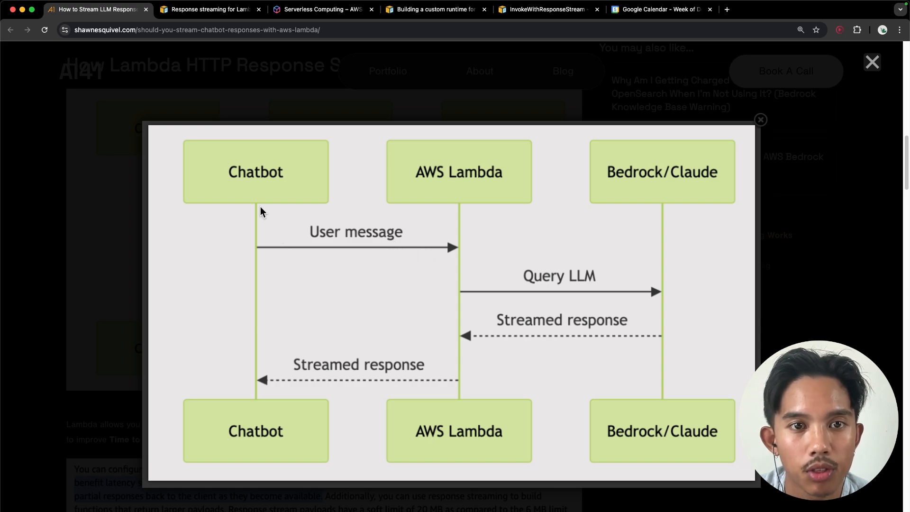
mouse_move(266, 246)
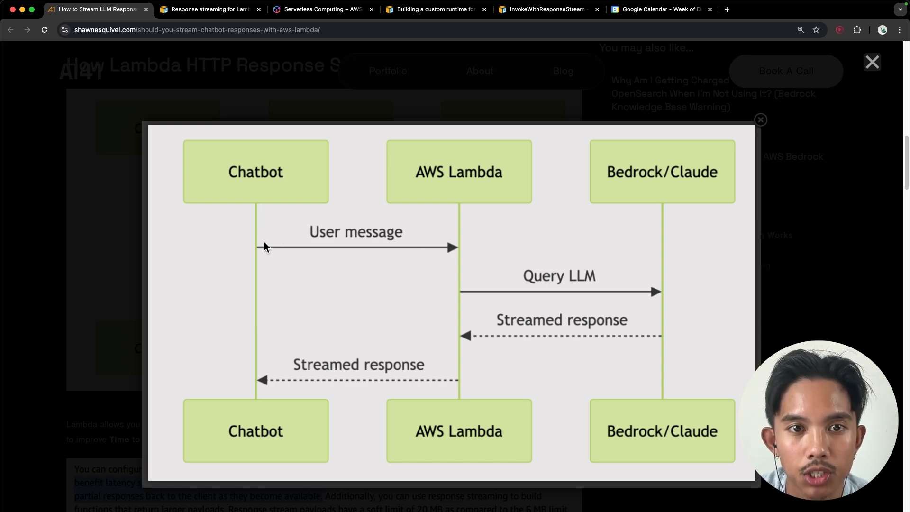
mouse_move(461, 248)
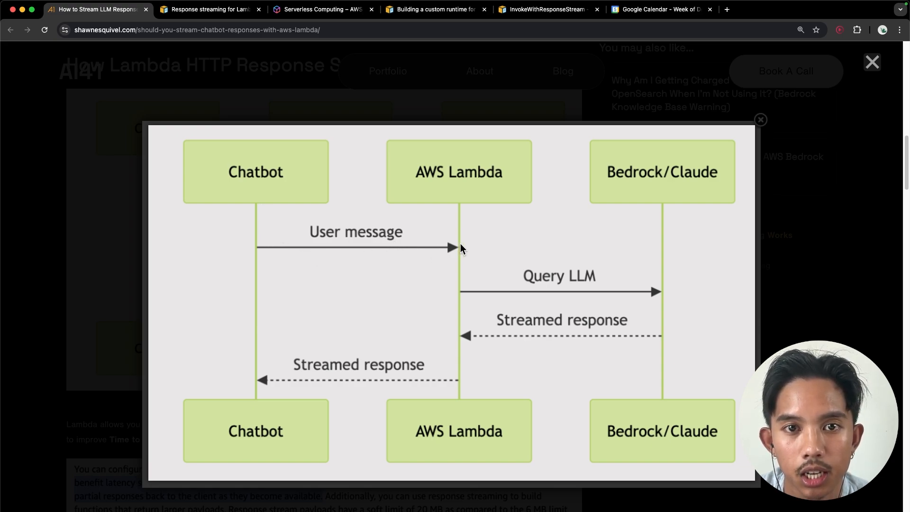
mouse_move(462, 279)
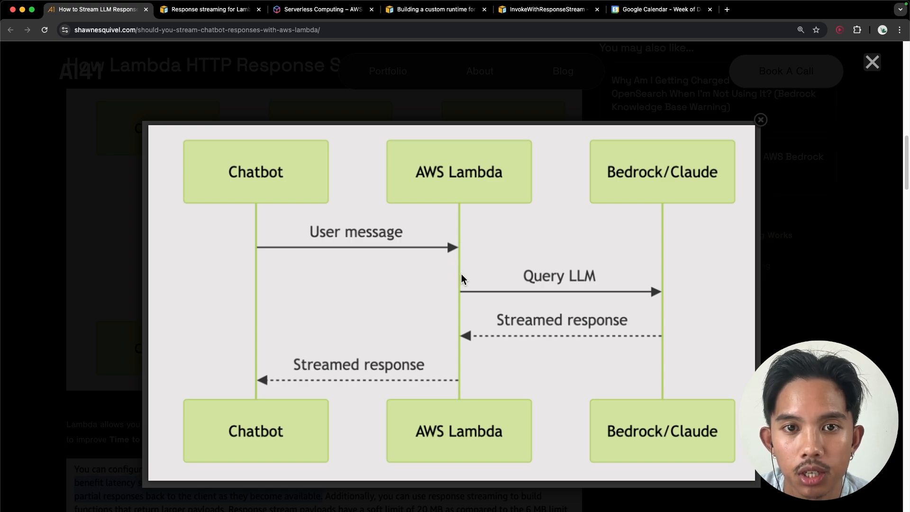
mouse_move(626, 212)
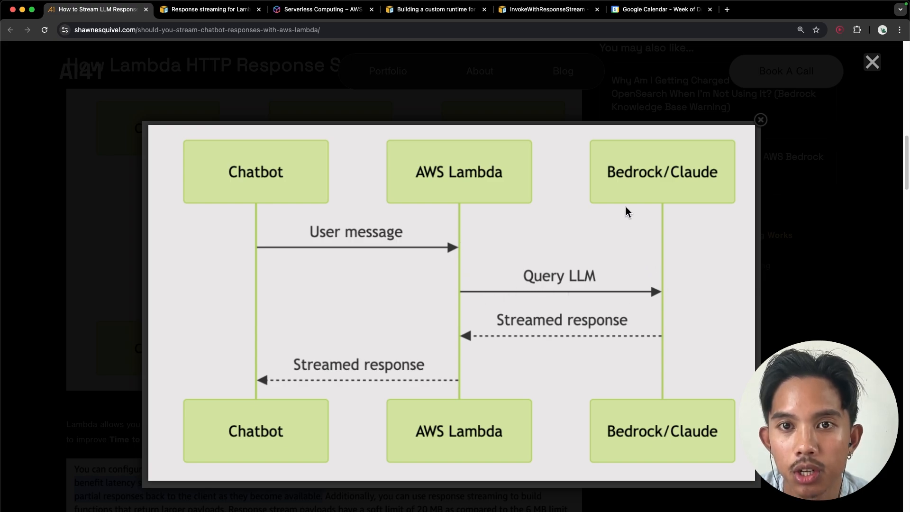
mouse_move(628, 196)
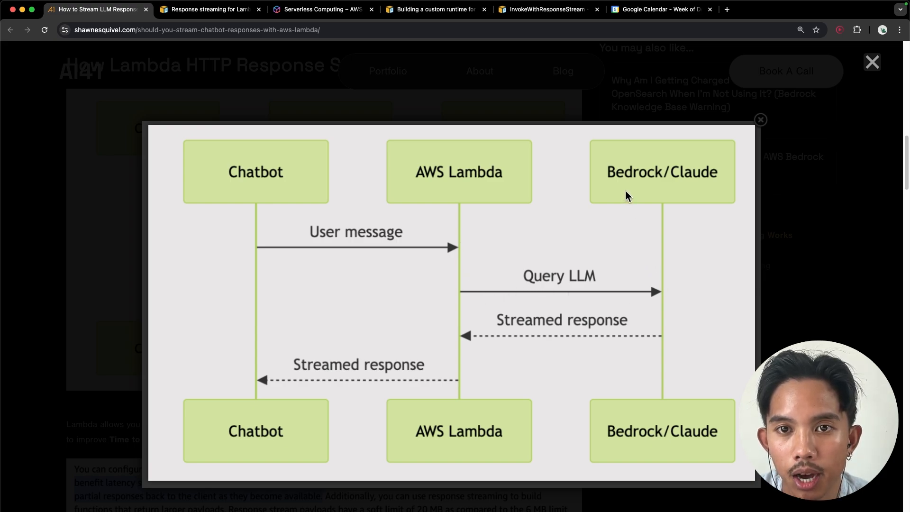
mouse_move(680, 189)
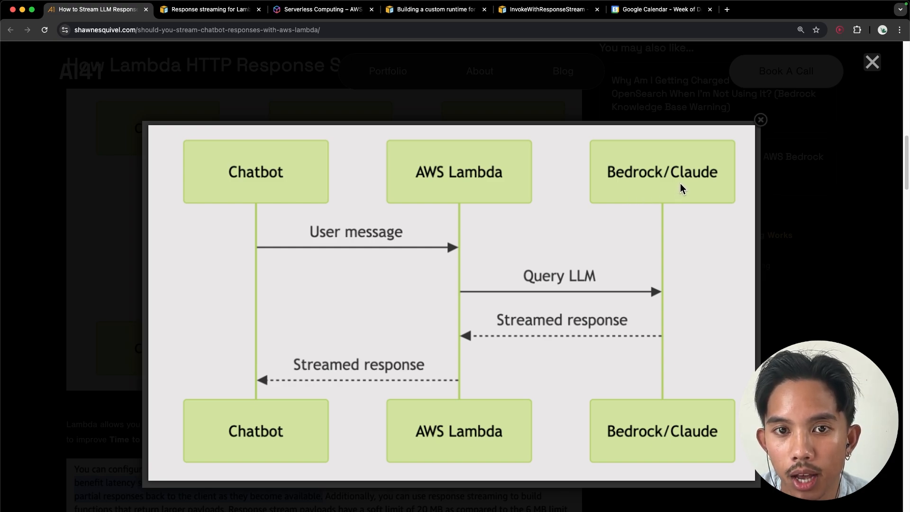
mouse_move(664, 312)
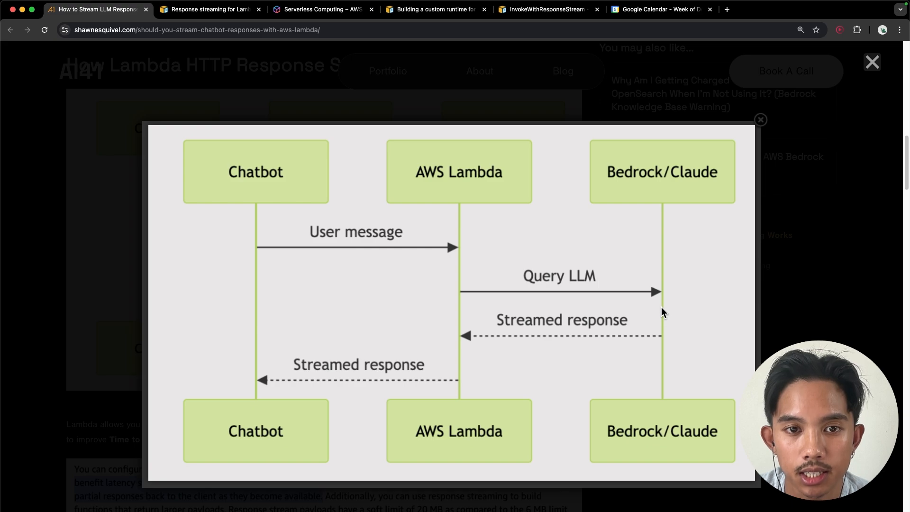
mouse_move(262, 400)
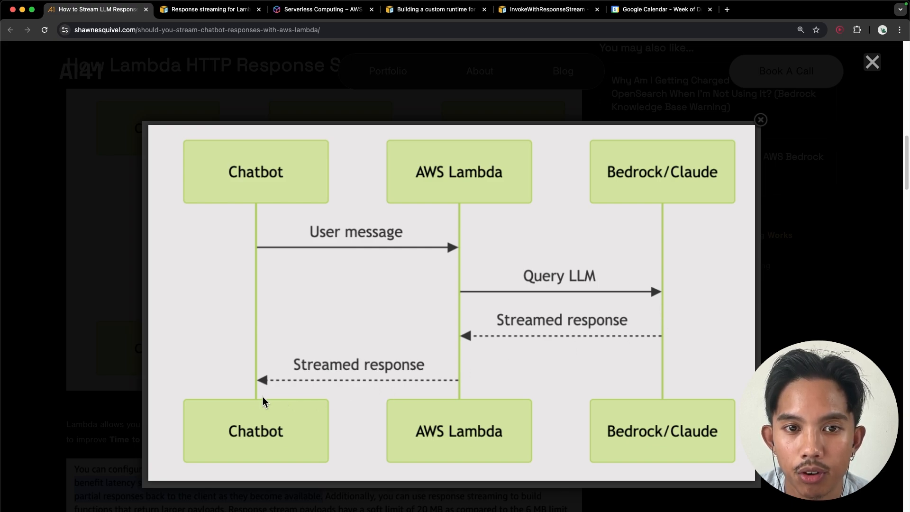
mouse_move(265, 387)
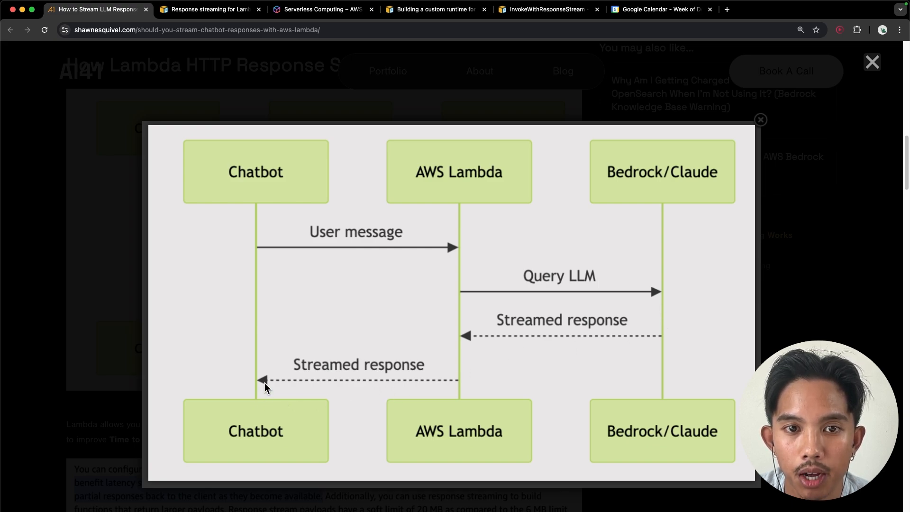
mouse_move(338, 381)
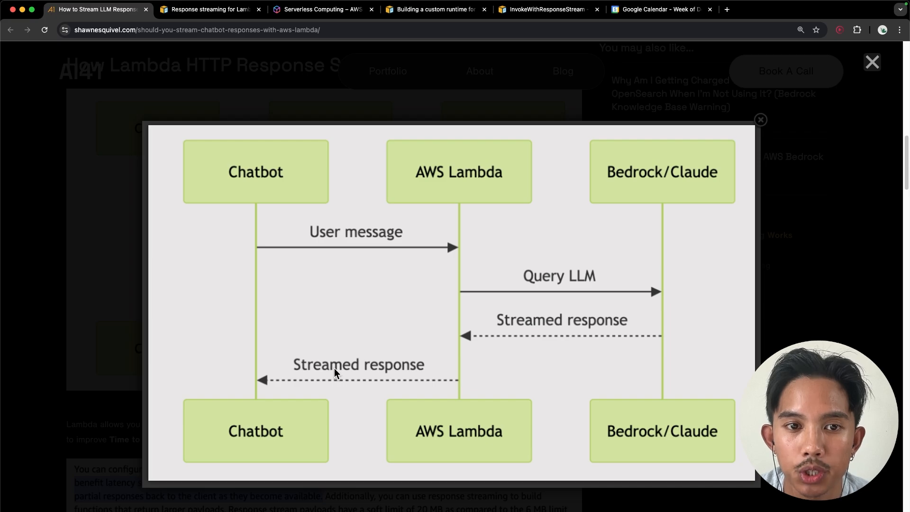
Bring up the 'Response streaming for Lambda functions' AWS docs guide.
left_click(209, 10)
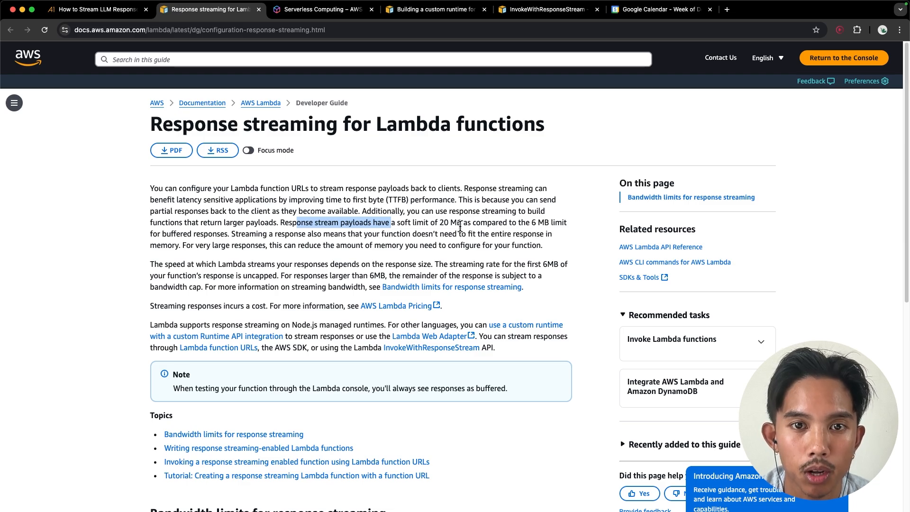
Show the AWS Lambda price table of duration and request costs per architecture.
left_click(396, 306)
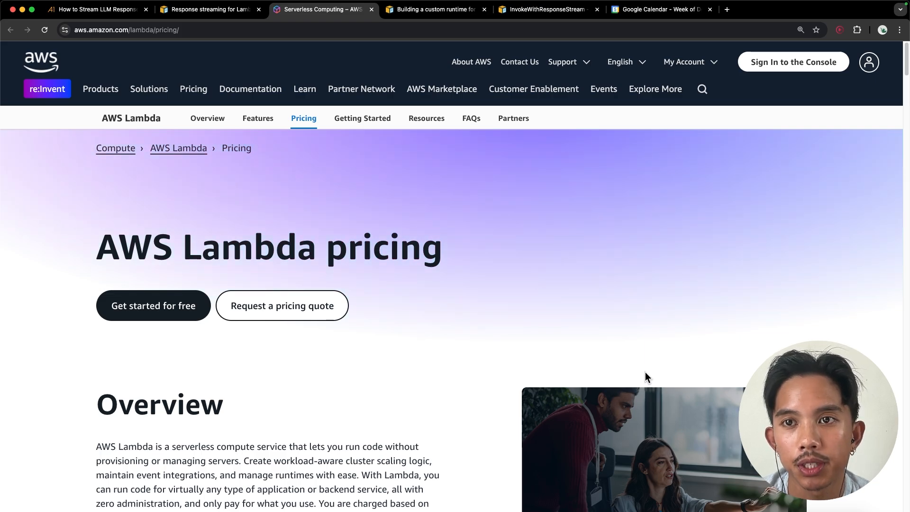
mouse_move(642, 371)
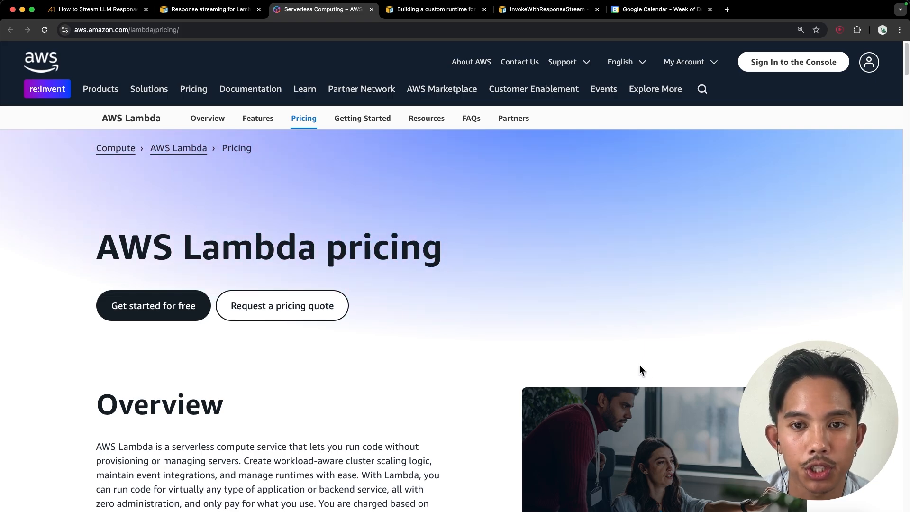
scroll("down", 3)
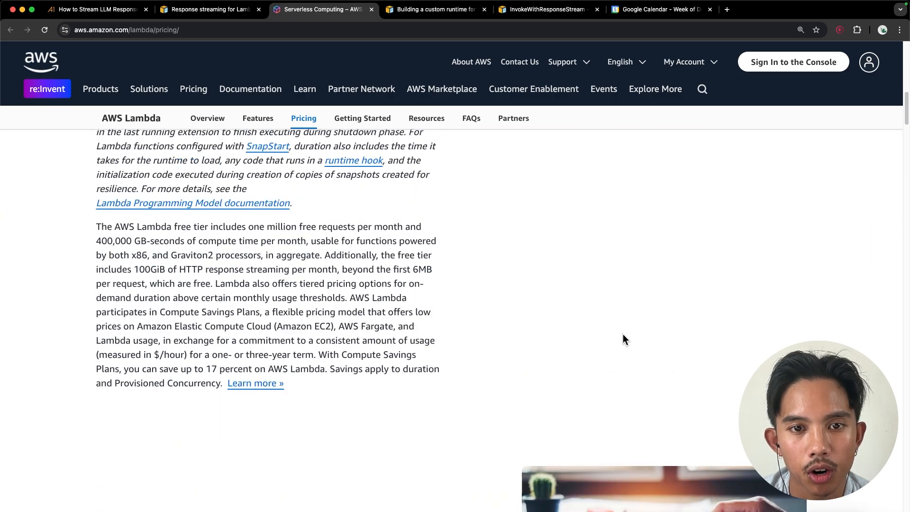
scroll("up", 3)
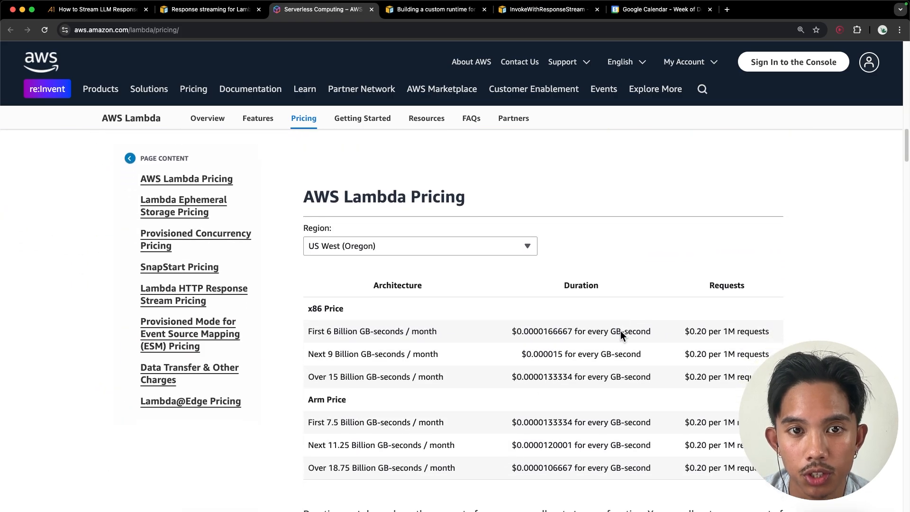
scroll("up", 3)
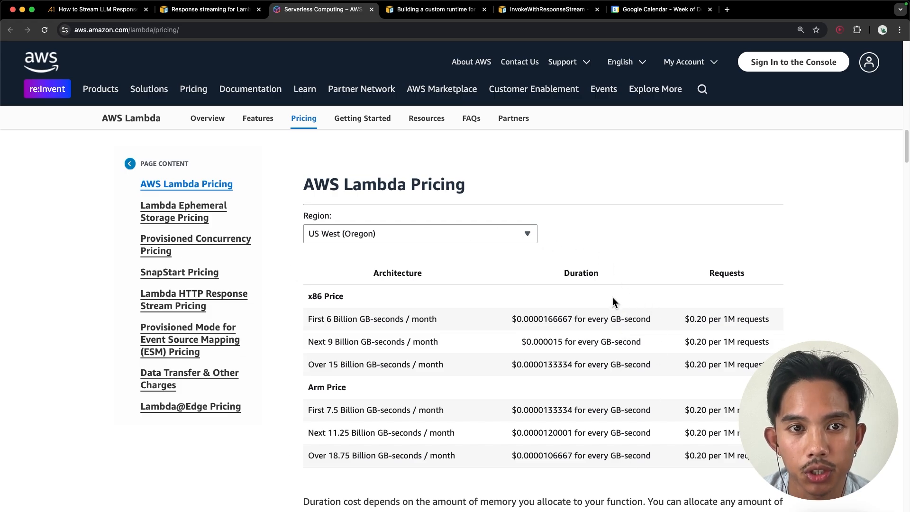
mouse_move(175, 315)
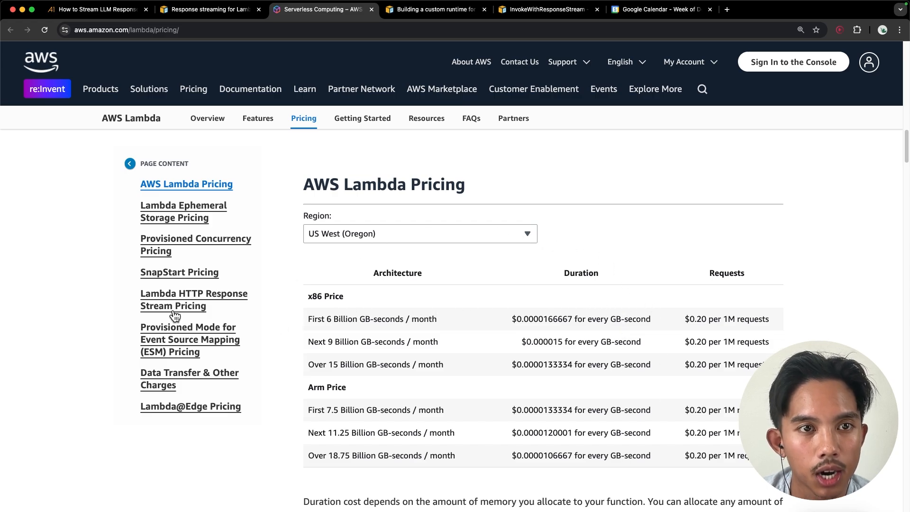
Jump to HTTP Response Stream Pricing and its example with $7.81 processed-bytes charges.
left_click(193, 299)
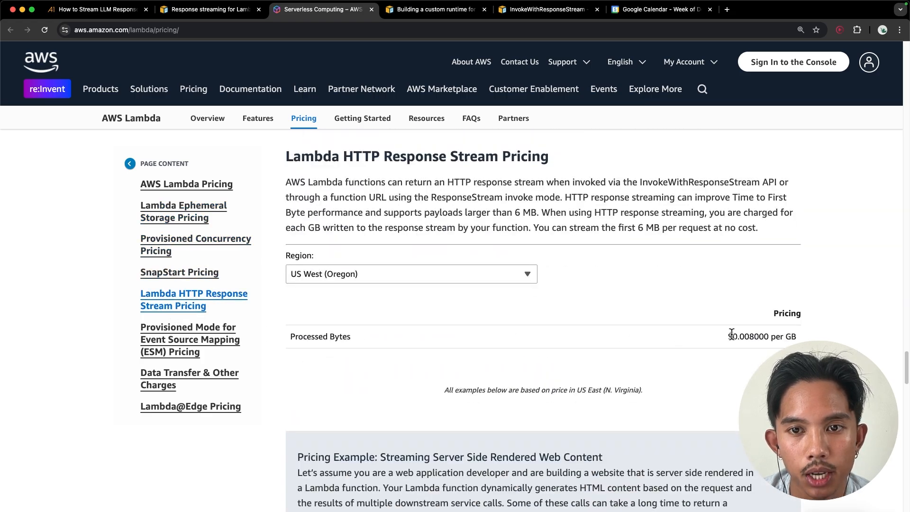
mouse_move(347, 348)
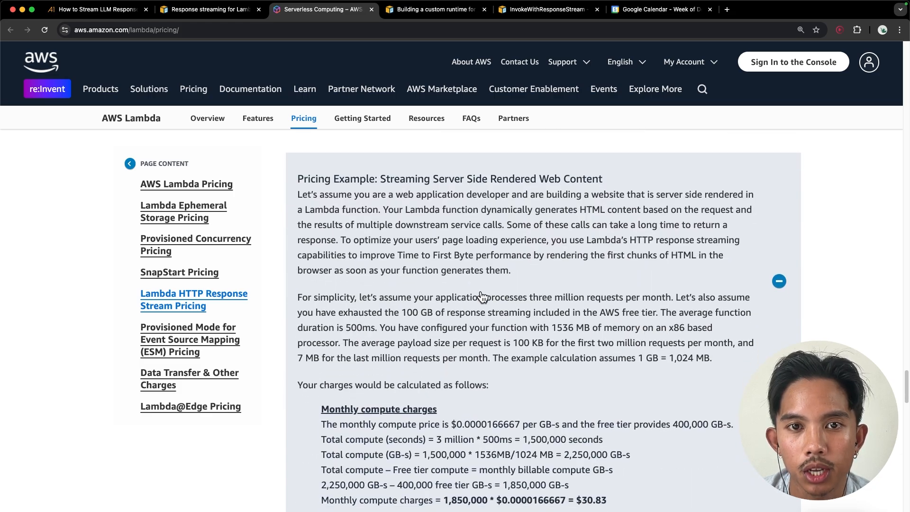
mouse_move(583, 353)
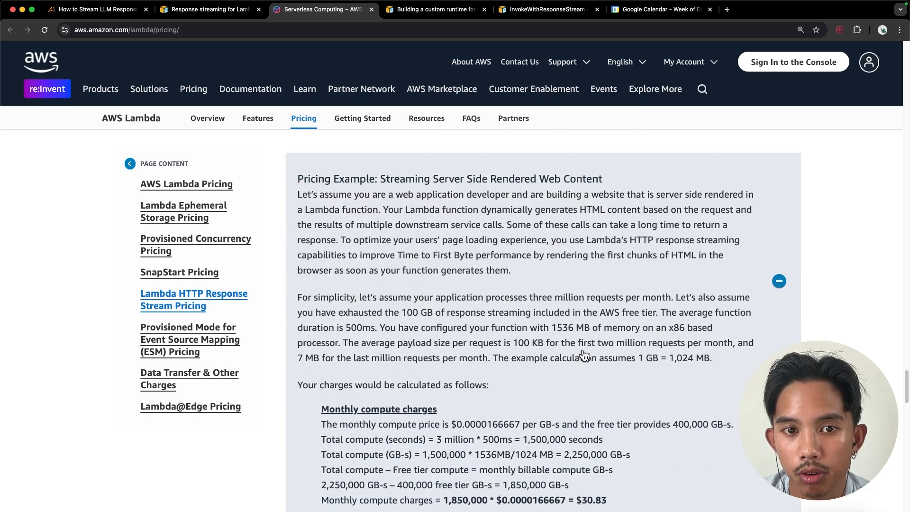
mouse_move(458, 371)
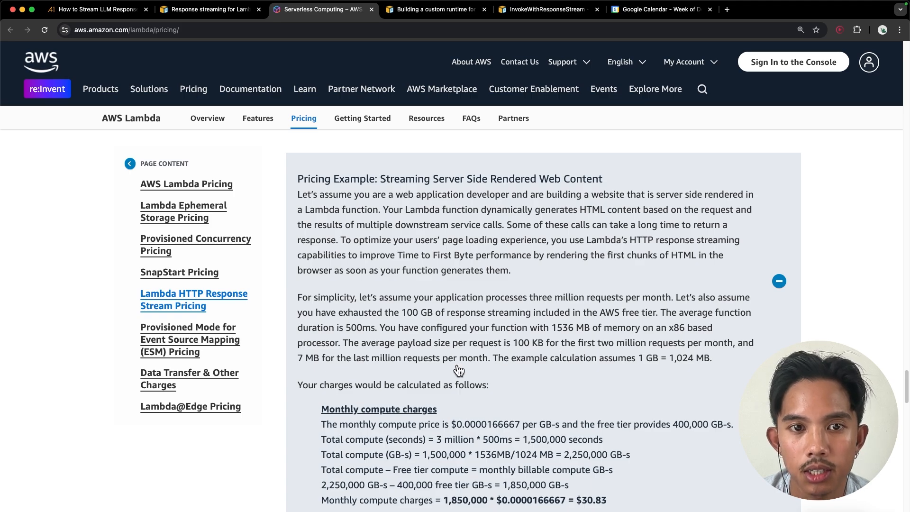
scroll("down", 3)
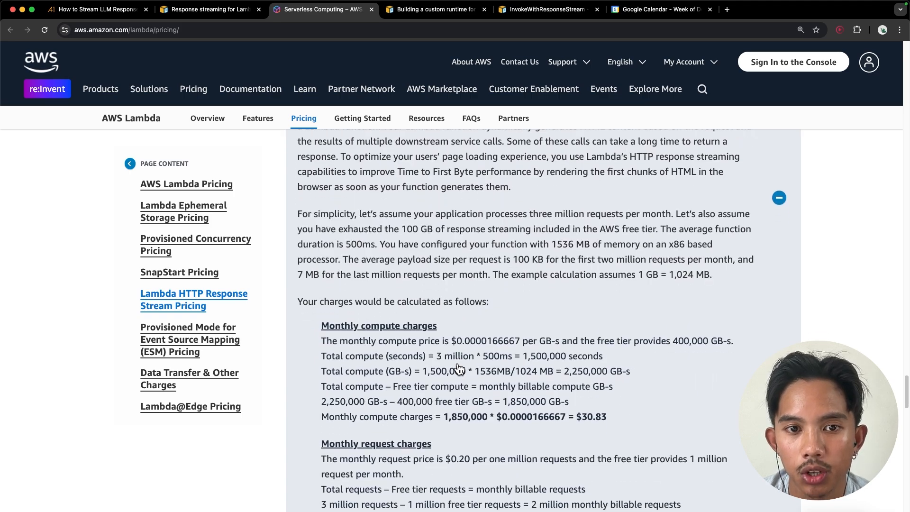
scroll("down", 3)
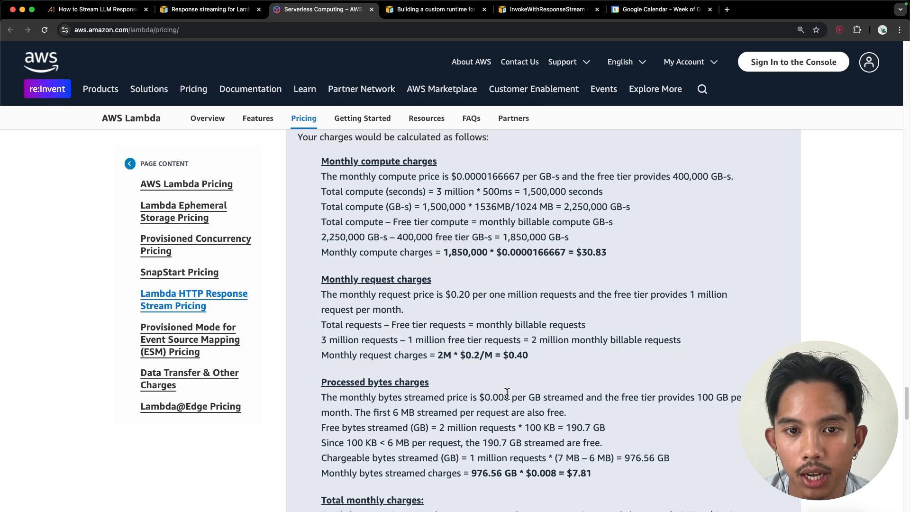
mouse_move(415, 219)
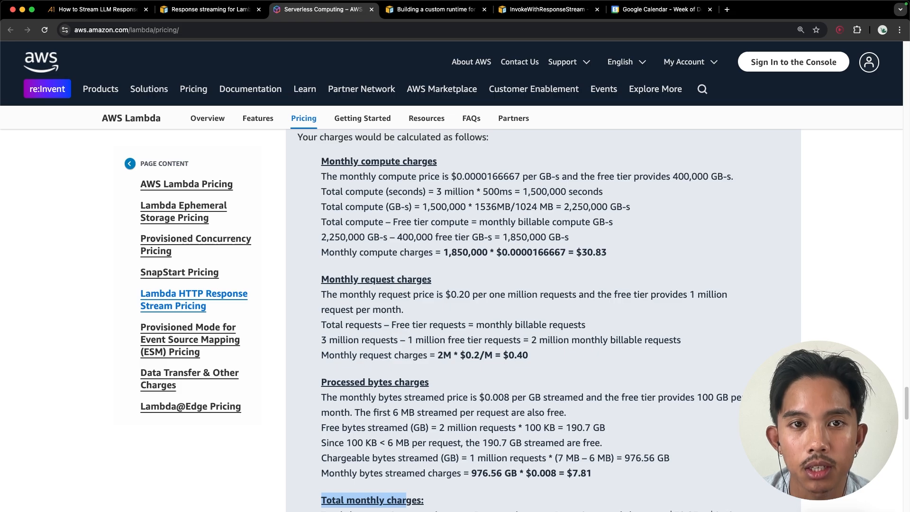
Return to the response streaming guide's paragraph on supported runtimes.
left_click(208, 10)
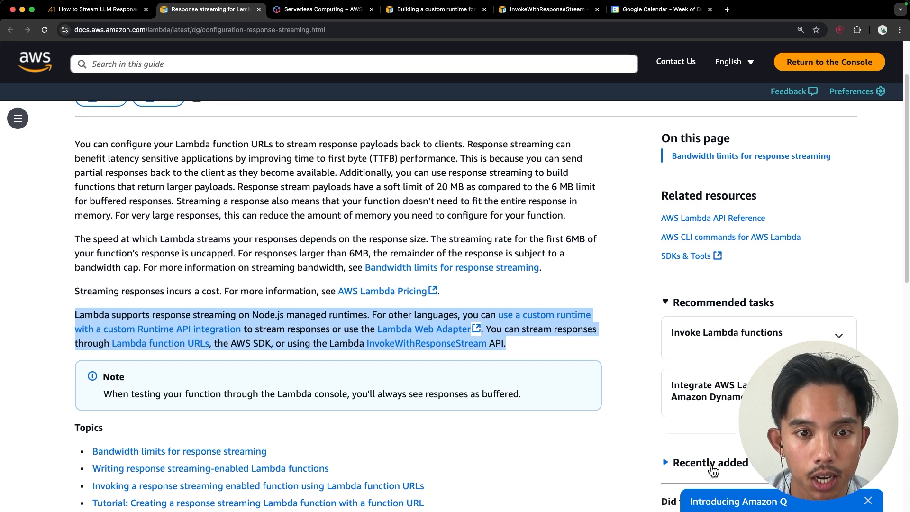
mouse_move(644, 476)
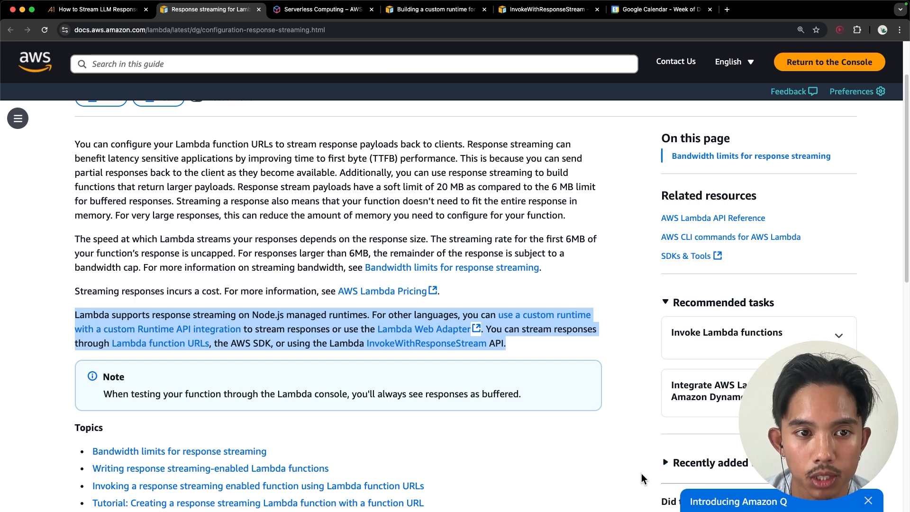
left_click(150, 314)
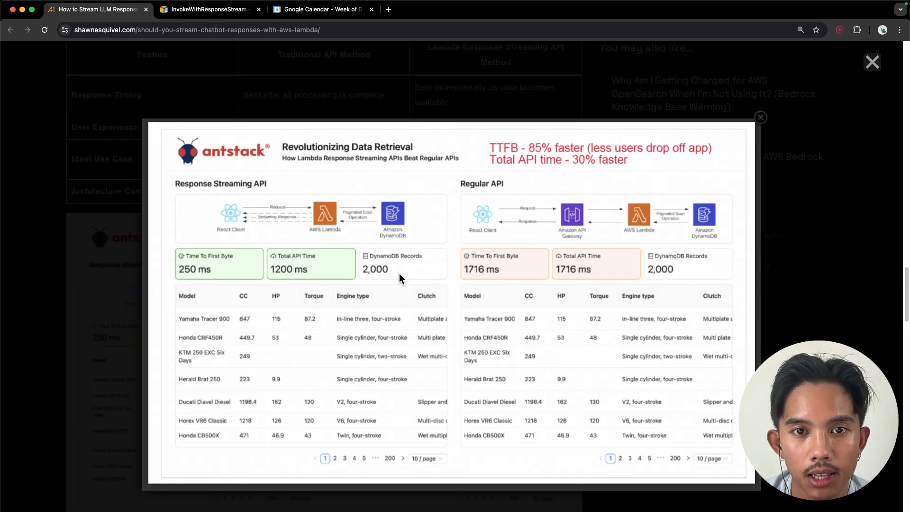
mouse_move(444, 270)
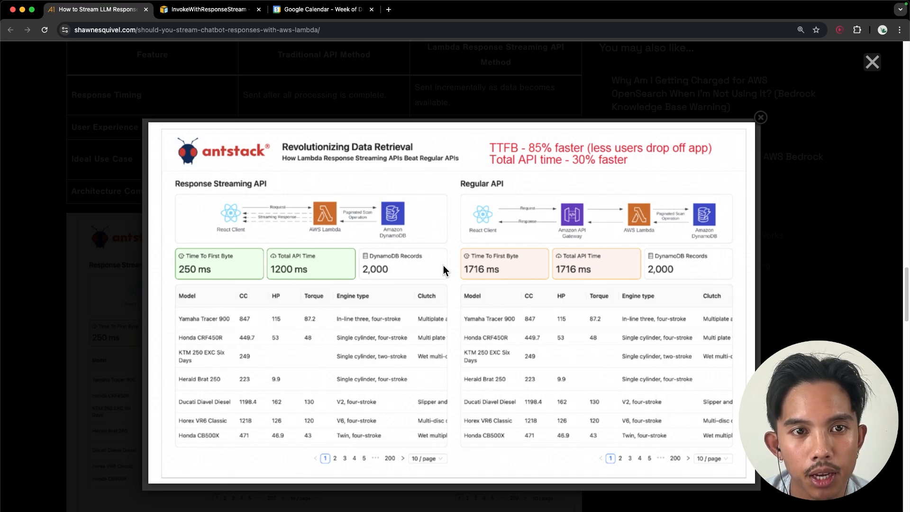
mouse_move(505, 232)
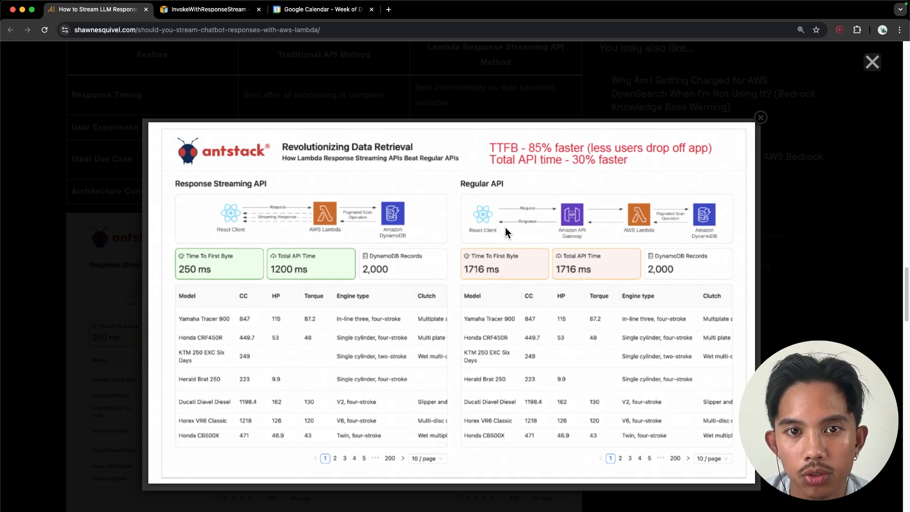
mouse_move(357, 230)
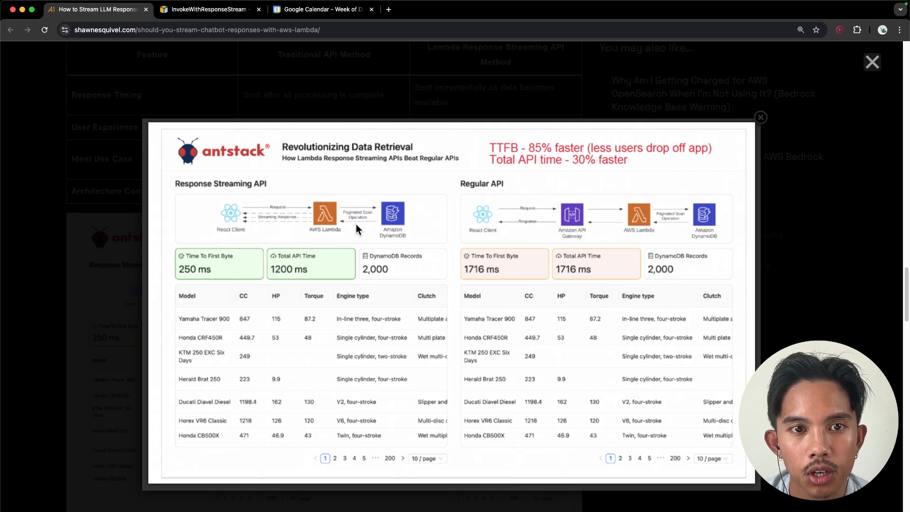
mouse_move(525, 238)
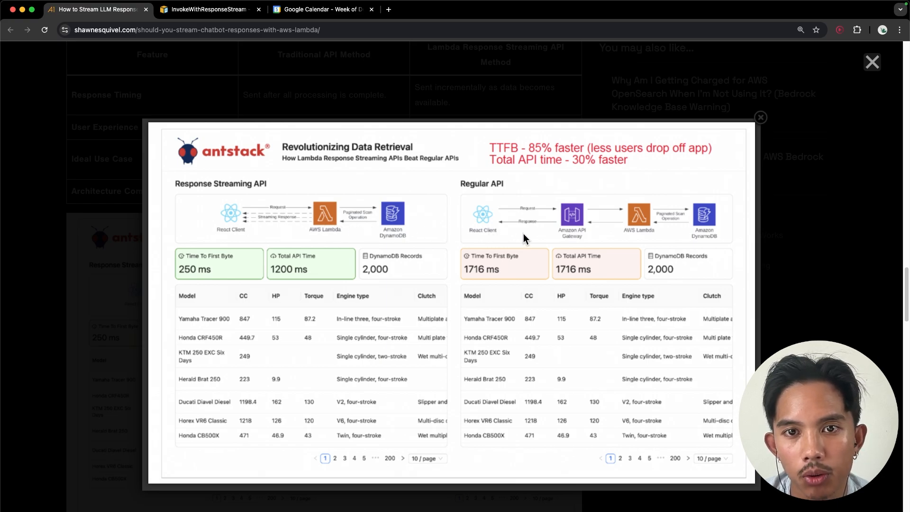
mouse_move(564, 239)
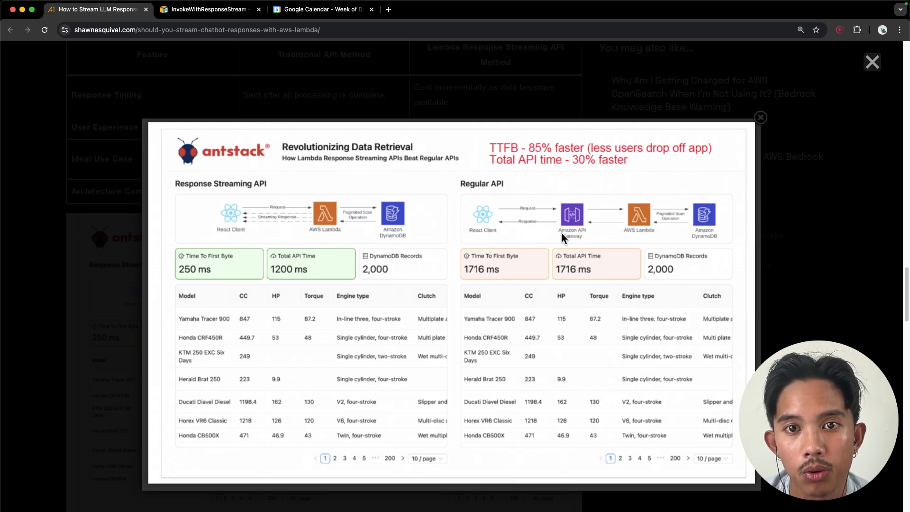
mouse_move(368, 255)
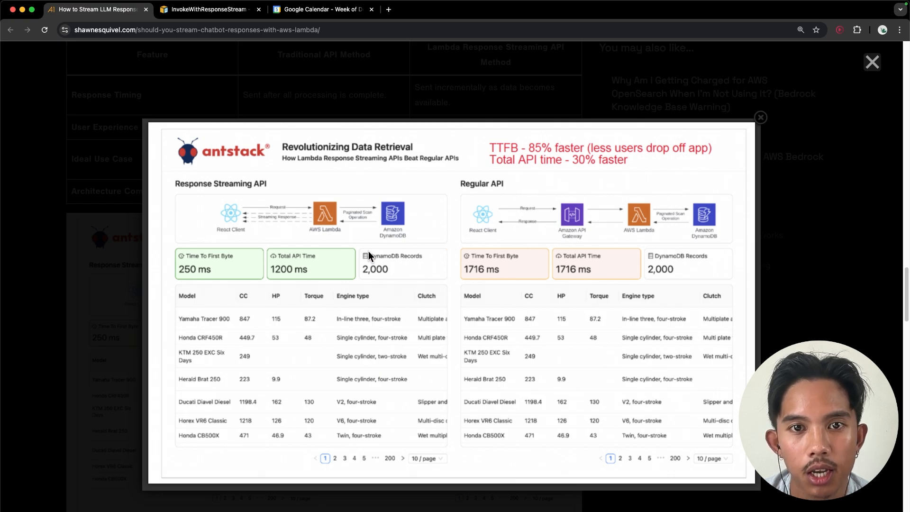
mouse_move(194, 284)
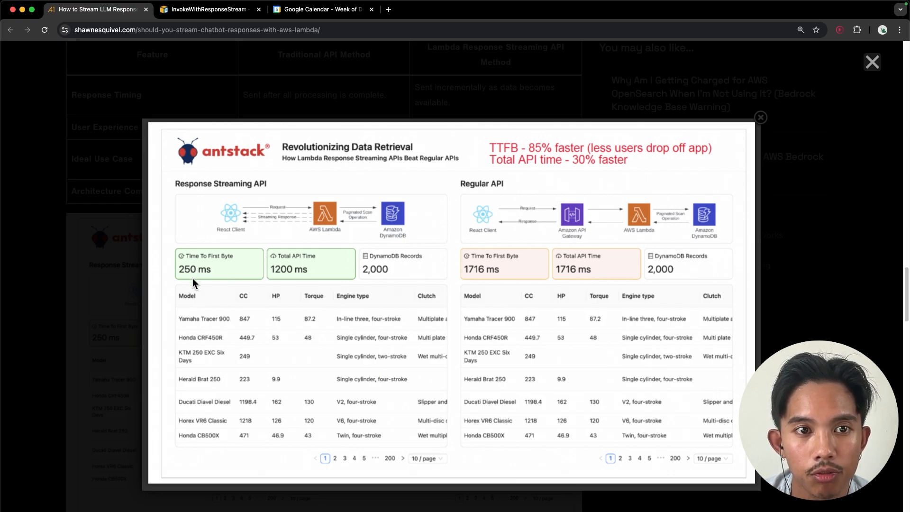
mouse_move(488, 291)
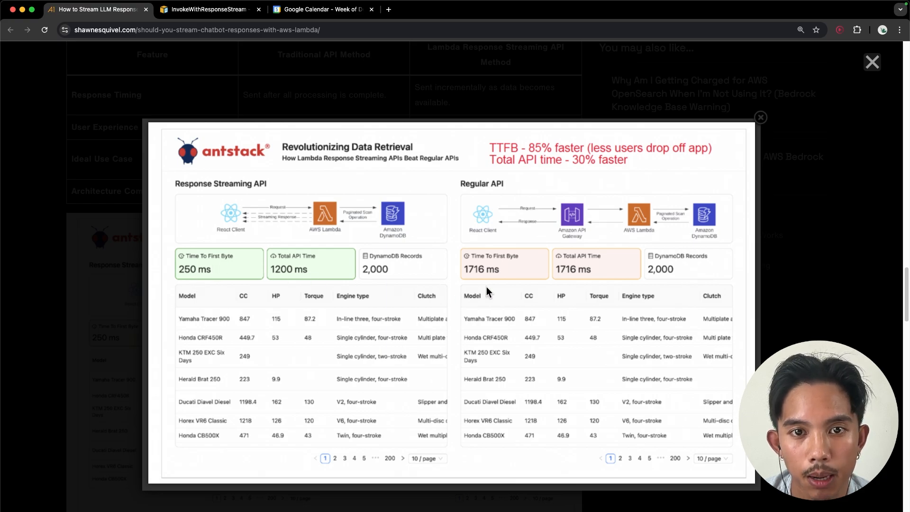
mouse_move(489, 288)
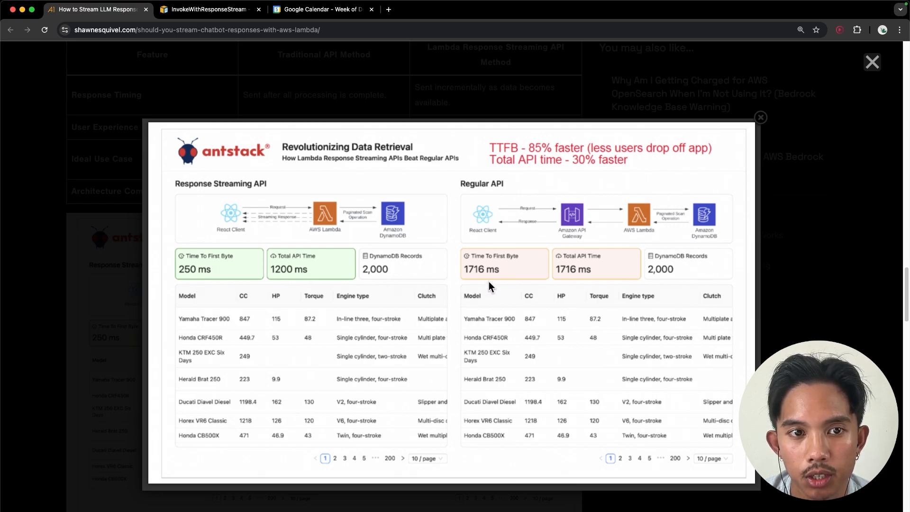
mouse_move(476, 282)
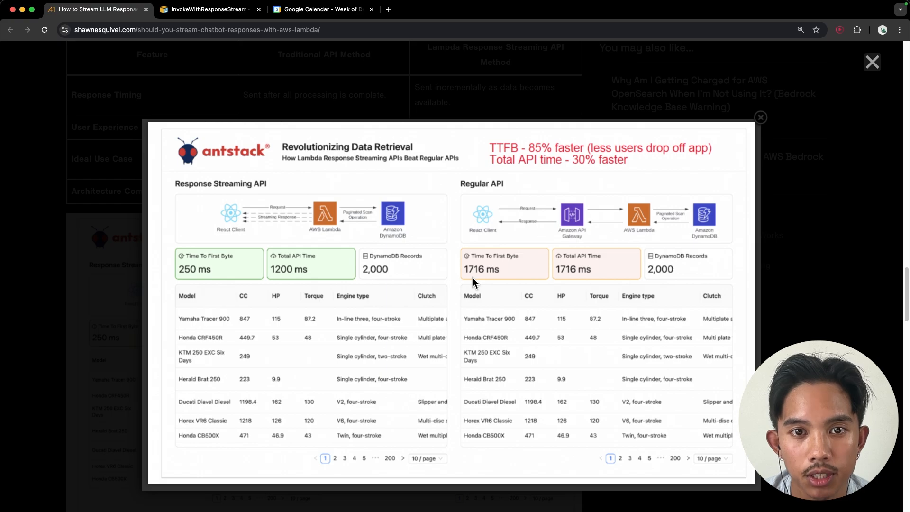
mouse_move(446, 250)
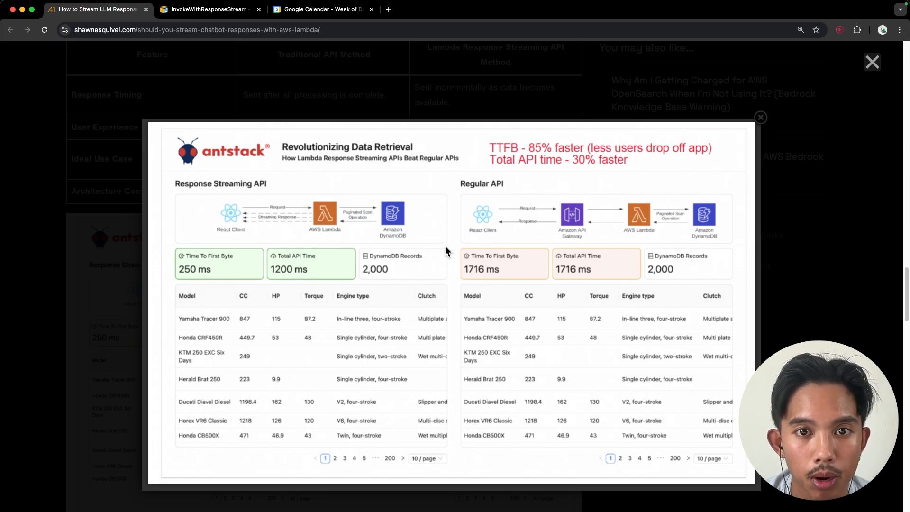
mouse_move(196, 259)
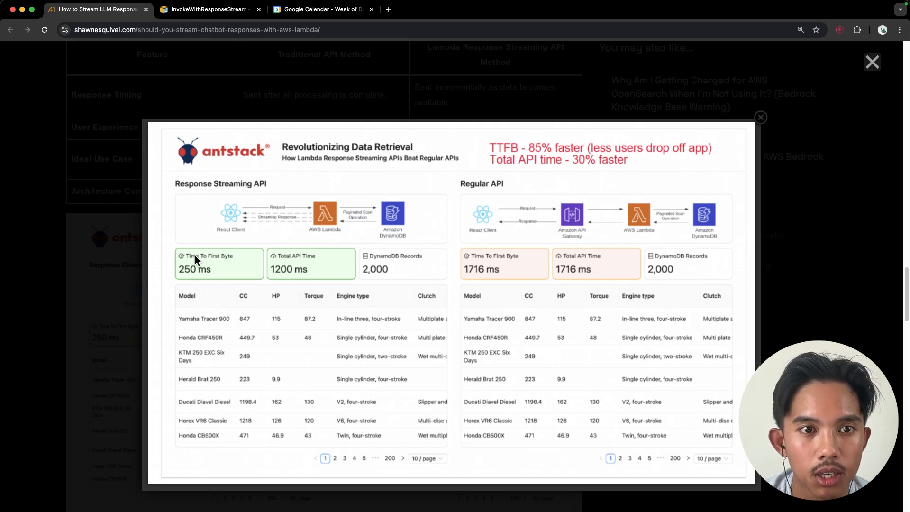
mouse_move(544, 173)
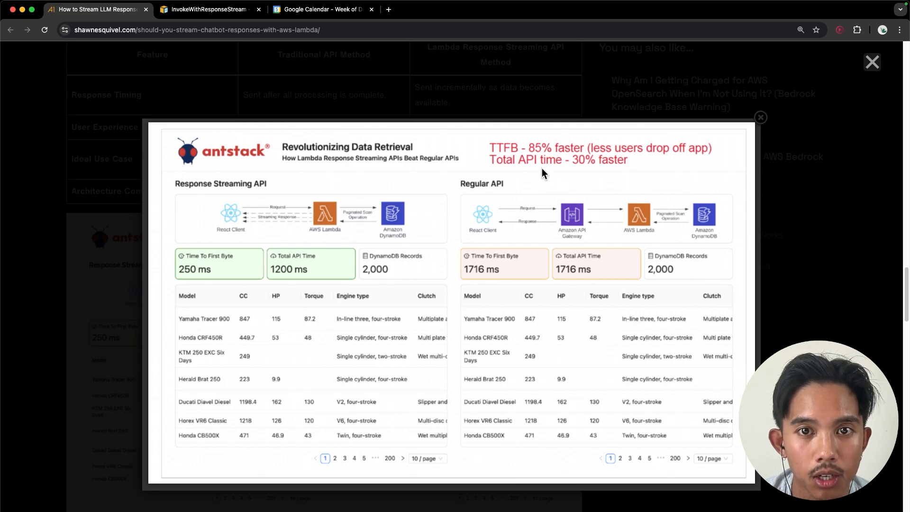
mouse_move(592, 162)
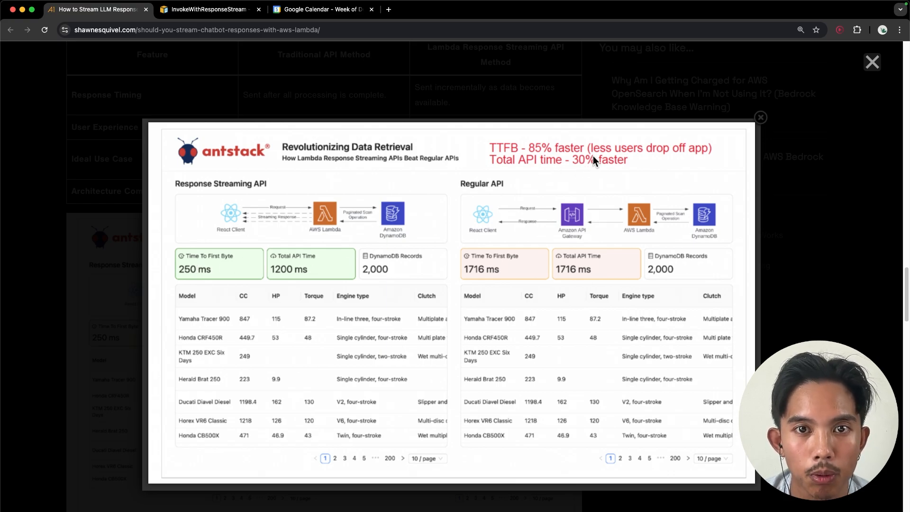
mouse_move(344, 273)
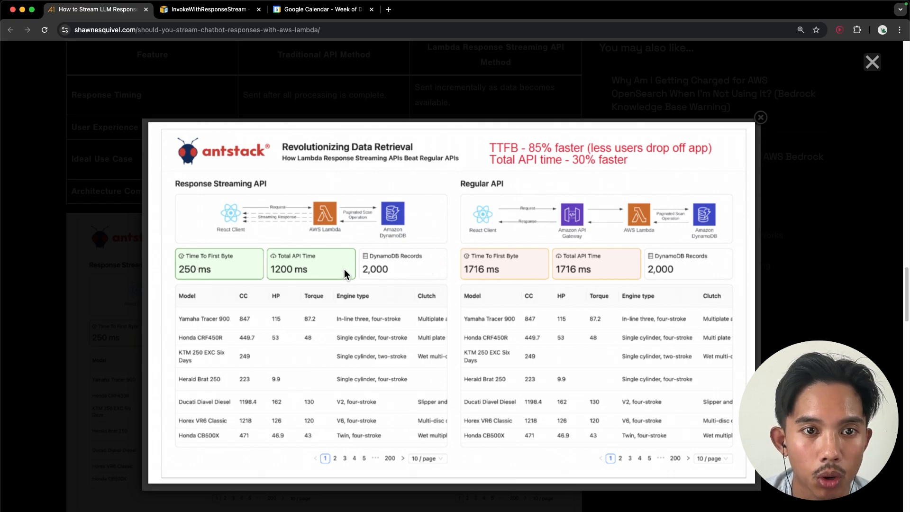
mouse_move(268, 282)
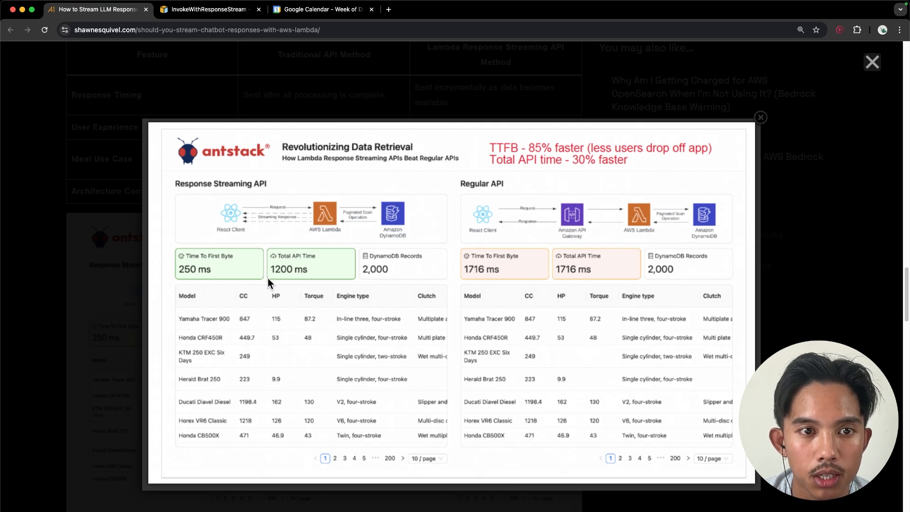
mouse_move(277, 287)
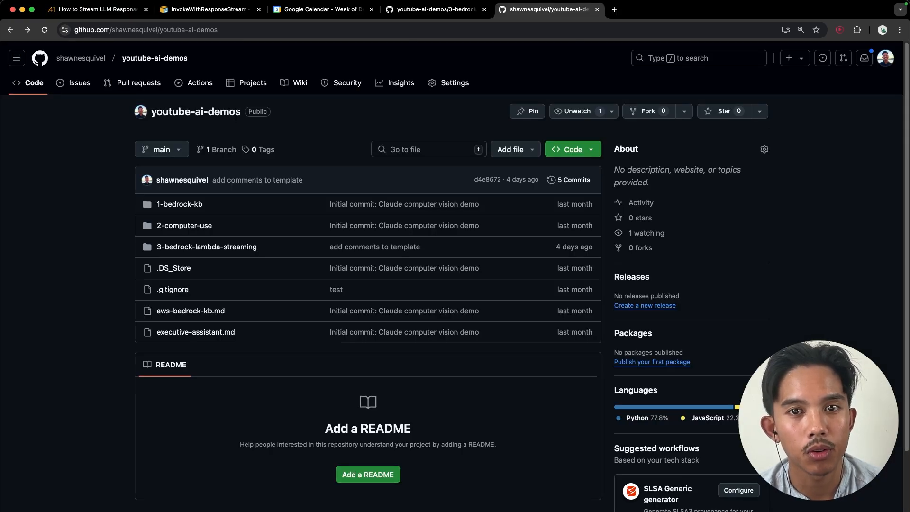
mouse_move(173, 267)
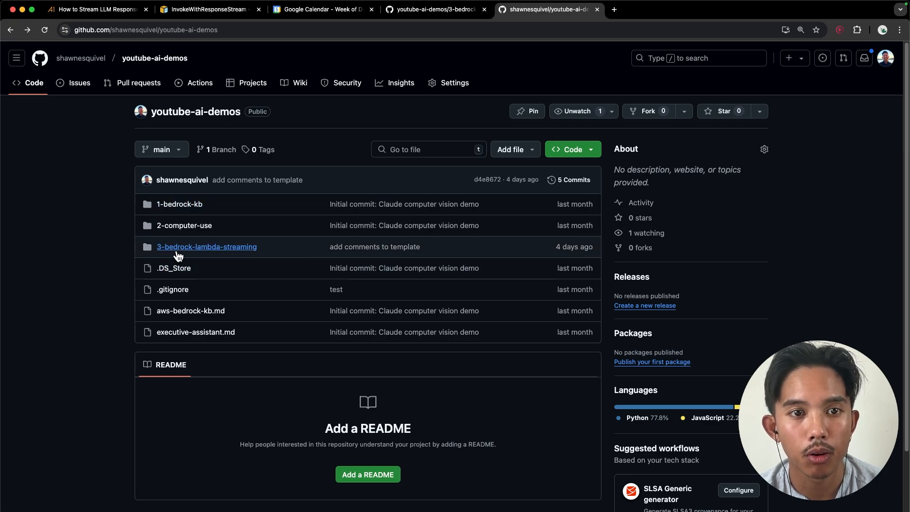
mouse_move(185, 226)
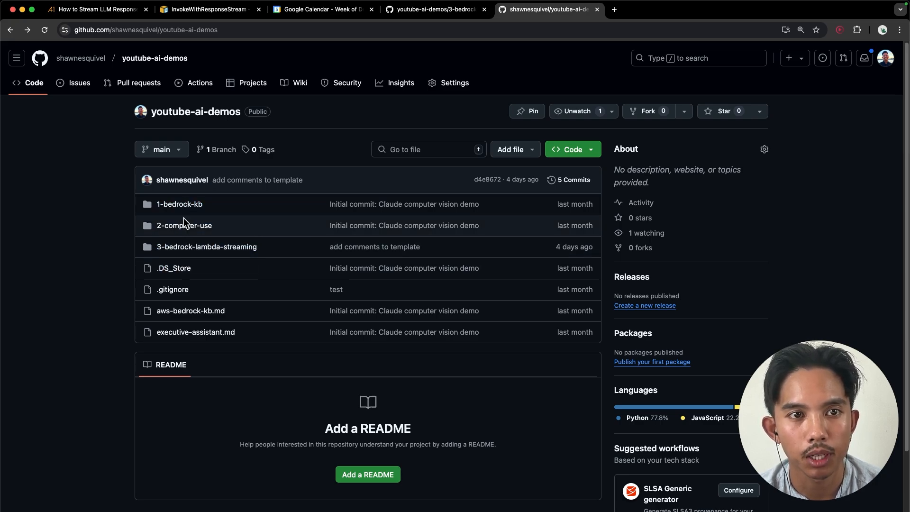
mouse_move(266, 242)
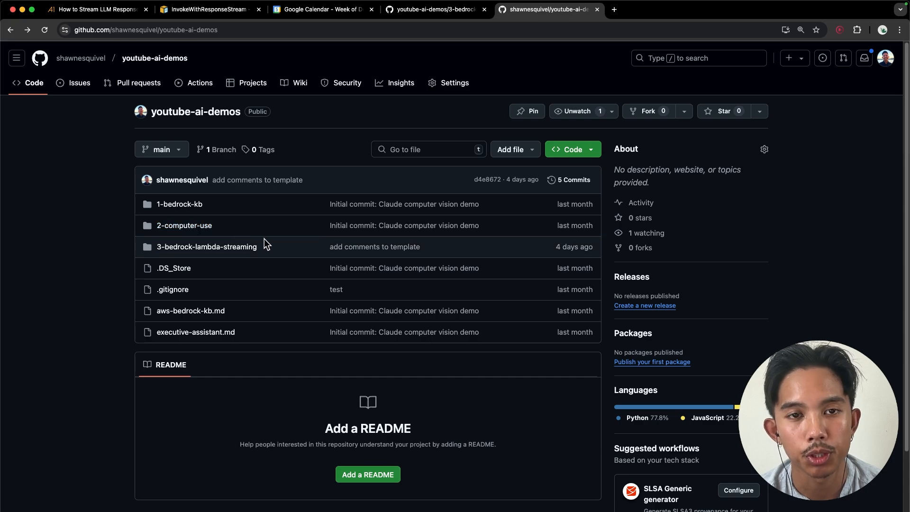
Open the 3-bedrock-lambda-streaming folder in the youtube-ai-demos repo.
left_click(206, 246)
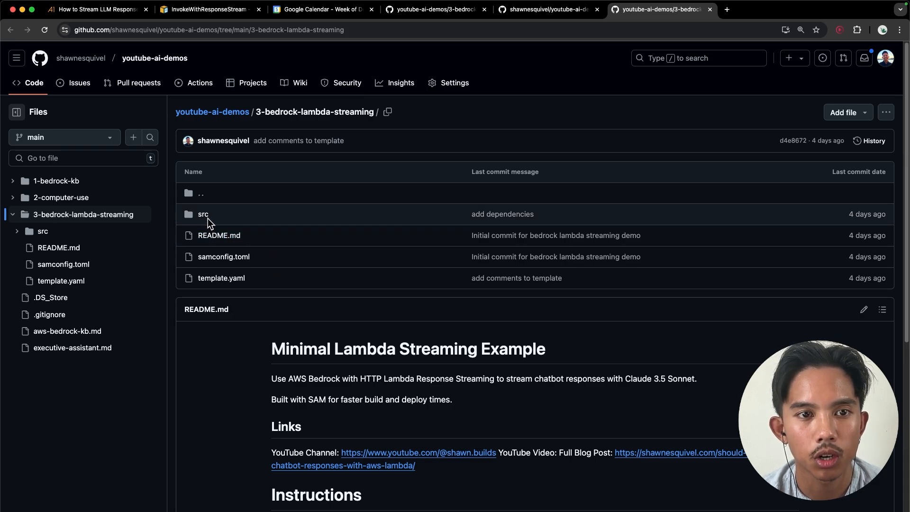
mouse_move(220, 278)
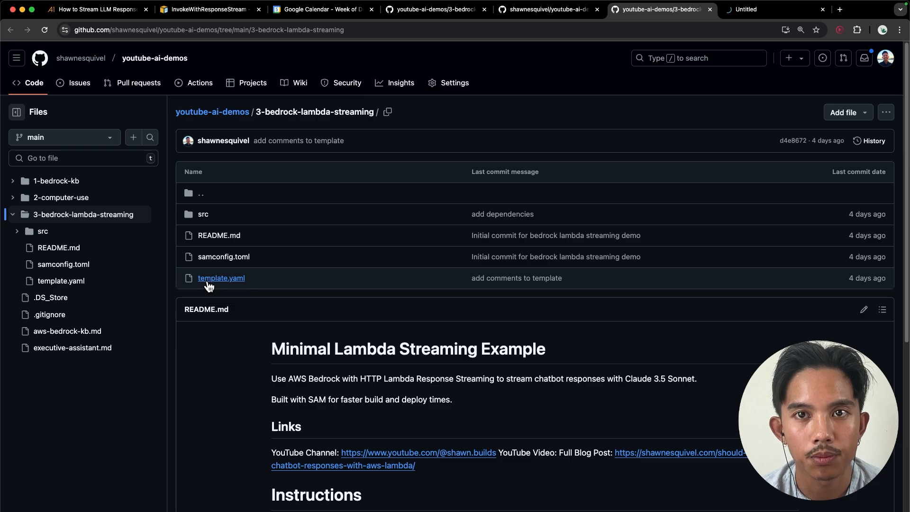
Review template.yaml's function settings and follow its link to Bedrock supported models.
left_click(220, 278)
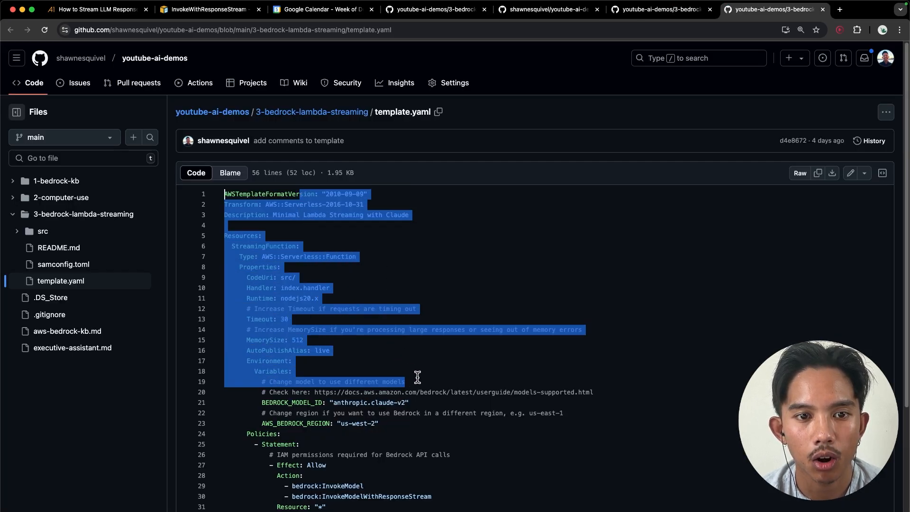
scroll("down", 3)
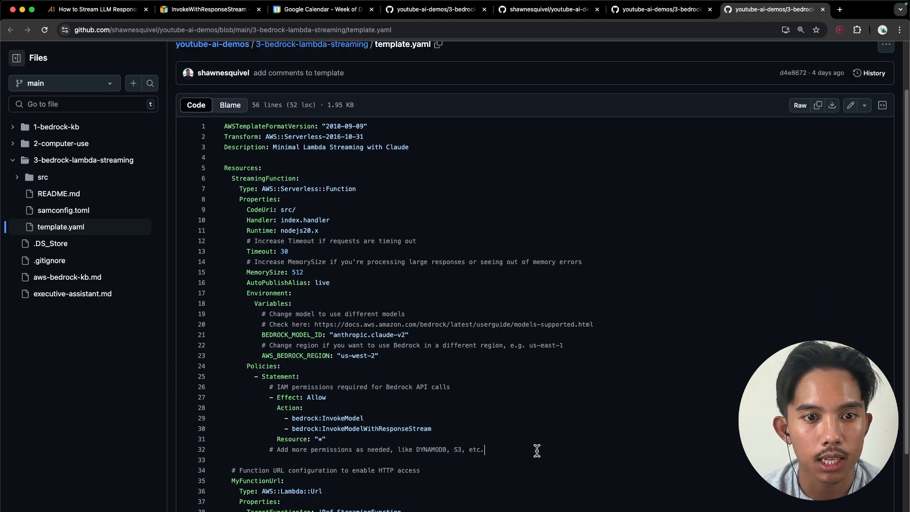
mouse_move(428, 196)
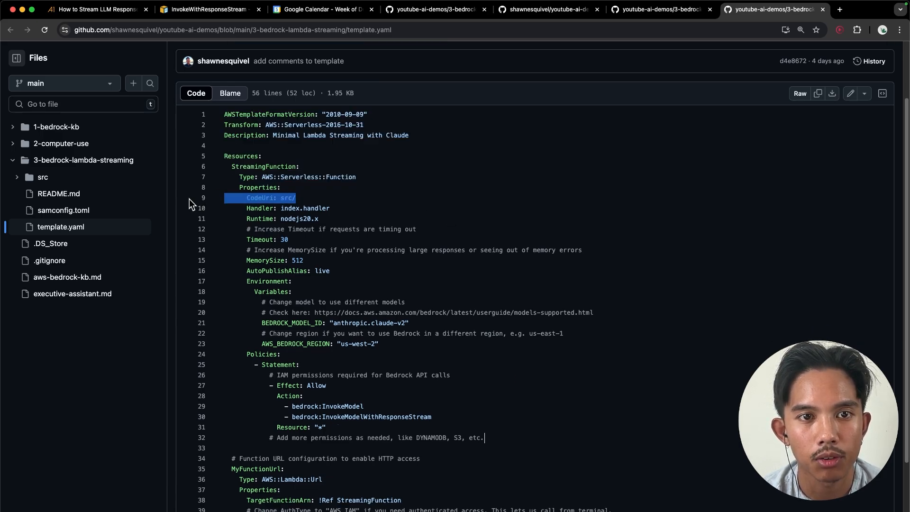
mouse_move(383, 208)
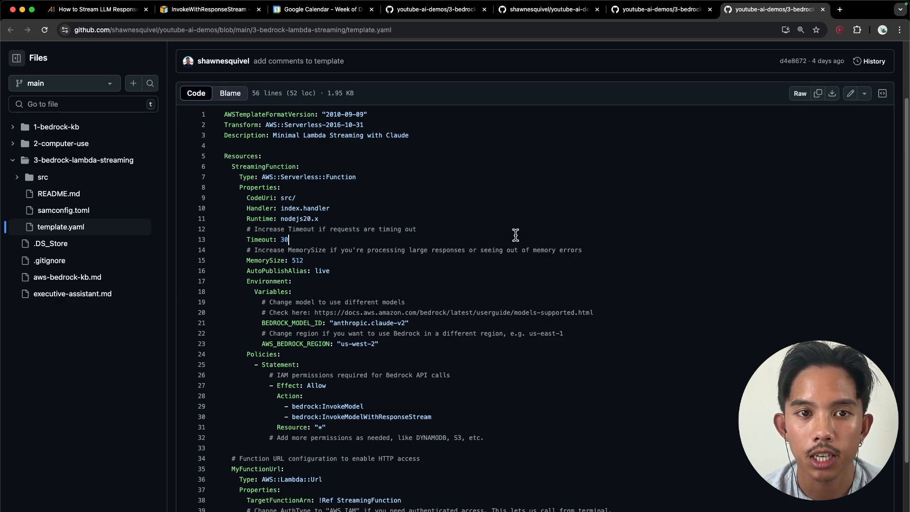
mouse_move(619, 257)
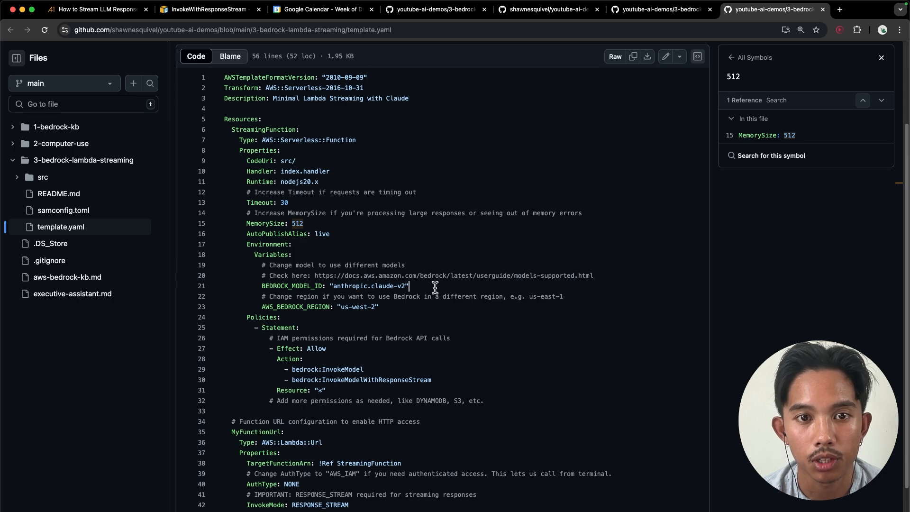
mouse_move(445, 272)
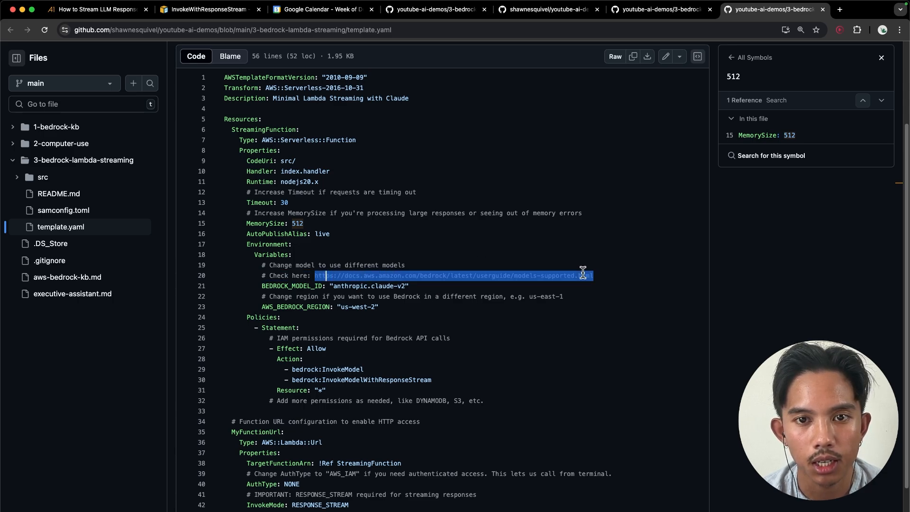
left_click(861, 9)
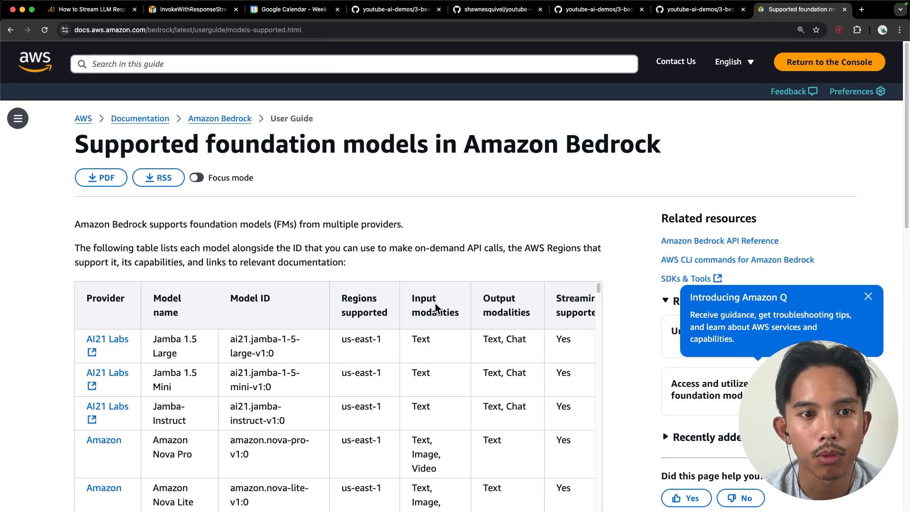
Locate the Claude 3 Sonnet model ID in the models table, then return to template.yaml.
scroll("down", 3)
type("claude-son")
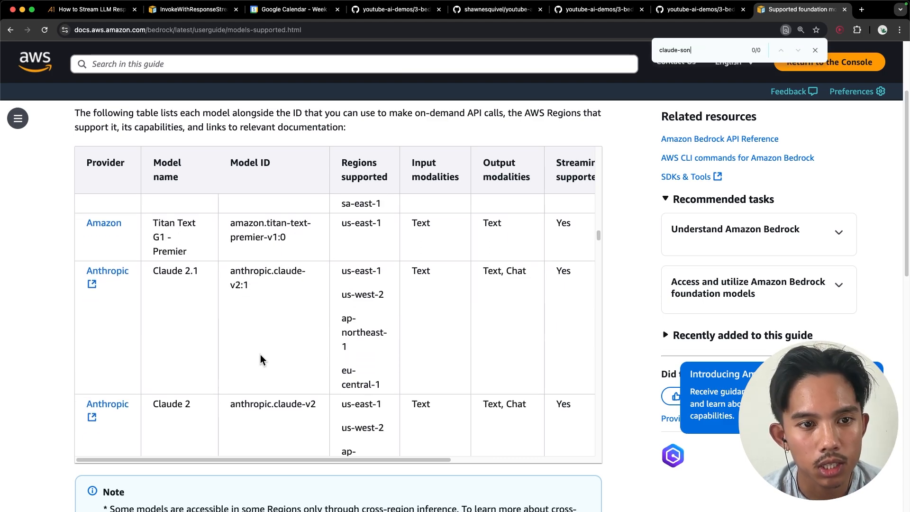
scroll("down", 3)
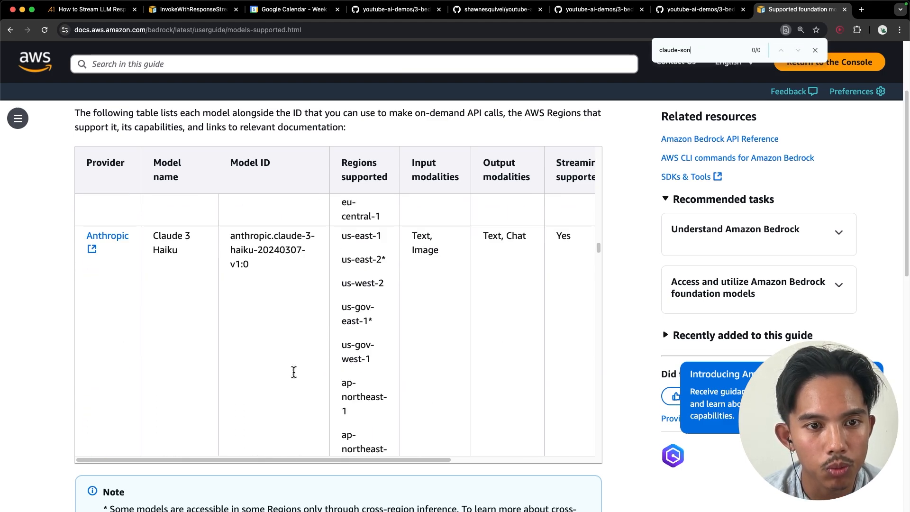
scroll("down", 3)
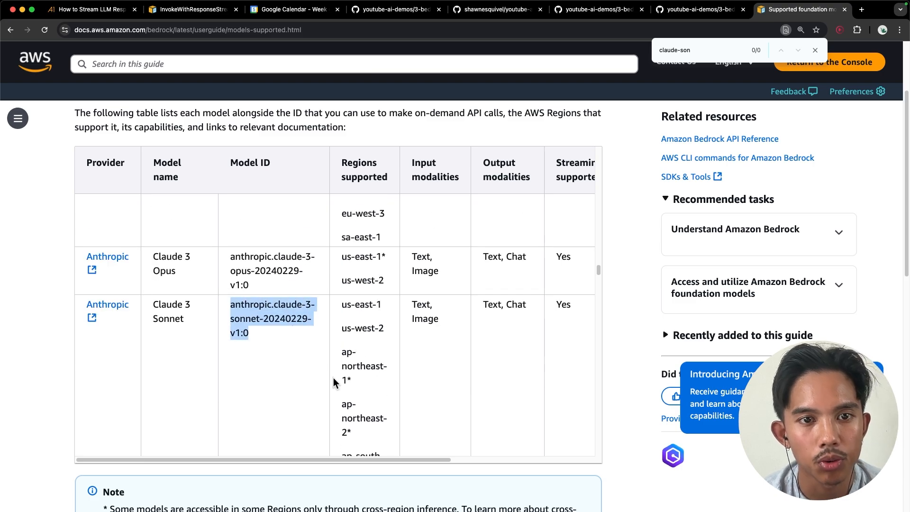
left_click(700, 10)
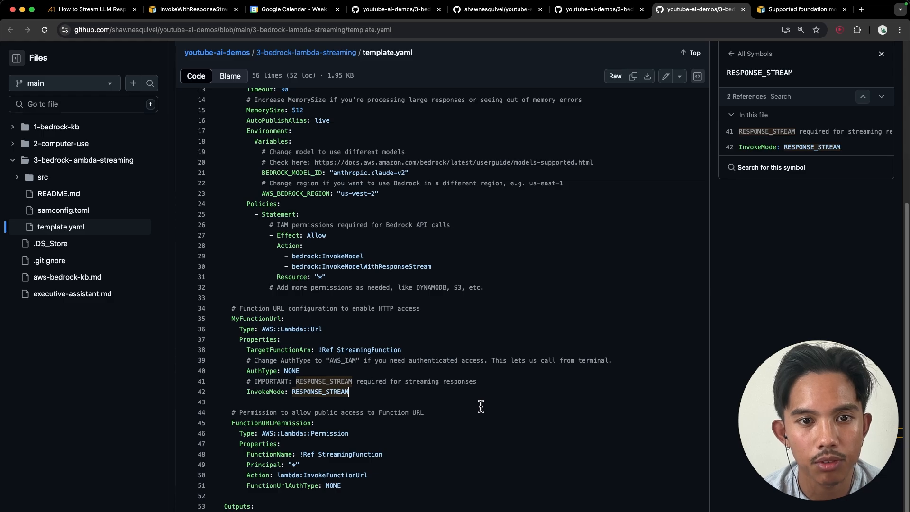
mouse_move(474, 398)
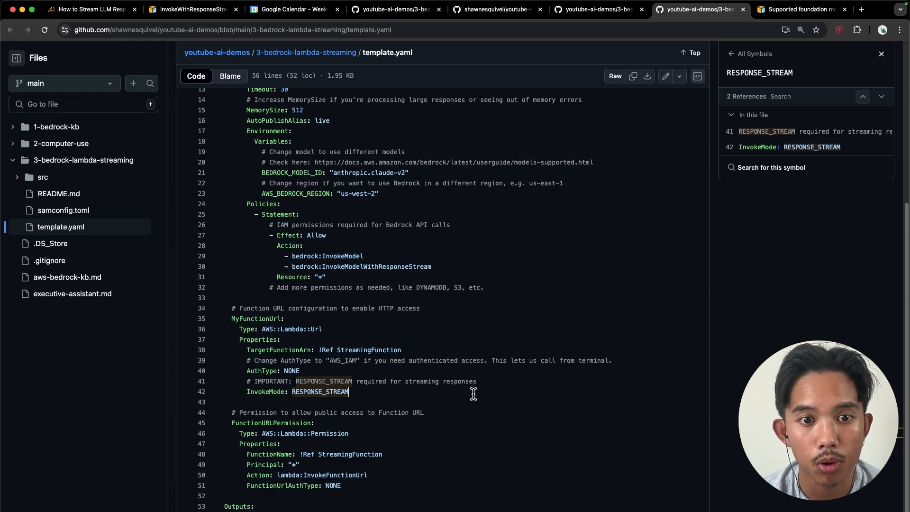
Check the NONE auth and BEDROCK_MODEL_ID lines, then return to the folder listing.
left_click(200, 392)
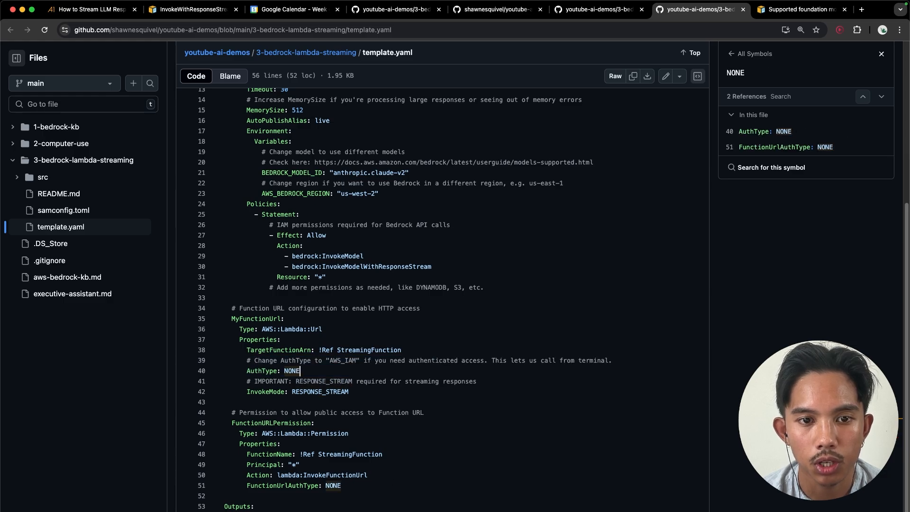
mouse_move(357, 231)
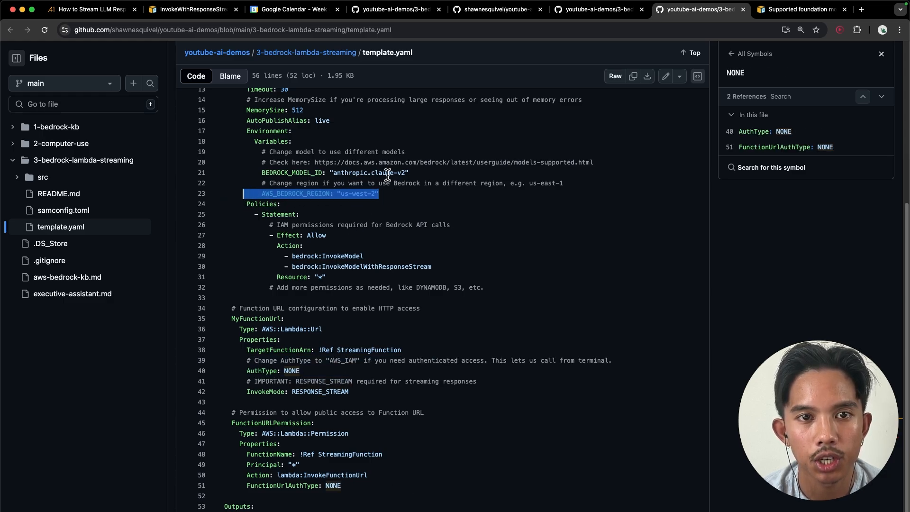
left_click(334, 172)
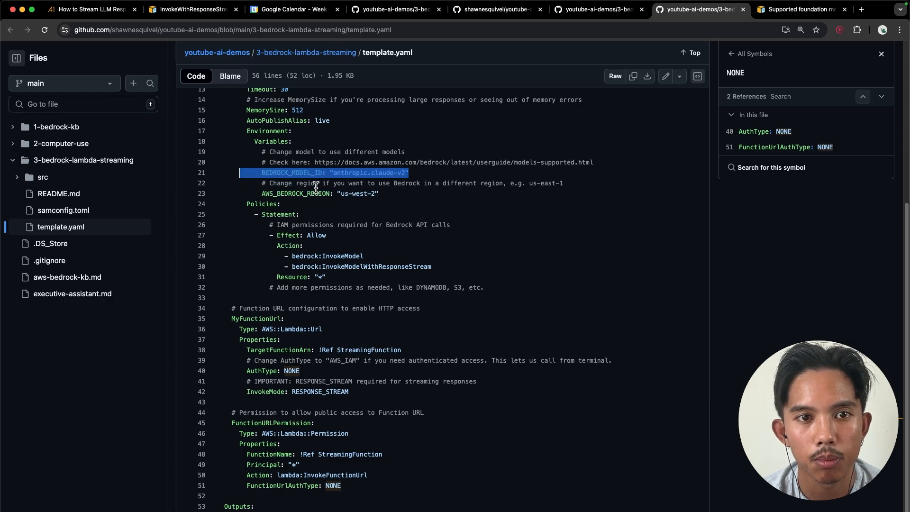
left_click(305, 52)
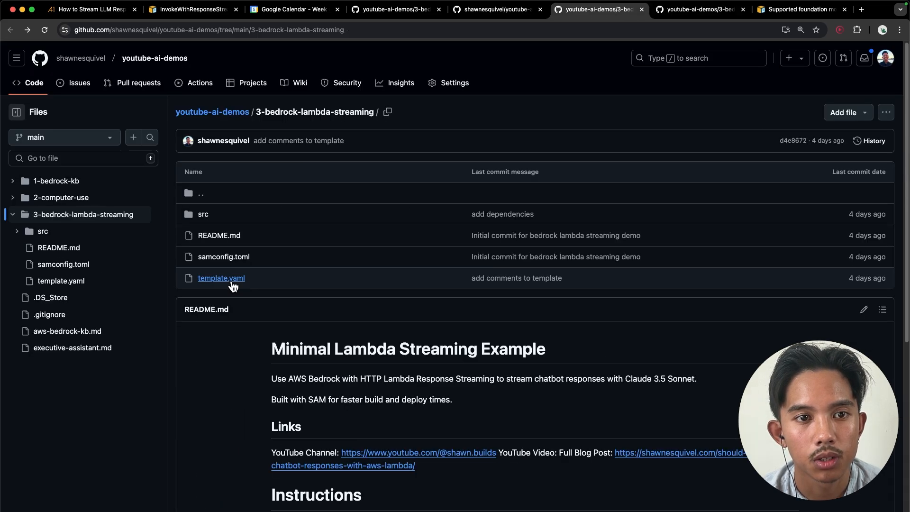
mouse_move(221, 278)
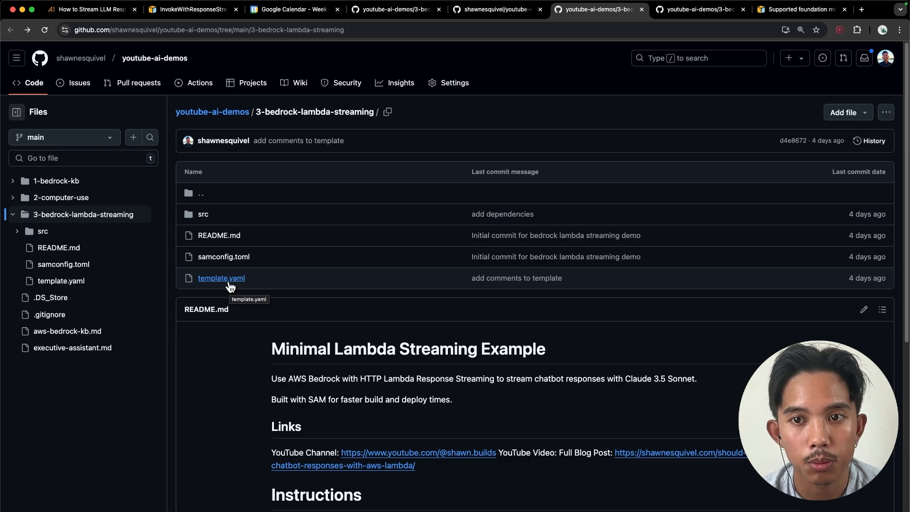
mouse_move(223, 257)
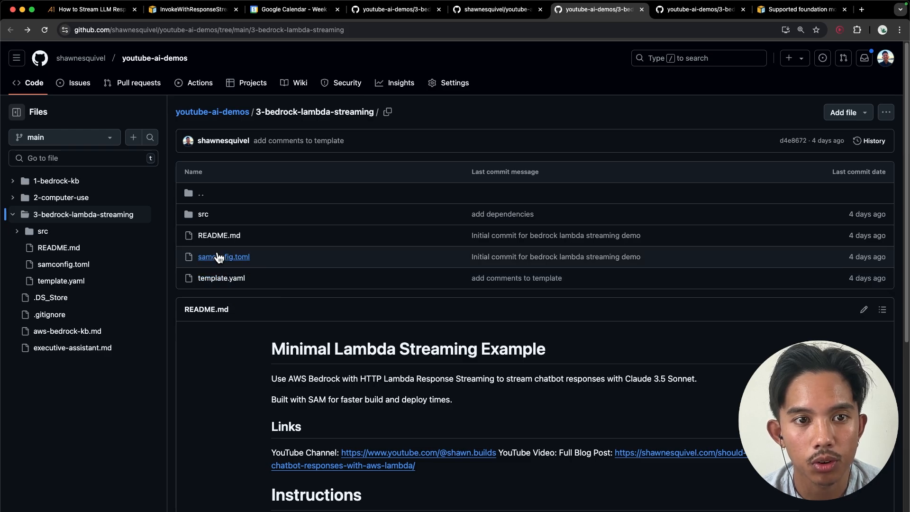
left_click(223, 257)
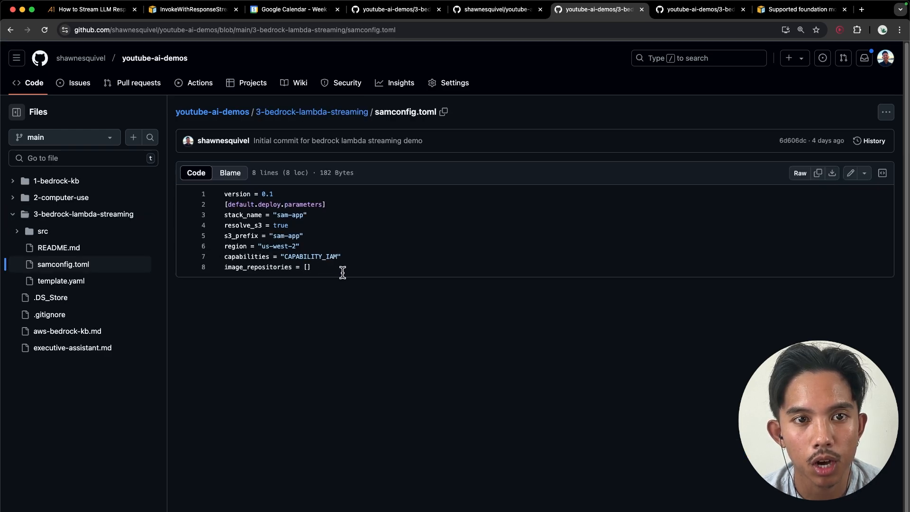
mouse_move(305, 314)
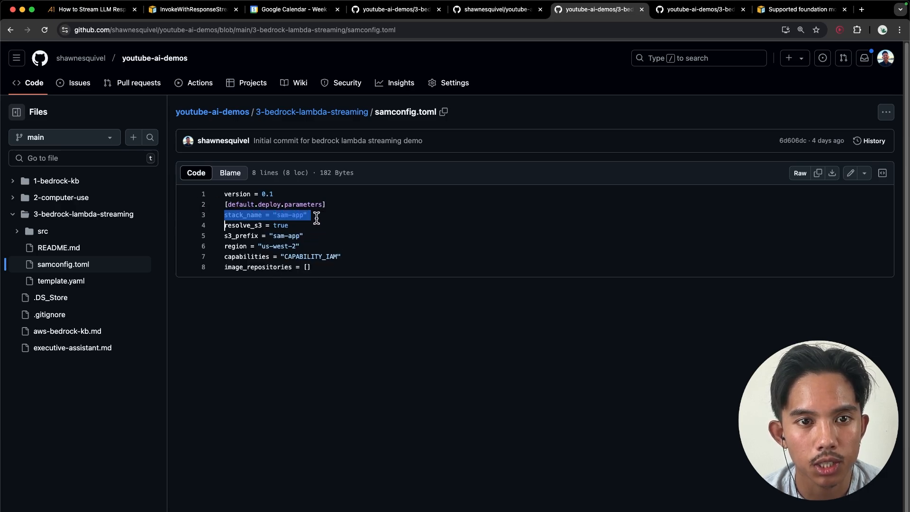
mouse_move(323, 247)
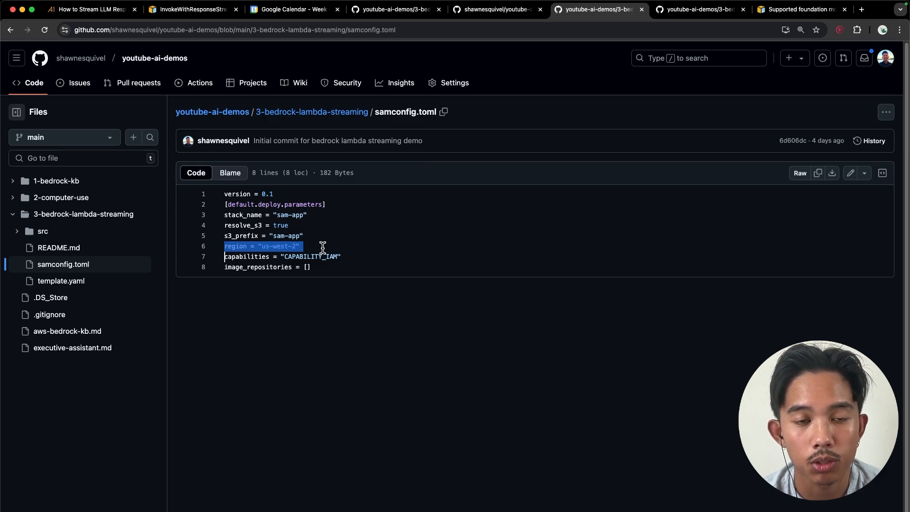
left_click(312, 112)
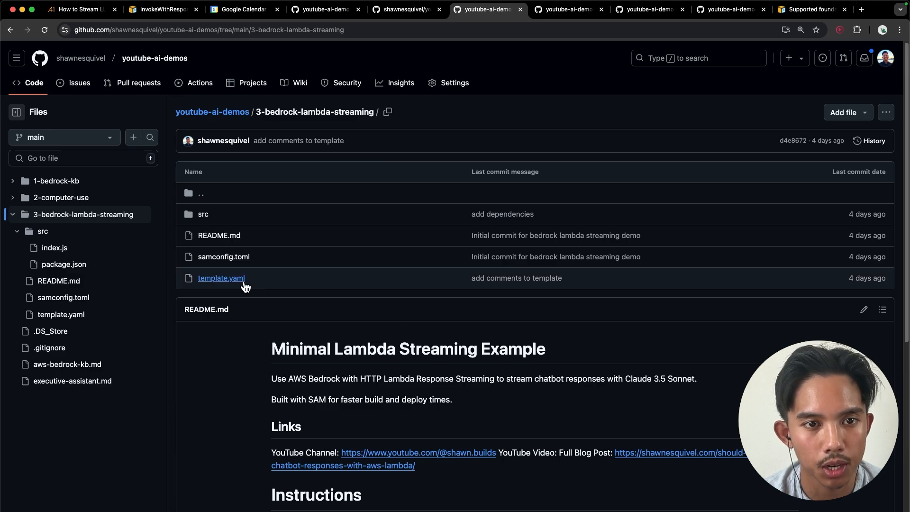
mouse_move(213, 226)
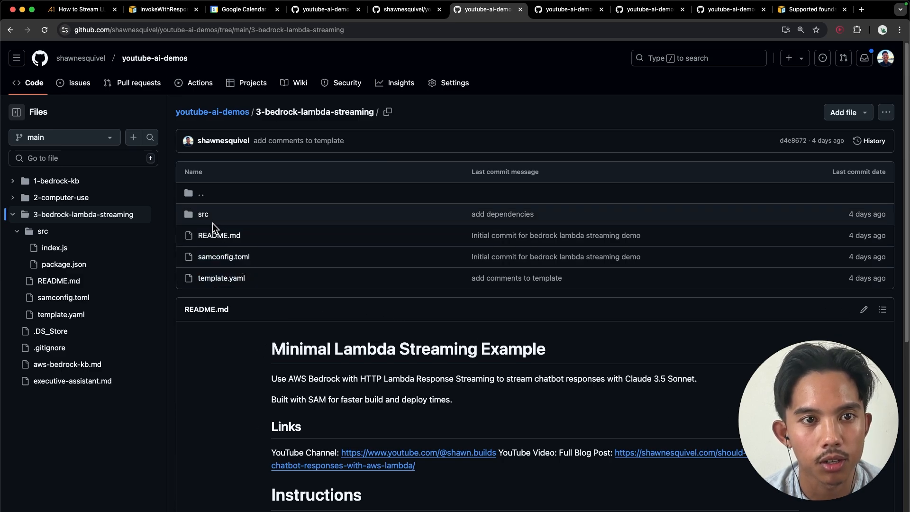
Review index.js, looking up BedrockRuntimeClient and InvokeModelWithResponseStreamCommand references.
left_click(202, 214)
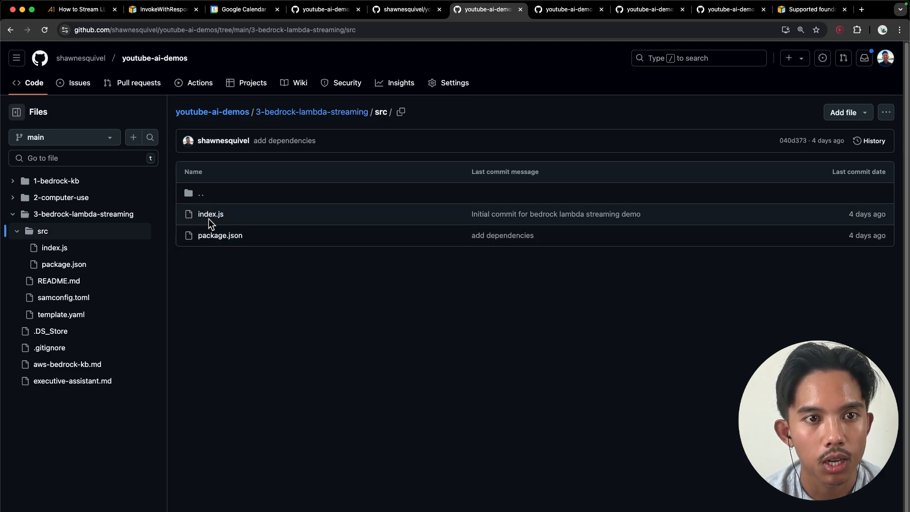
left_click(211, 213)
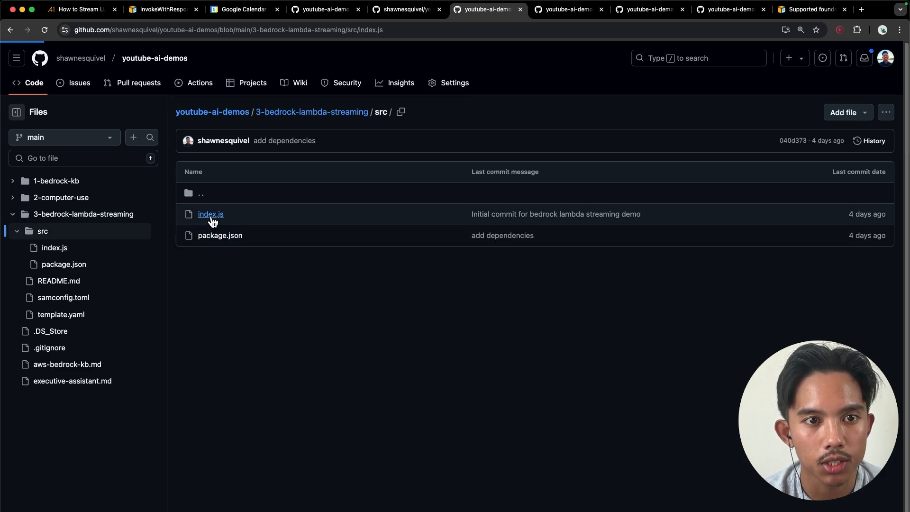
left_click(210, 214)
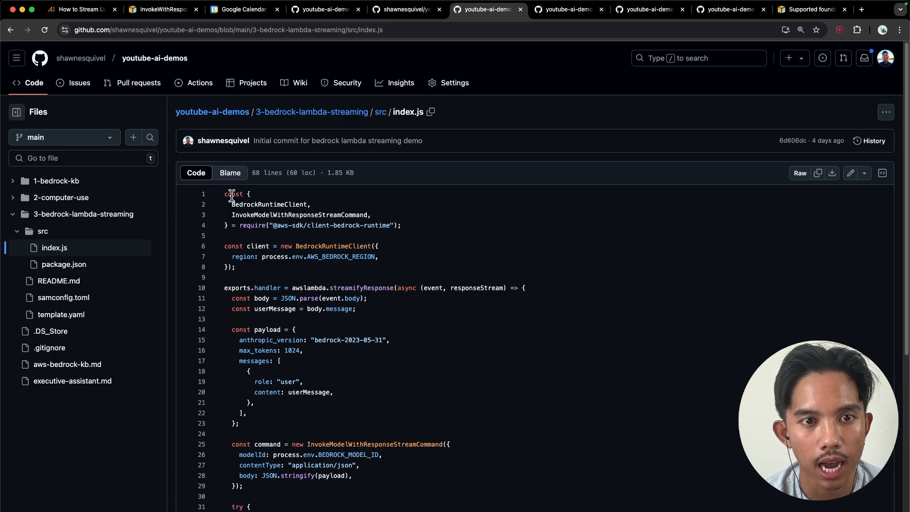
left_click(336, 245)
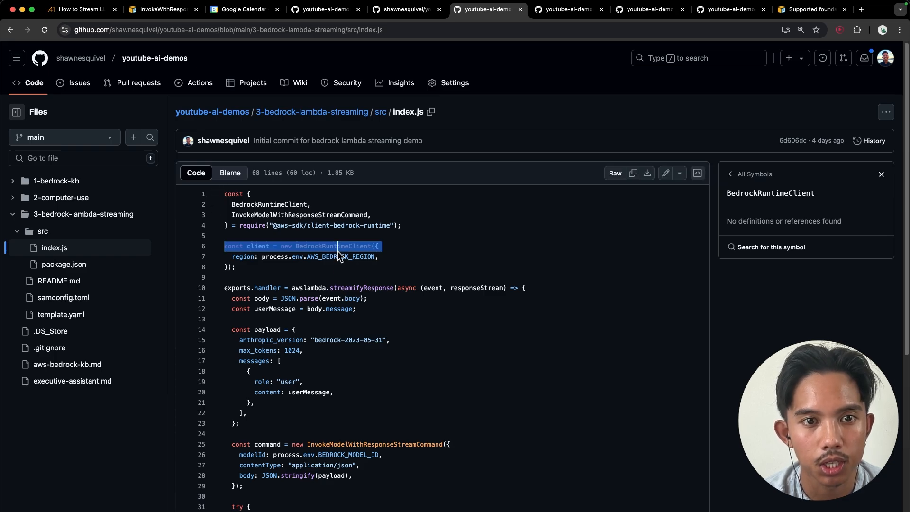
left_click(770, 246)
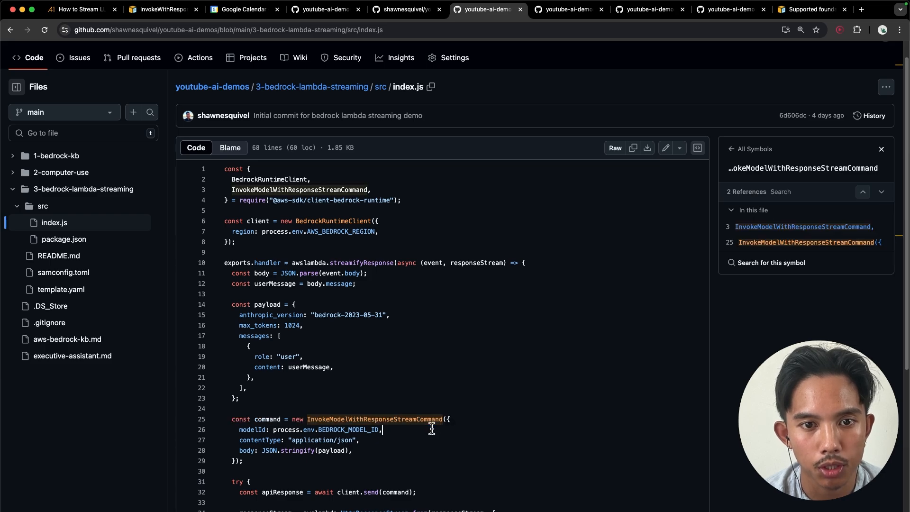
scroll("down", 3)
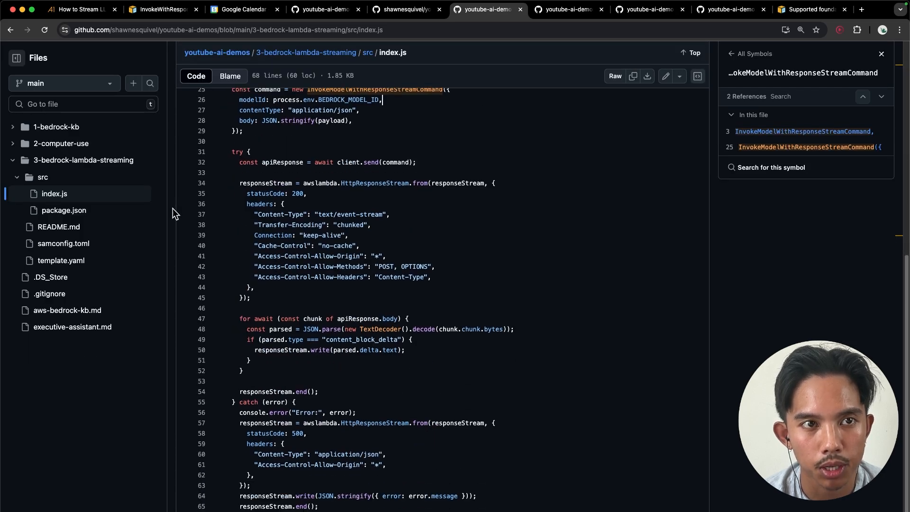
left_click(368, 52)
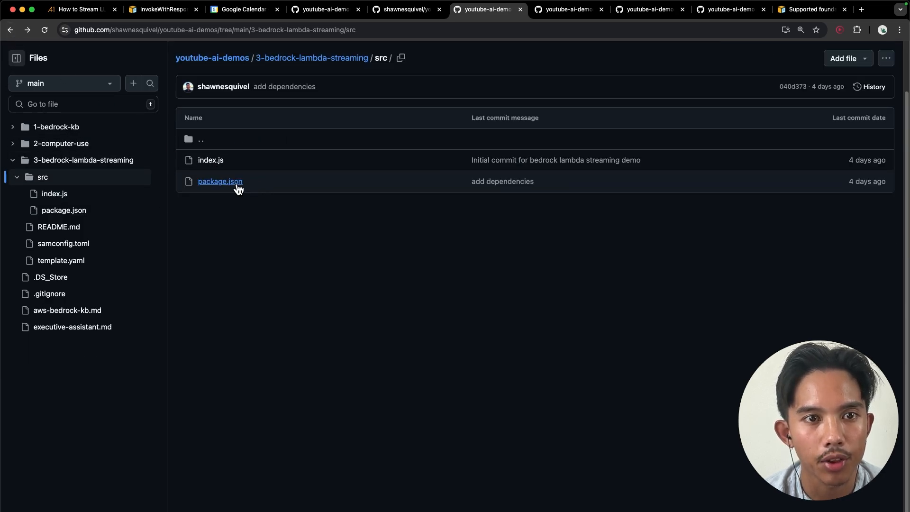
left_click(219, 181)
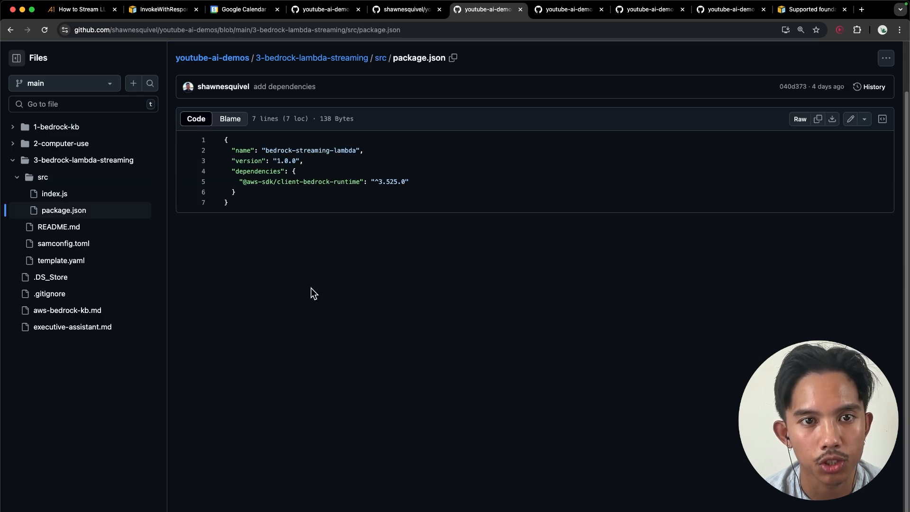
mouse_move(283, 201)
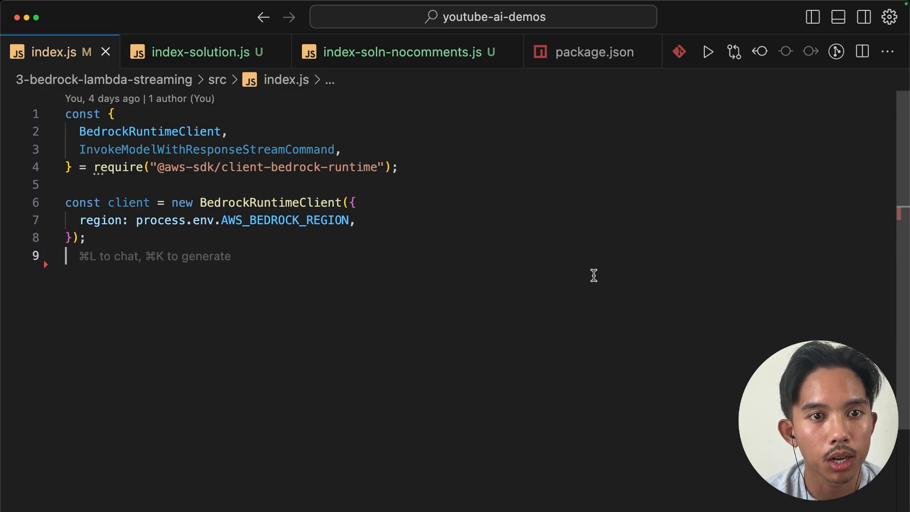
mouse_move(255, 148)
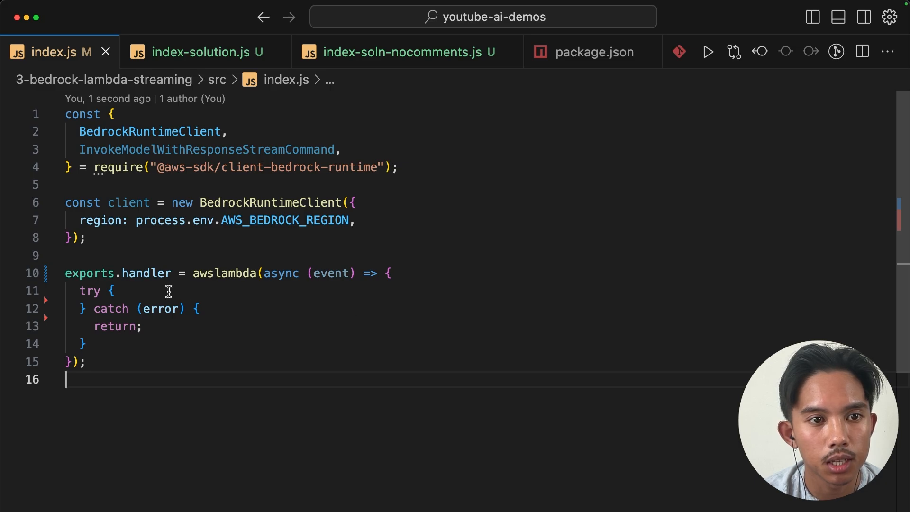
mouse_move(226, 273)
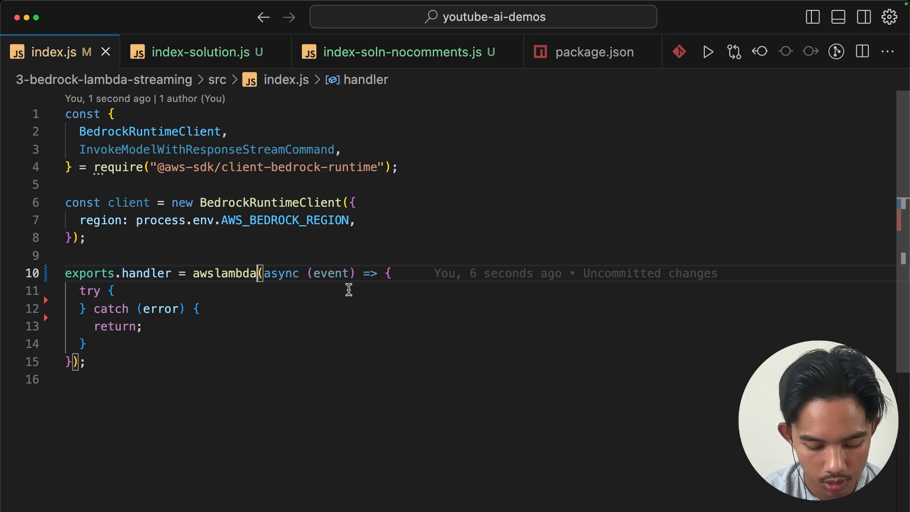
Wrap the handler in awslambda.streamifyResponse taking event and responseStream parameters.
type(".streamifyResponse")
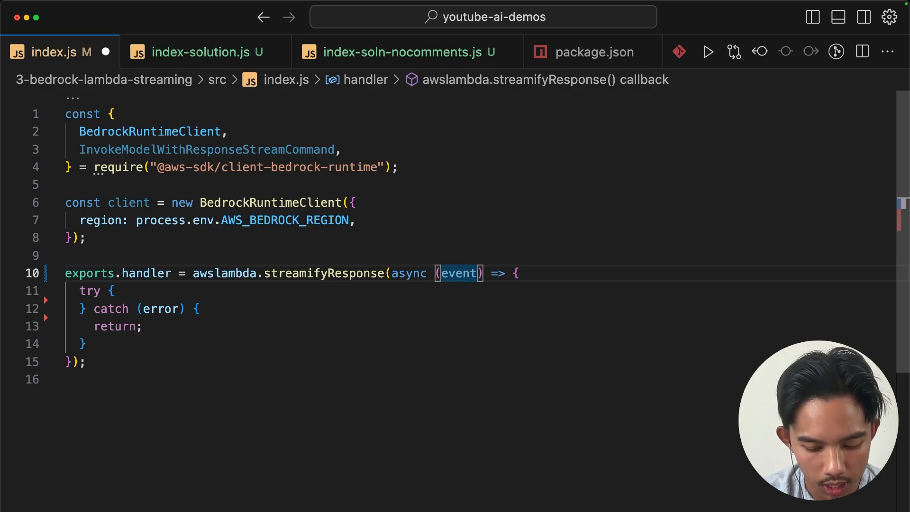
type(",")
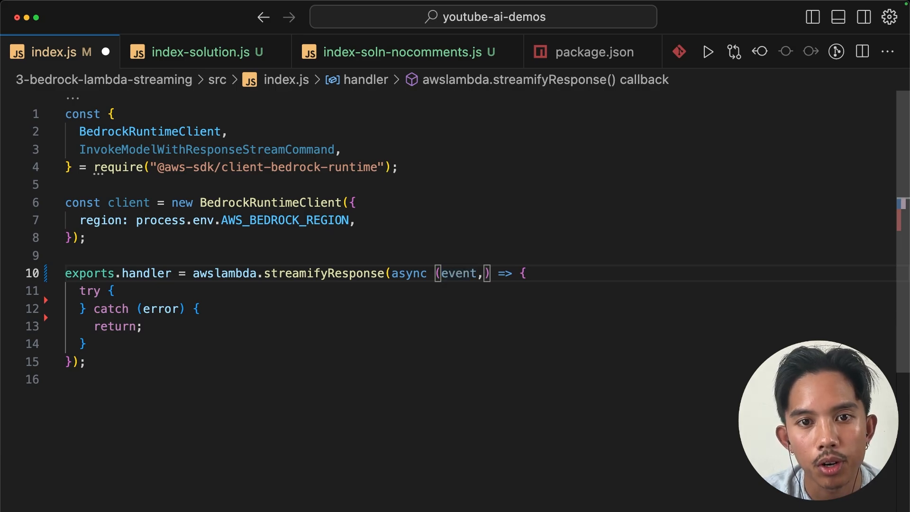
type("responseStream")
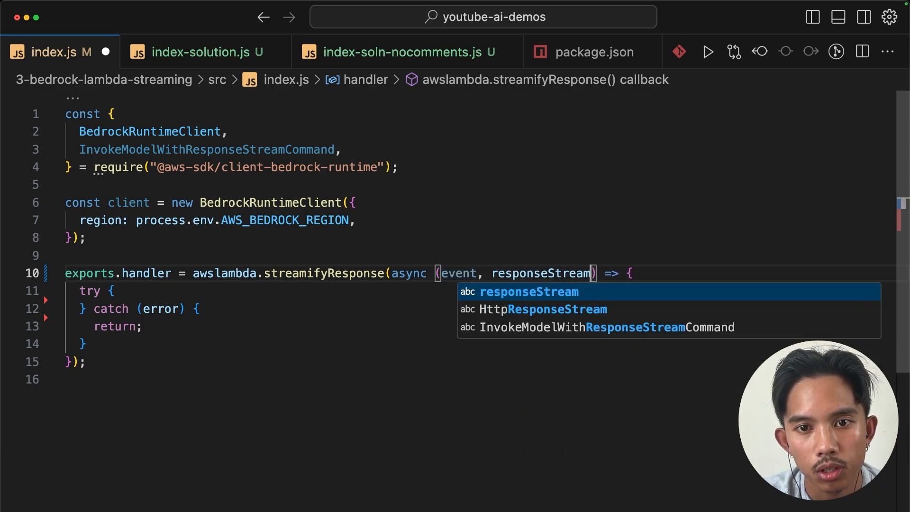
key("Escape")
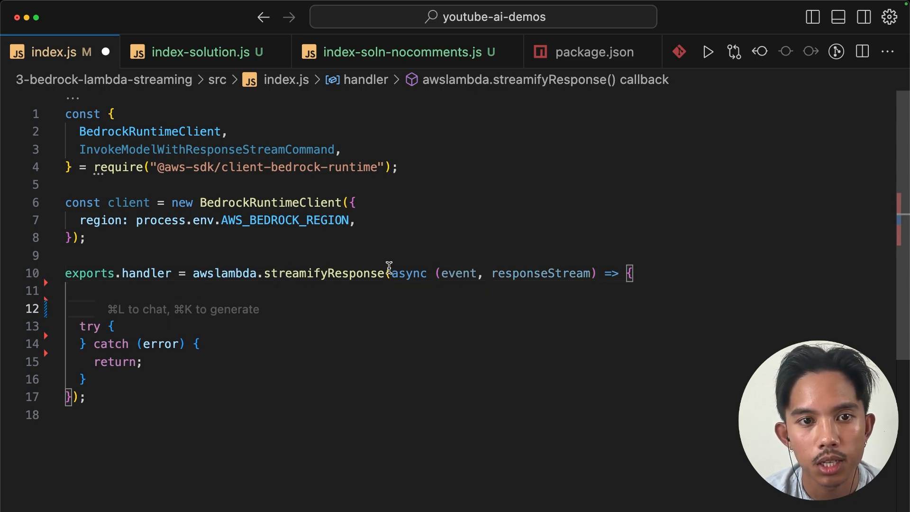
mouse_move(541, 273)
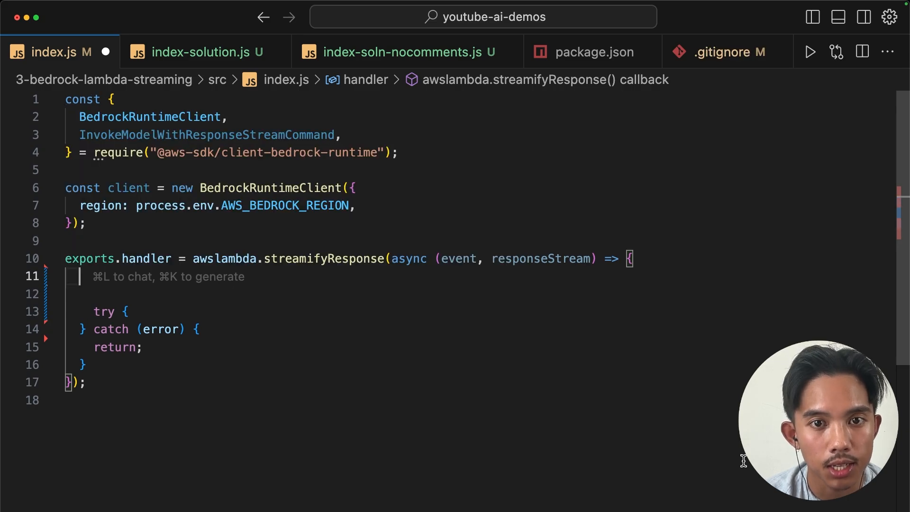
Parse event.body into userMessage and build the Claude payload with anthropic_version and max_tokens 1024 for InvokeModelWithResponseStreamCommand.
double_click(459, 258)
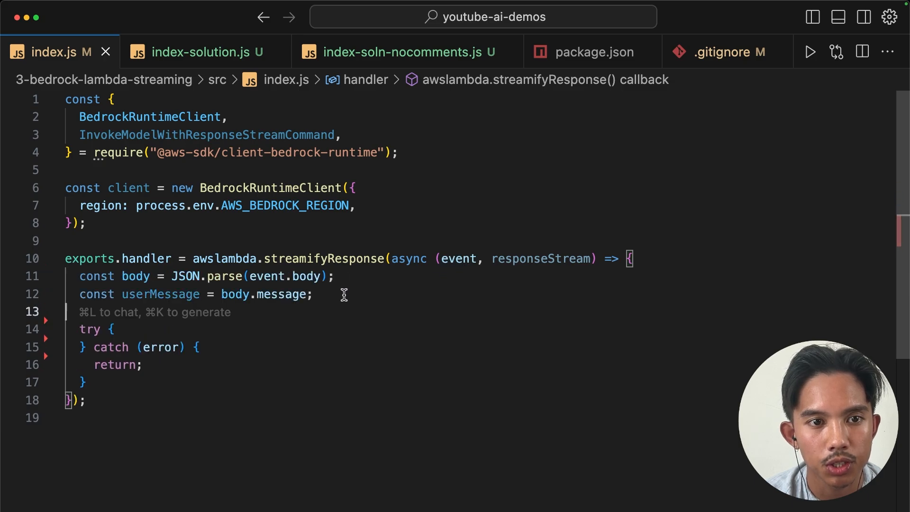
mouse_move(243, 297)
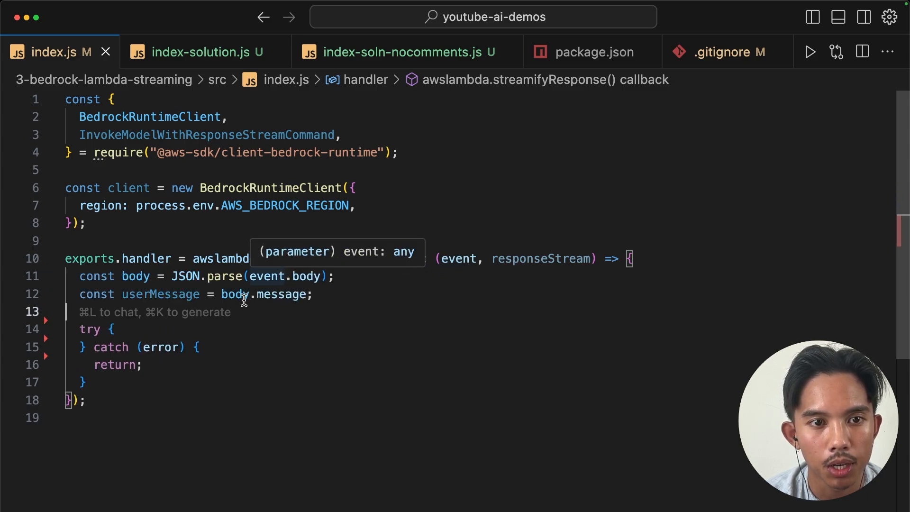
left_click(215, 293)
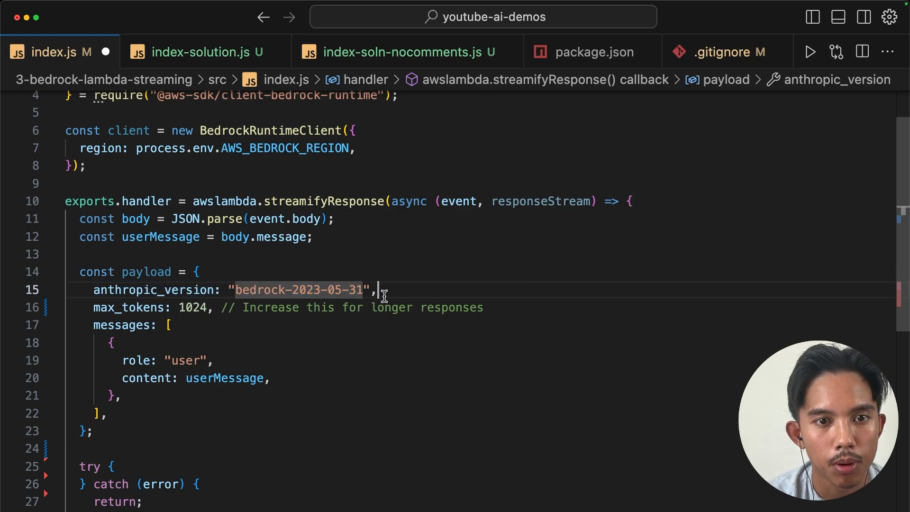
double_click(290, 290)
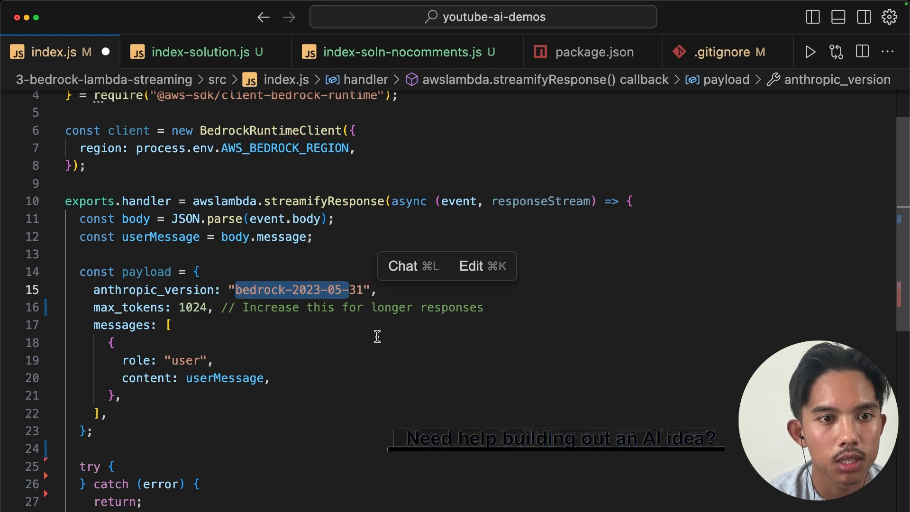
double_click(196, 307)
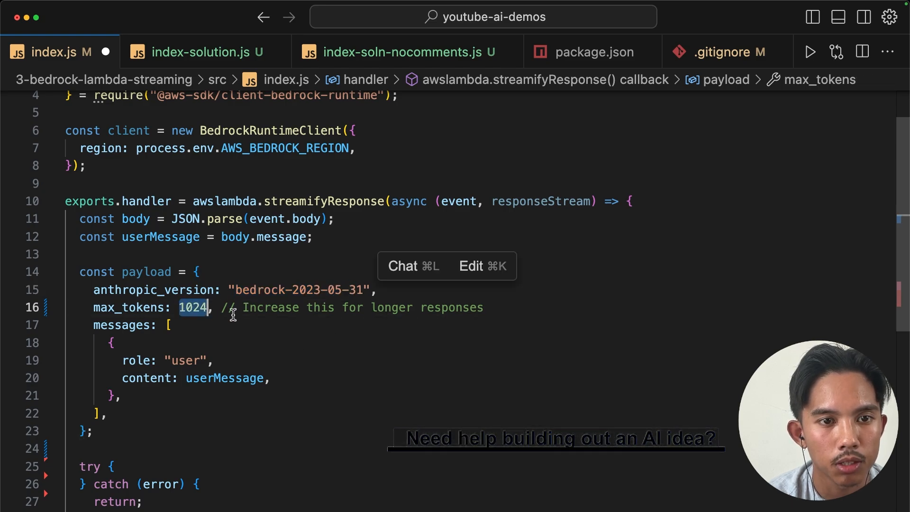
mouse_move(203, 392)
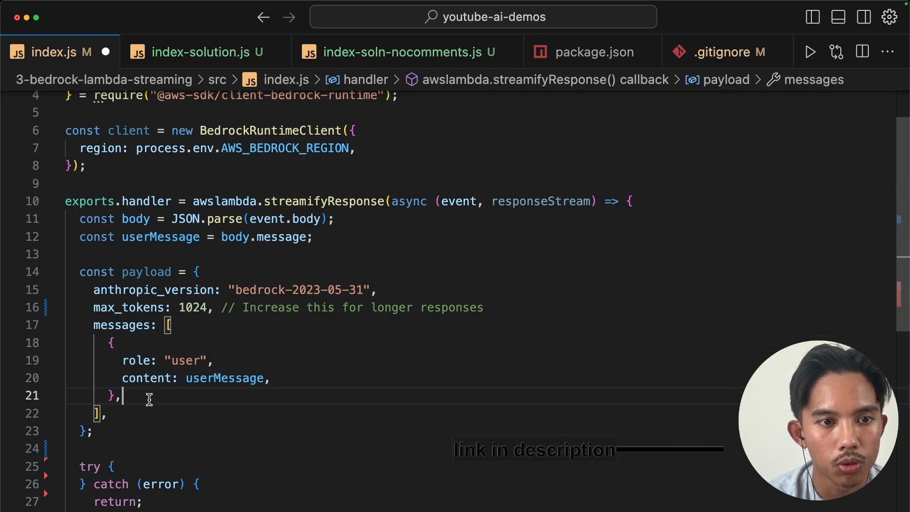
scroll("down", 3)
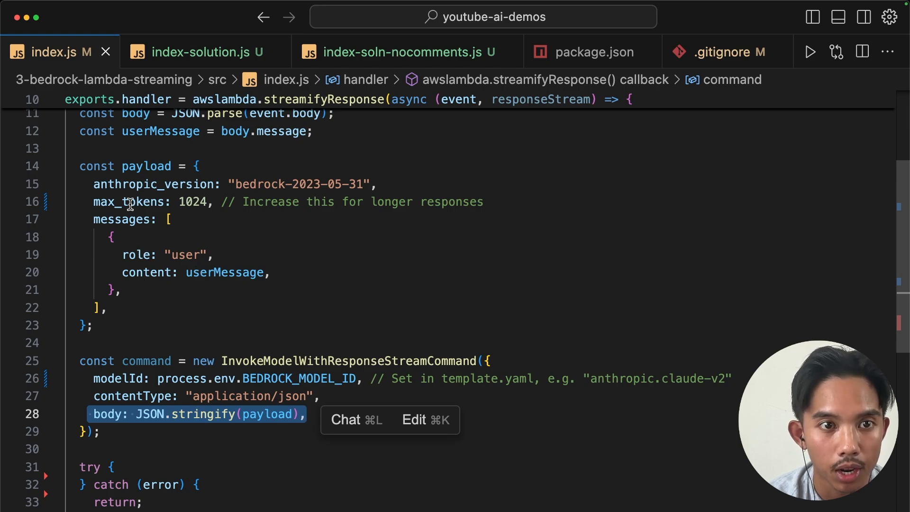
mouse_move(232, 414)
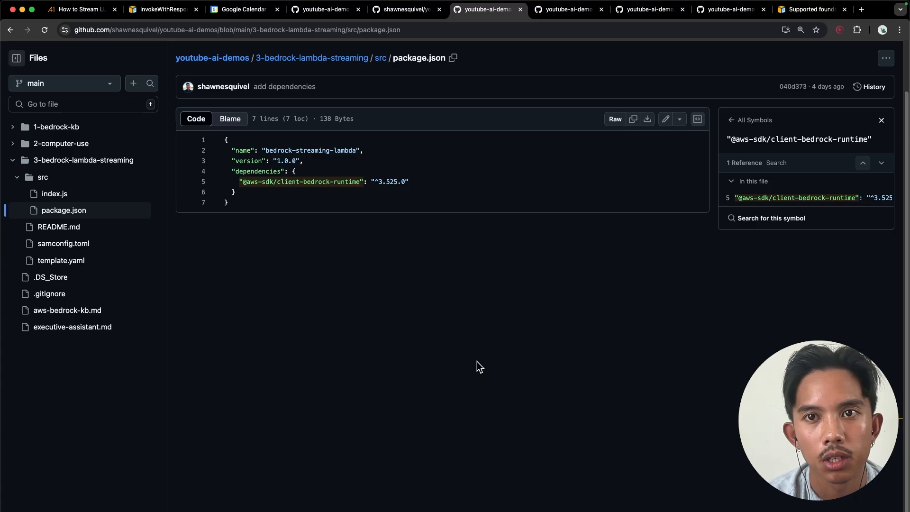
Find the Claude 3 Sonnet Model ID in the supported Bedrock models table.
left_click(810, 9)
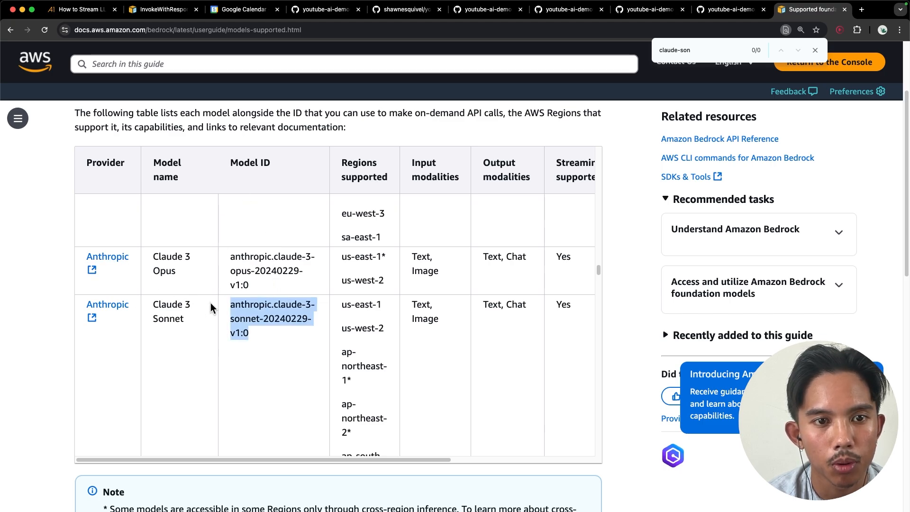
scroll("down", 3)
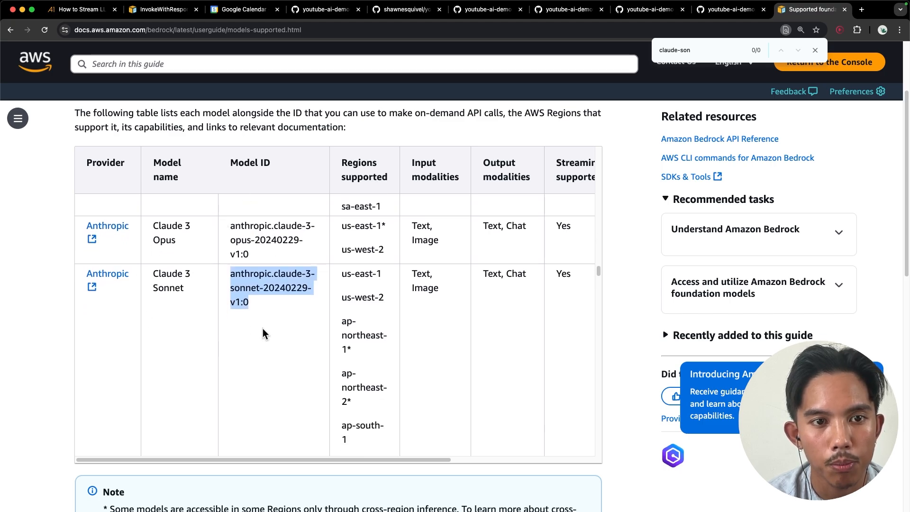
scroll("up", 3)
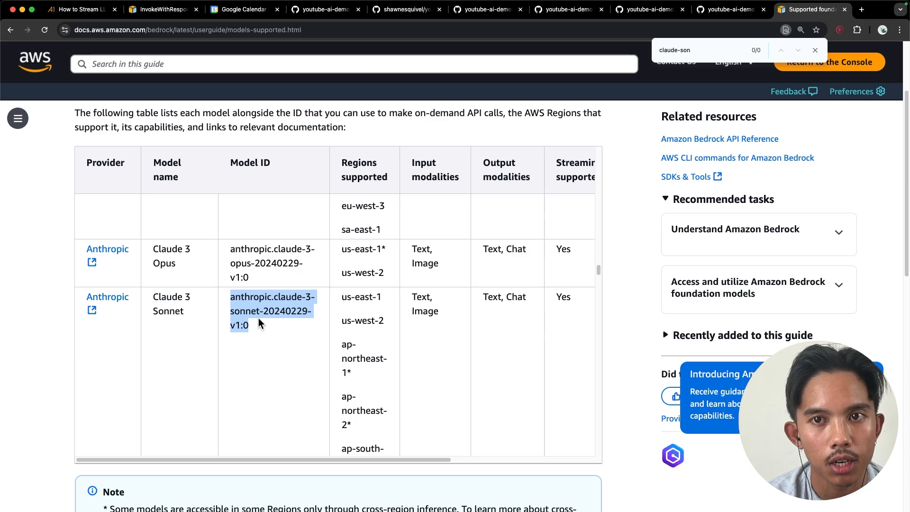
mouse_move(817, 80)
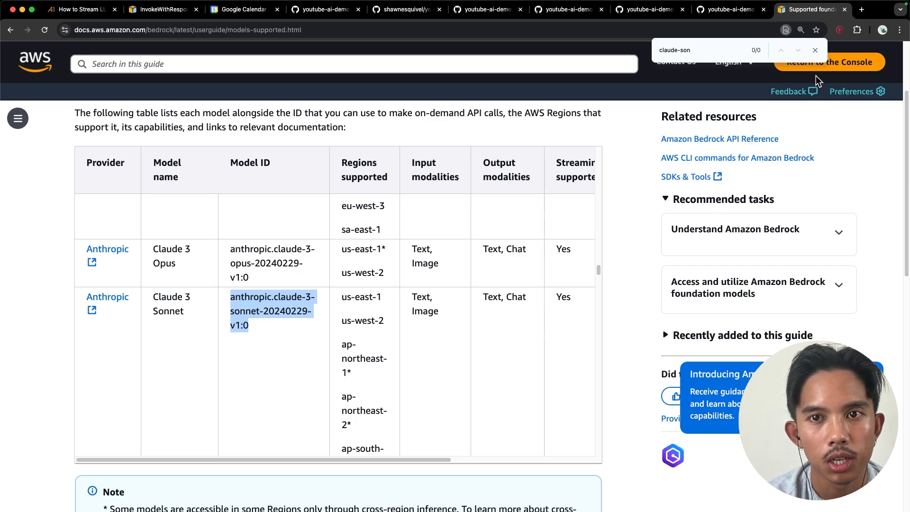
mouse_move(68, 246)
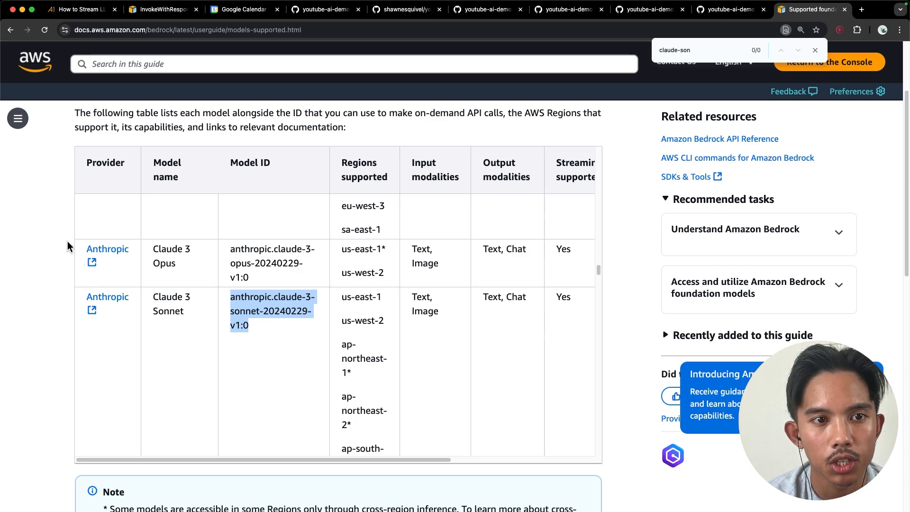
mouse_move(290, 350)
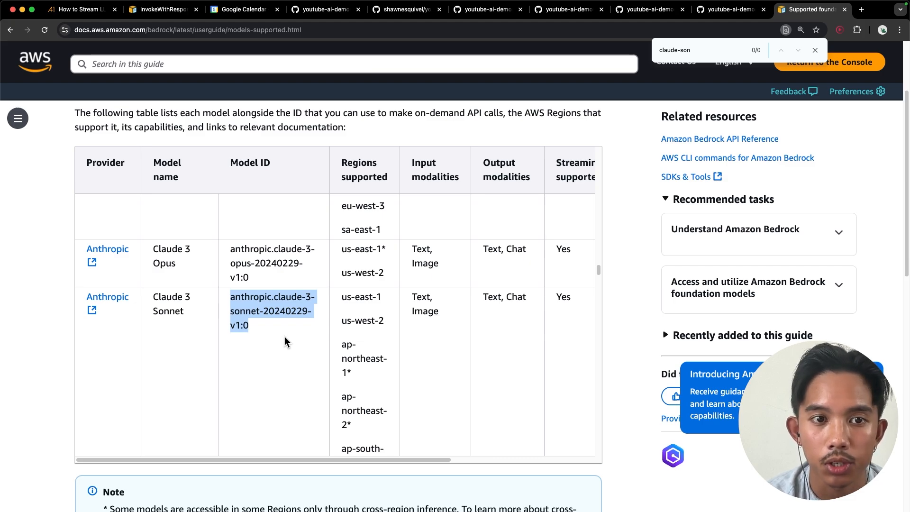
mouse_move(278, 336)
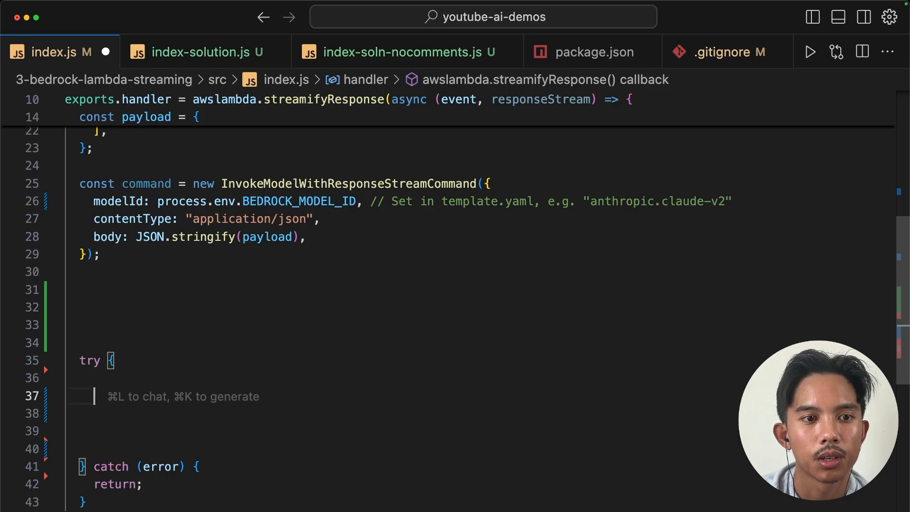
mouse_move(260, 260)
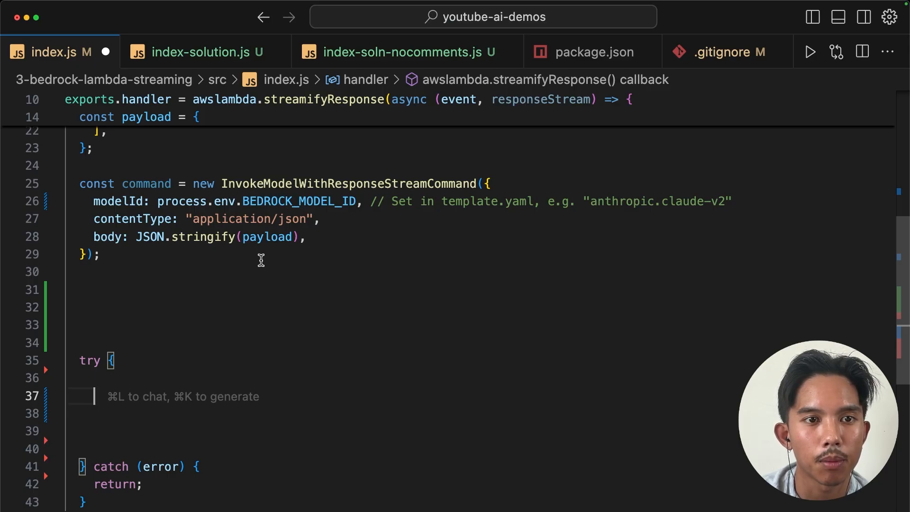
mouse_move(310, 302)
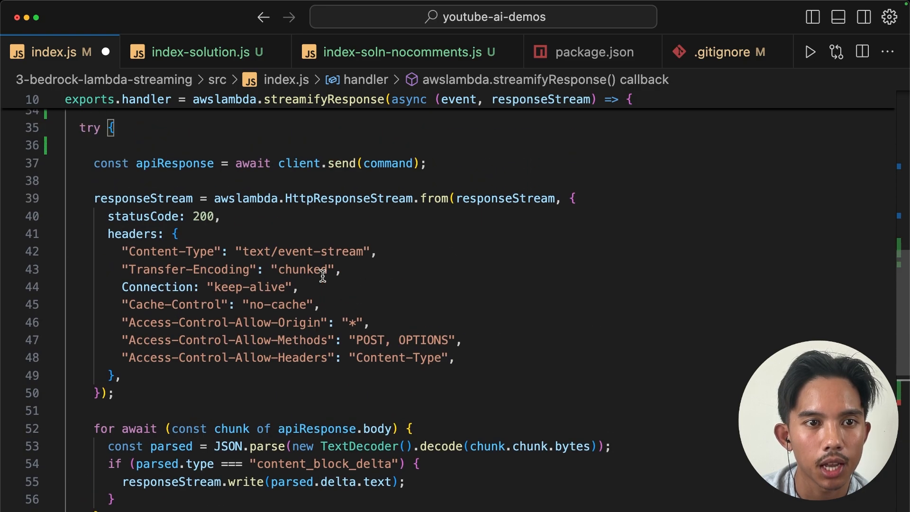
double_click(388, 241)
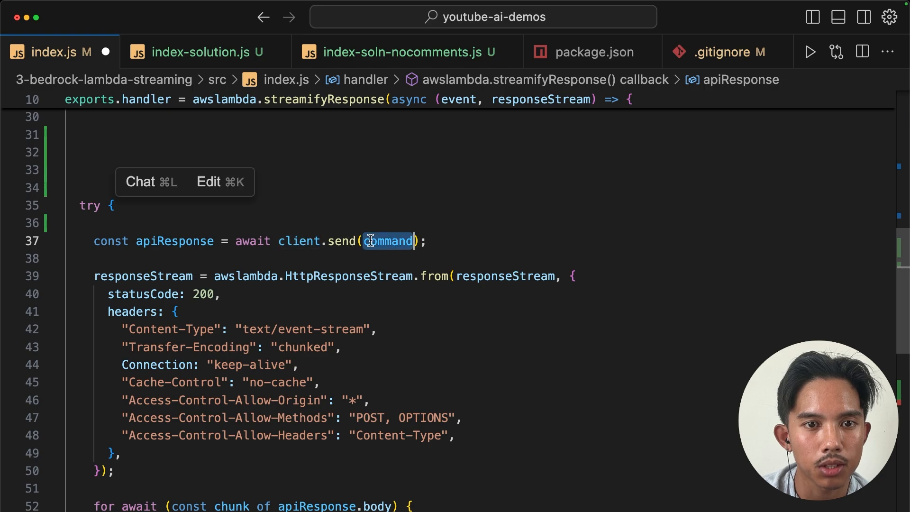
scroll("up", 3)
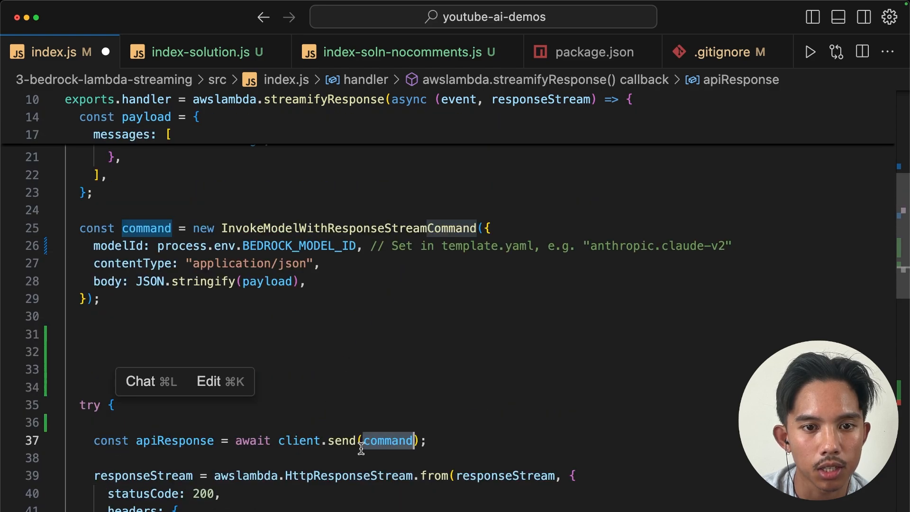
scroll("down", 3)
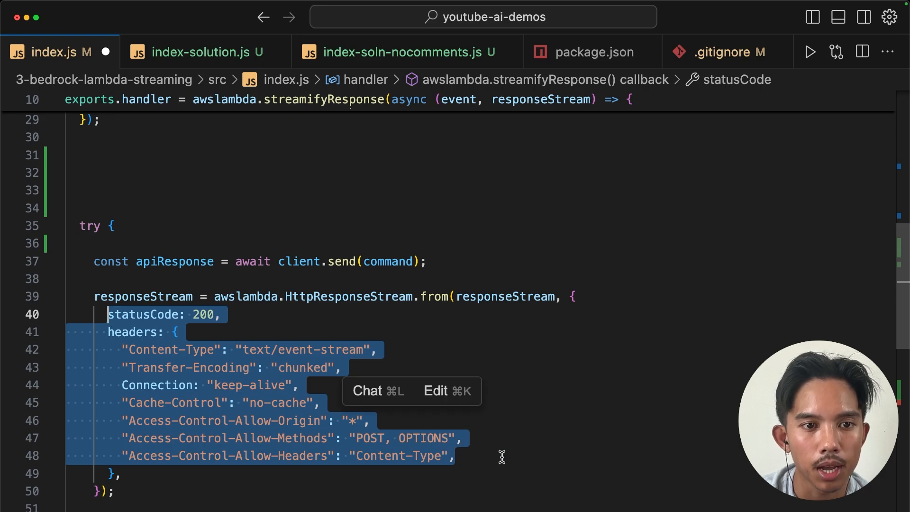
scroll("down", 3)
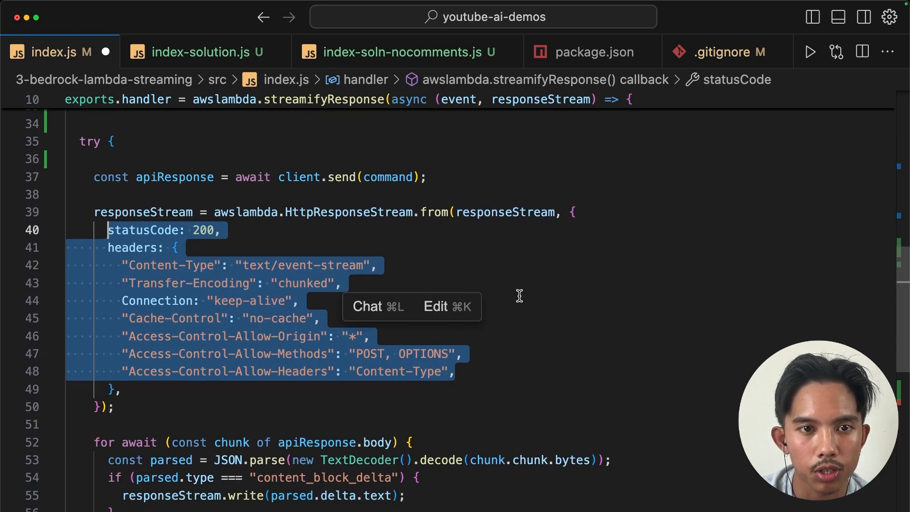
scroll("down", 3)
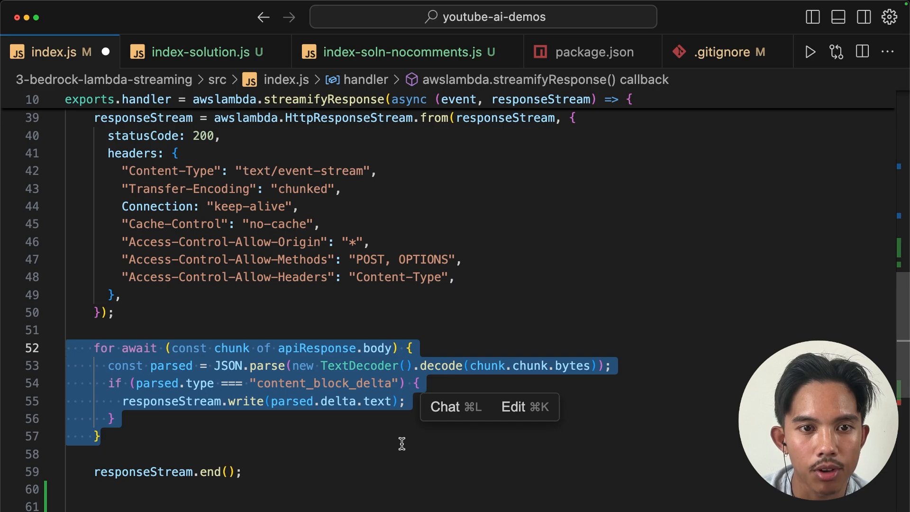
mouse_move(408, 421)
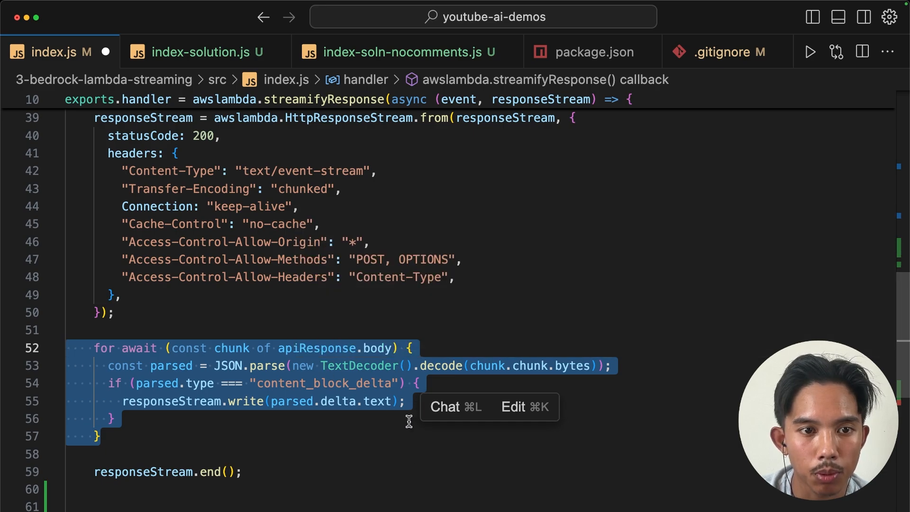
left_click(417, 418)
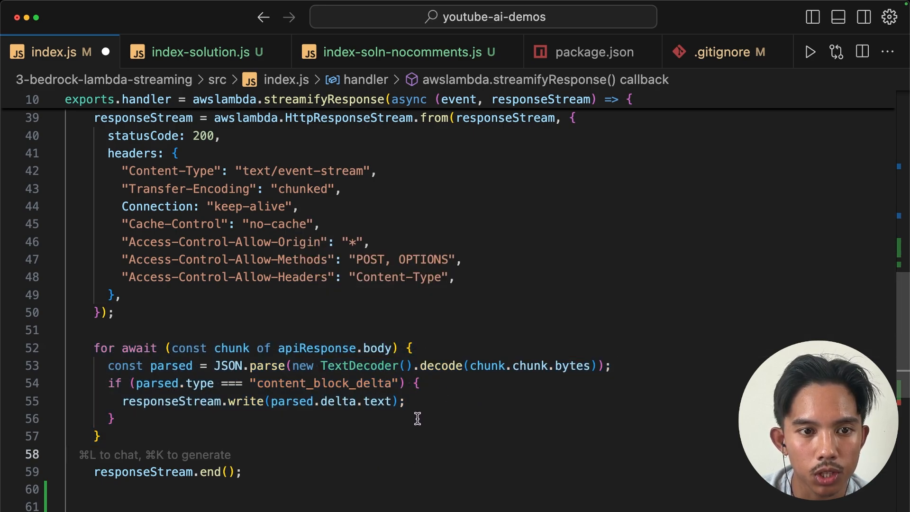
double_click(323, 383)
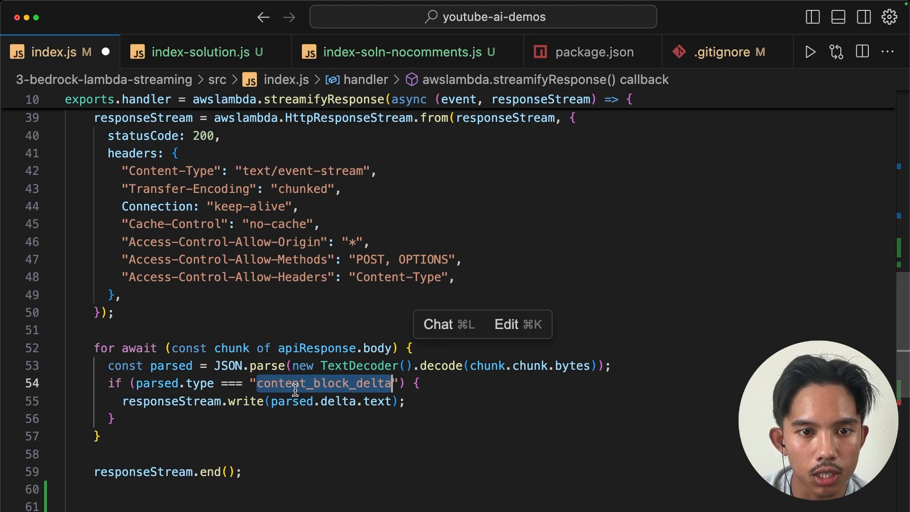
mouse_move(481, 434)
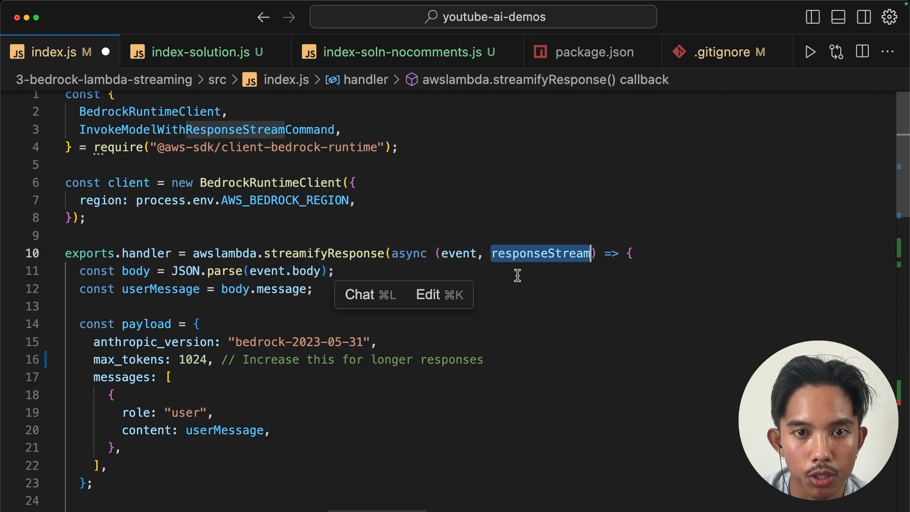
mouse_move(533, 267)
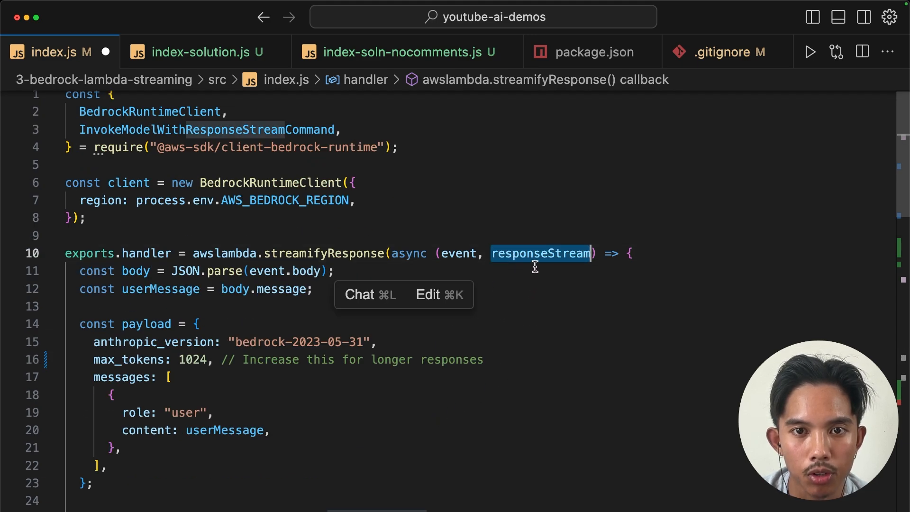
mouse_move(389, 273)
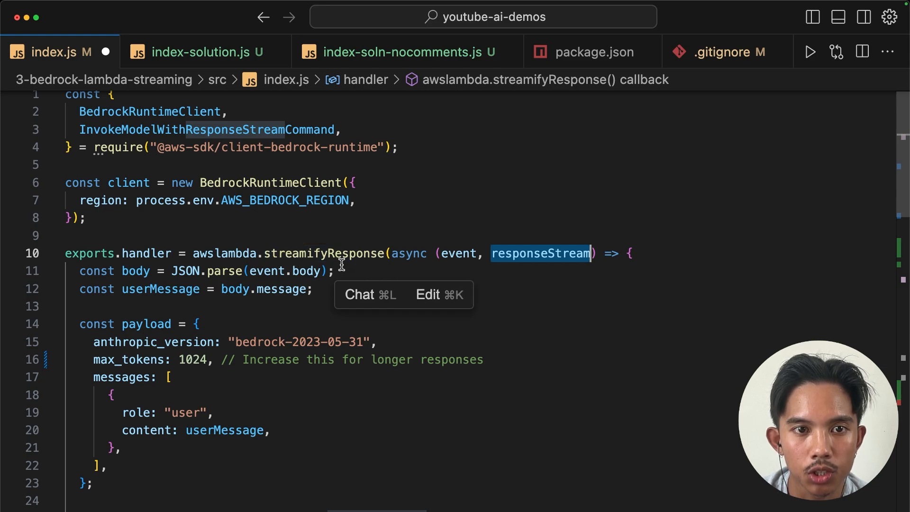
scroll("down", 3)
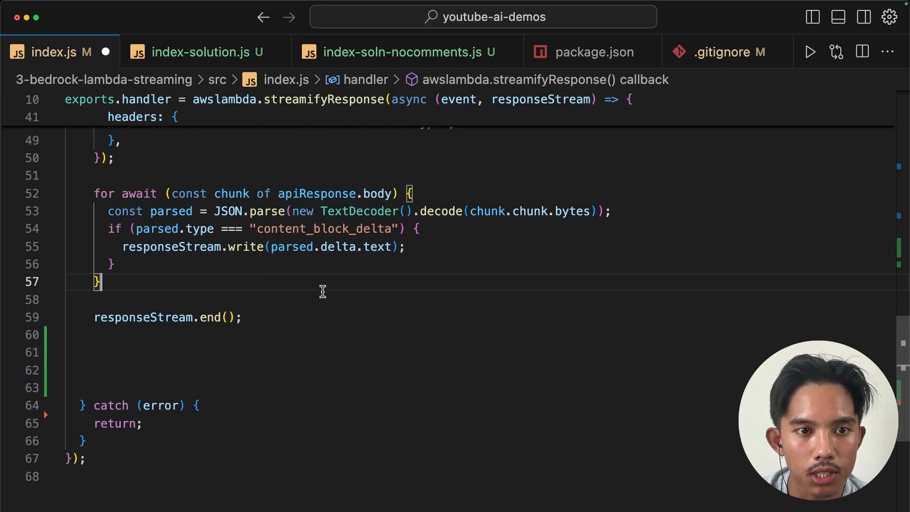
mouse_move(309, 326)
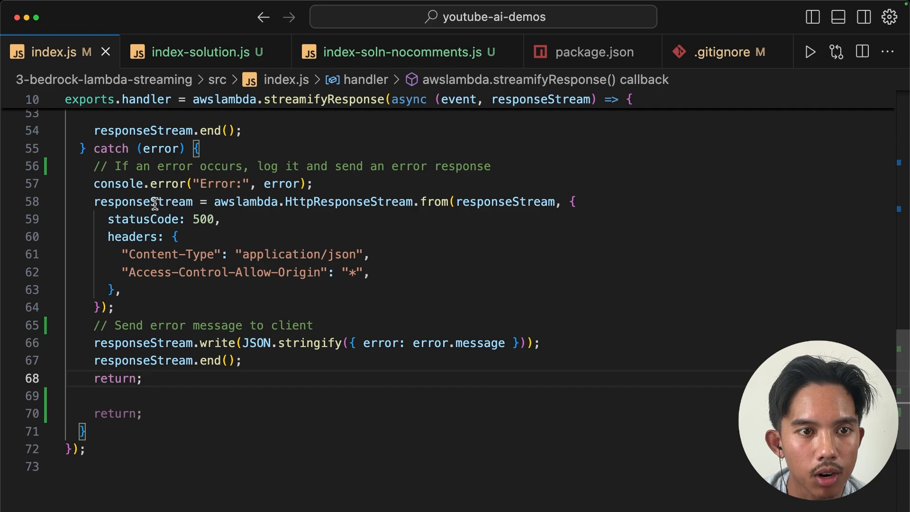
mouse_move(273, 219)
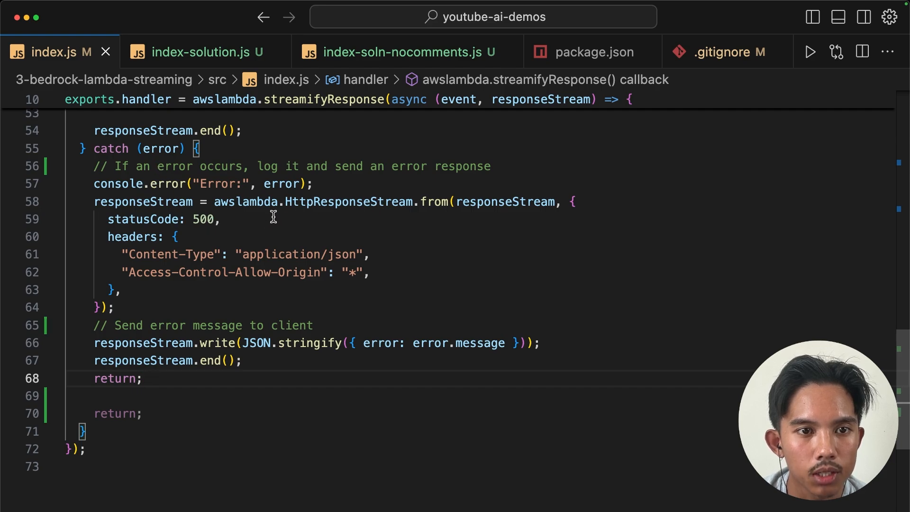
mouse_move(287, 342)
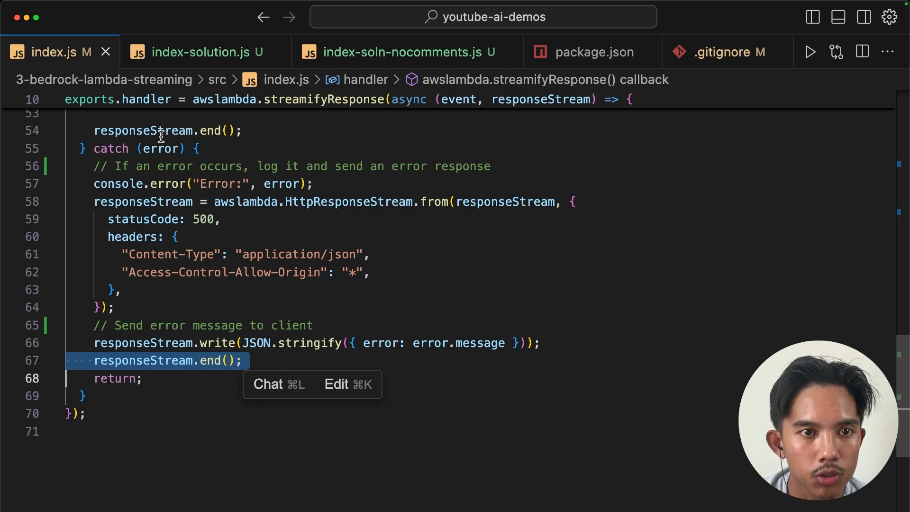
mouse_move(228, 219)
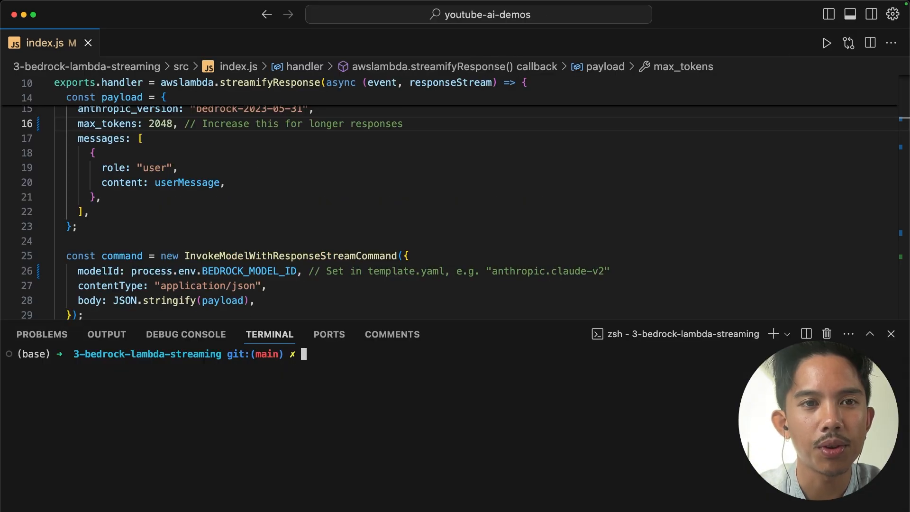
Run aws --version in the terminal to confirm AWS CLI 1.35.15.
scroll("down", 3)
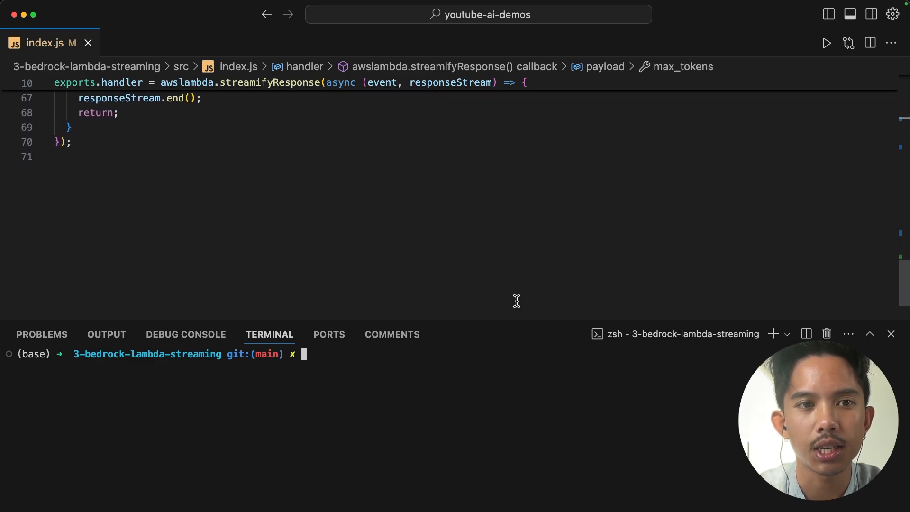
scroll("up", 3)
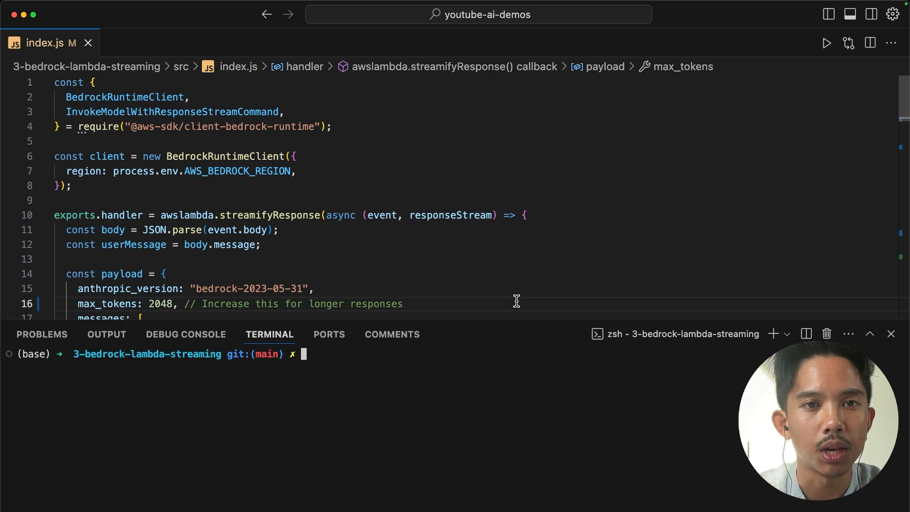
mouse_move(468, 418)
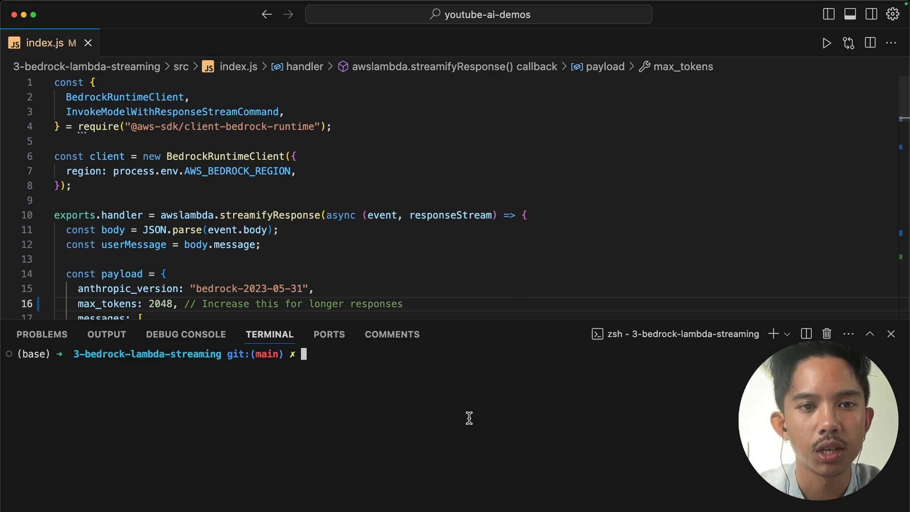
type("aws --version")
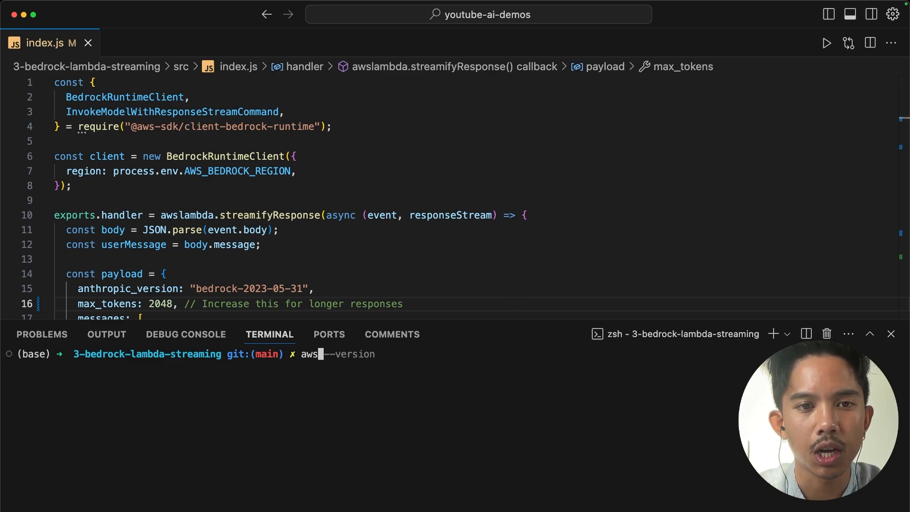
key("Return")
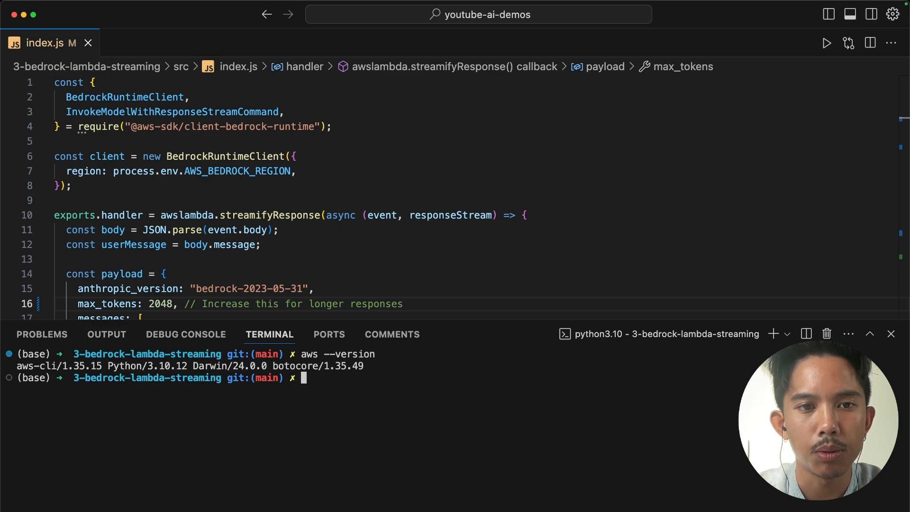
Run aws configure list to confirm credentials and the us-west-2 region.
type("sam deploy -g")
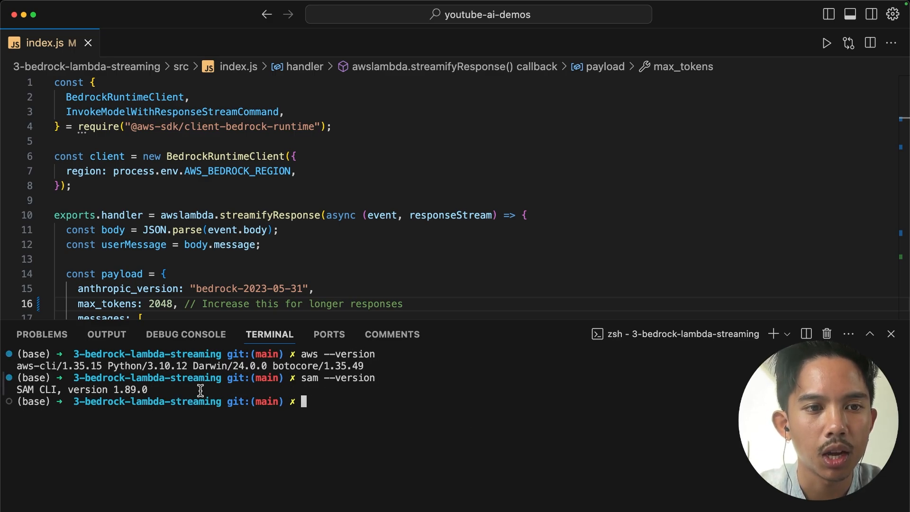
type("aws configure list")
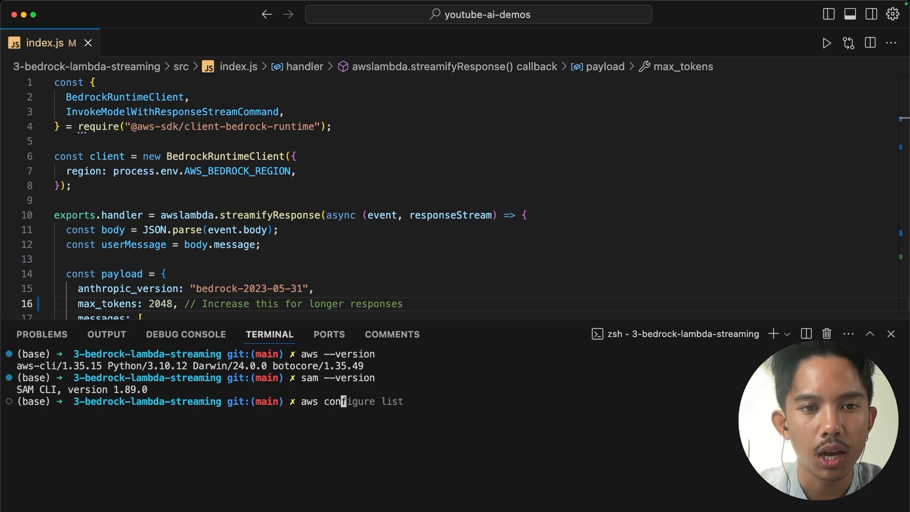
key("Return")
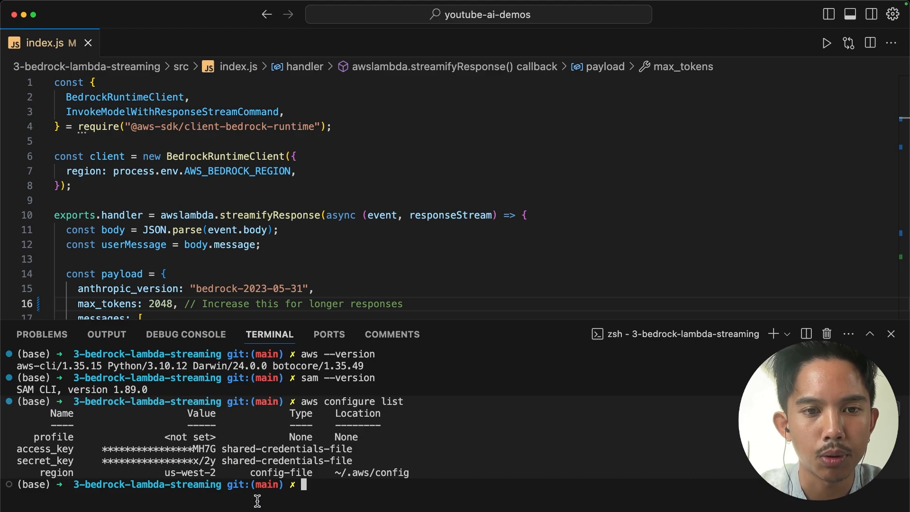
mouse_move(348, 501)
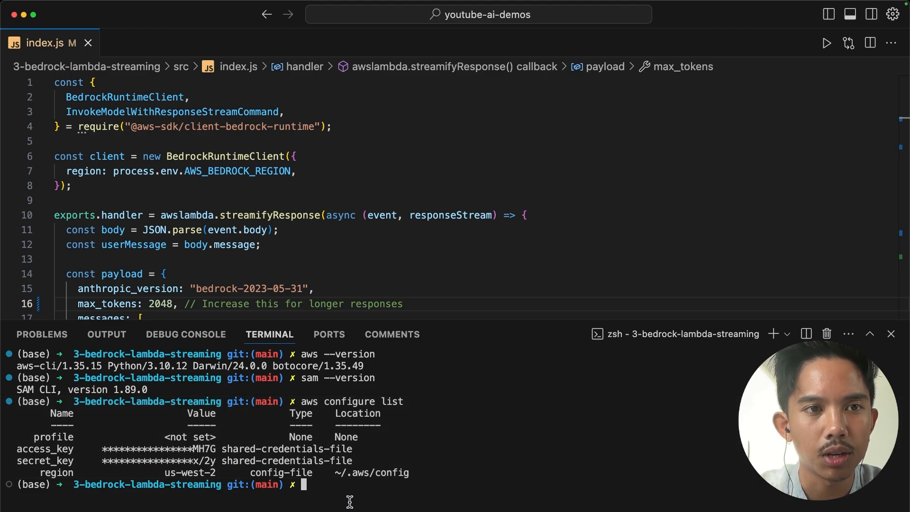
Open template.yaml via Cmd+P and scroll to the Function URL permission and StreamingFunctionURL output.
key("cmd+p")
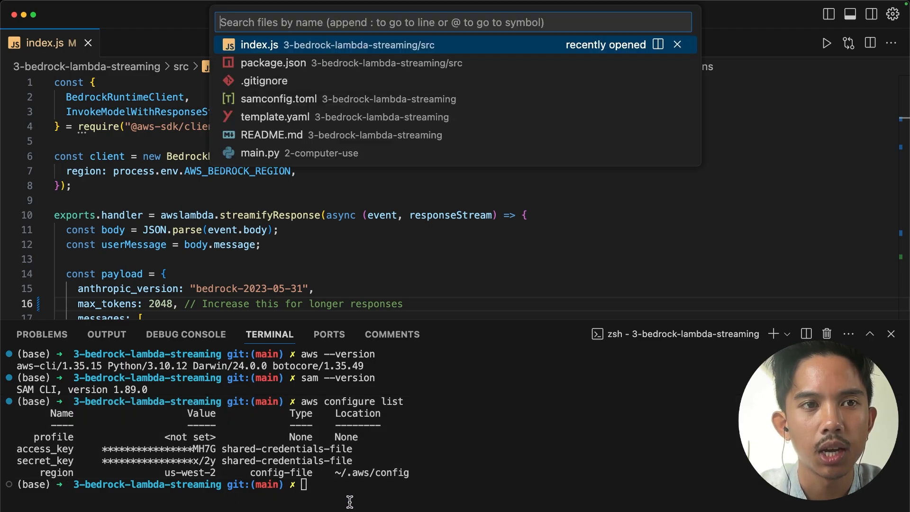
left_click(275, 117)
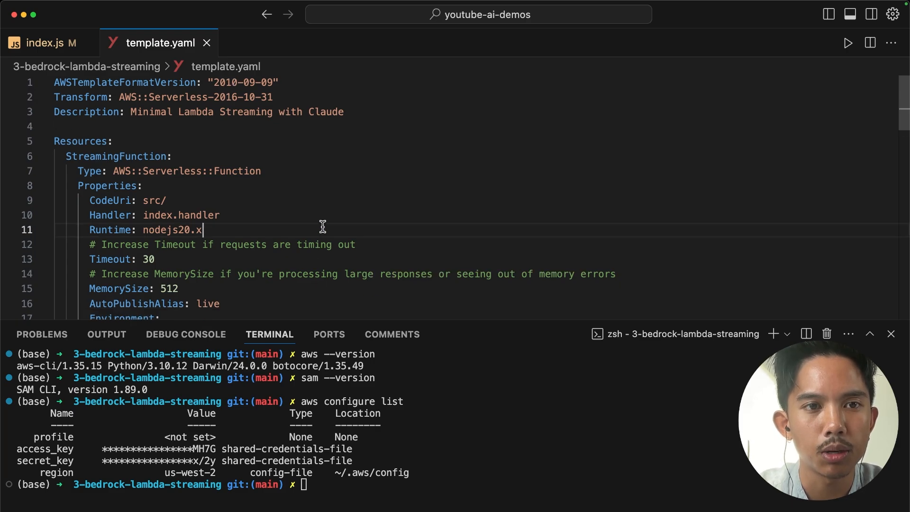
scroll("down", 3)
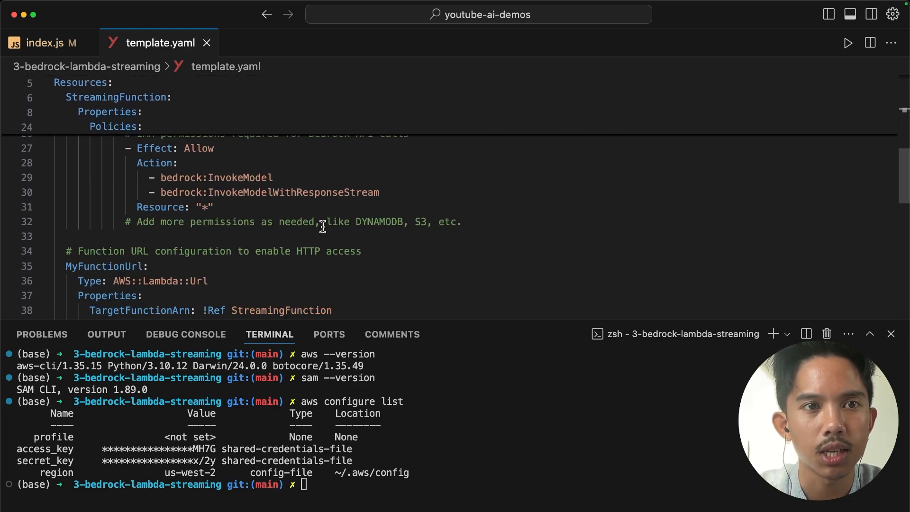
scroll("down", 3)
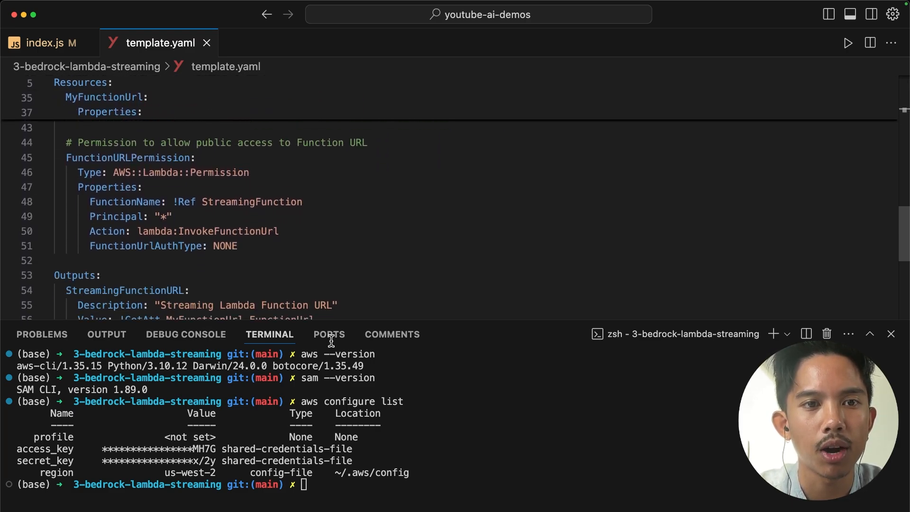
Check sam --version, then run sam deploy -g for the sam-app stack in us-west-2 and watch the StreamingFunction events.
type("sam --version")
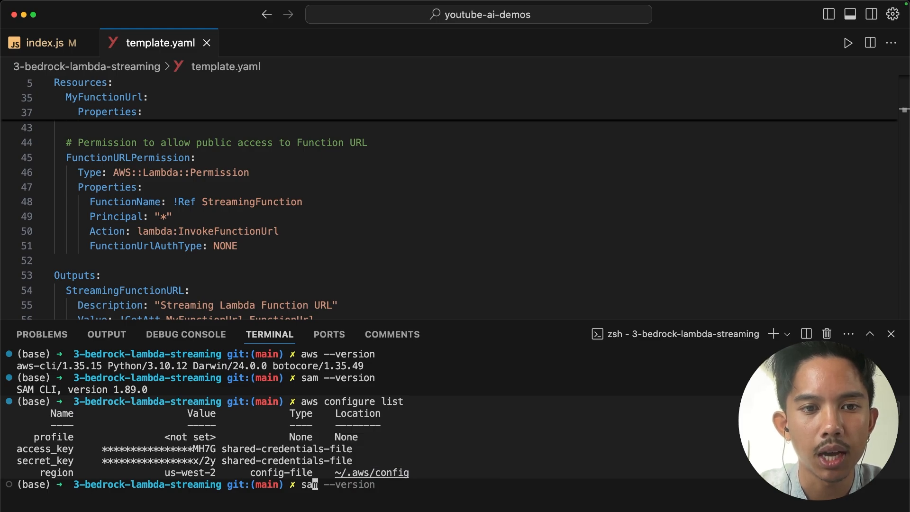
type("sam deploy -g")
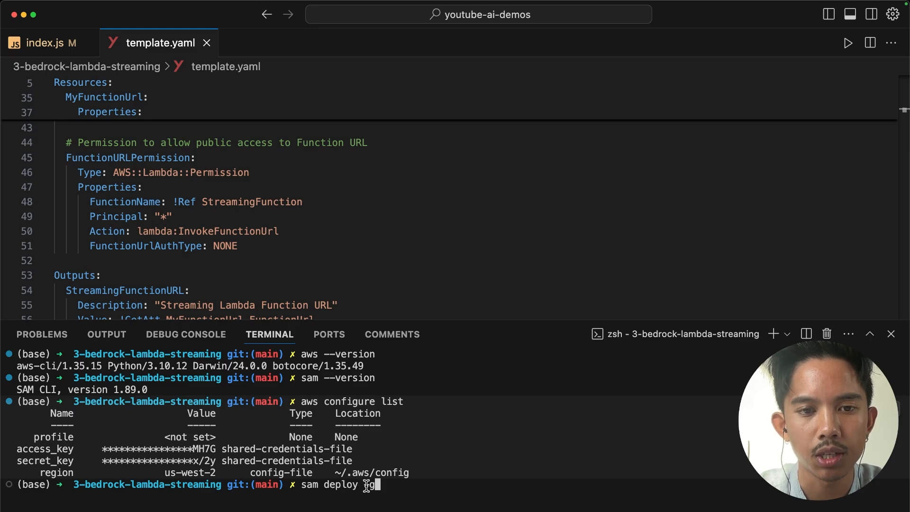
type("-")
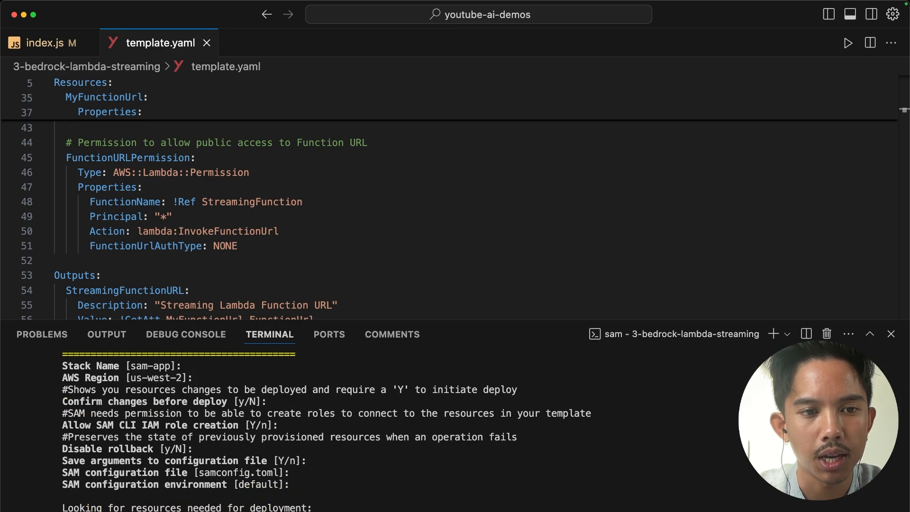
scroll("down", 3)
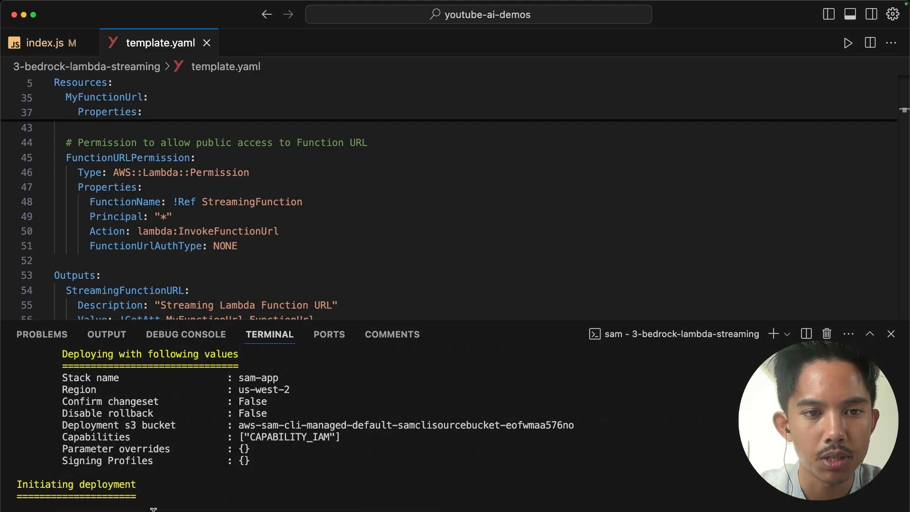
scroll("down", 3)
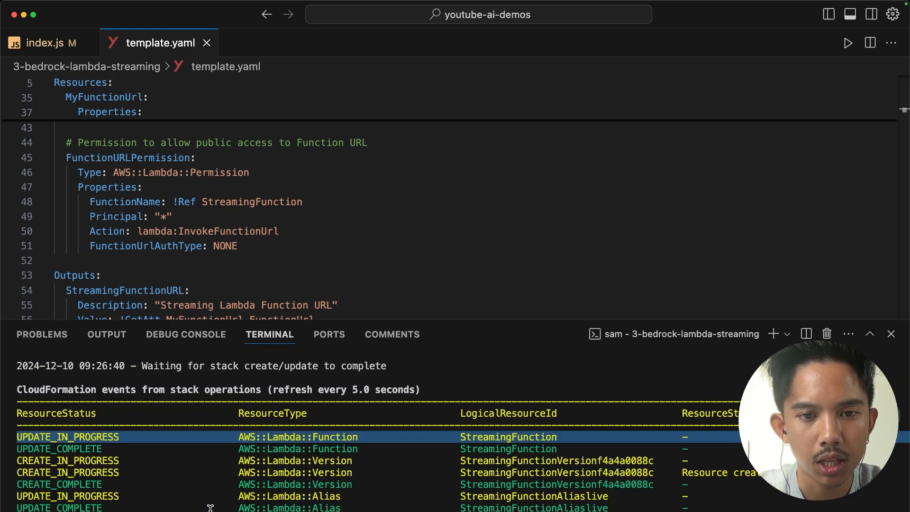
Select the StreamingFunctionURL value from the deploy outputs and return to the index.js handler.
scroll("down", 3)
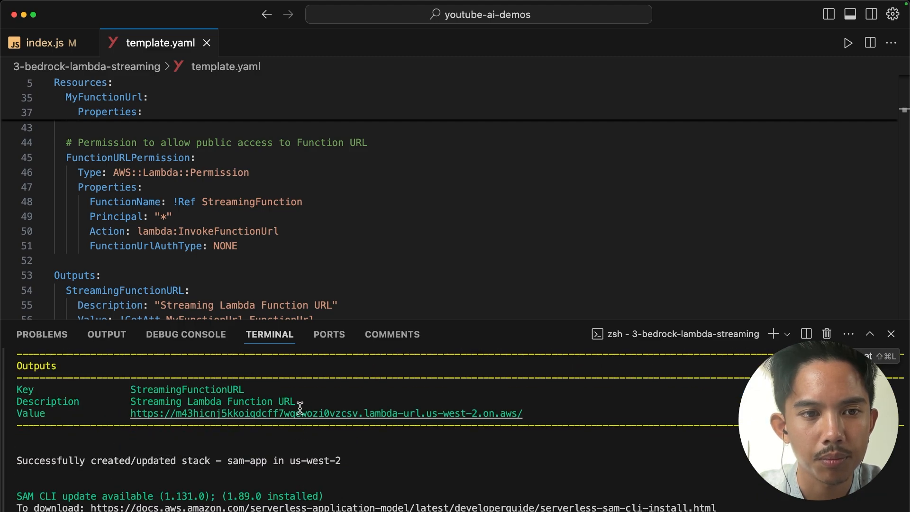
mouse_move(288, 466)
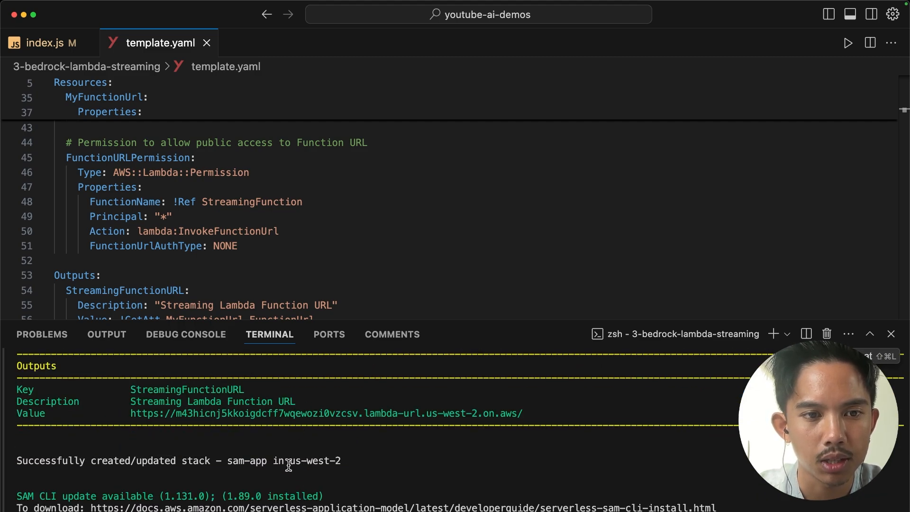
double_click(302, 460)
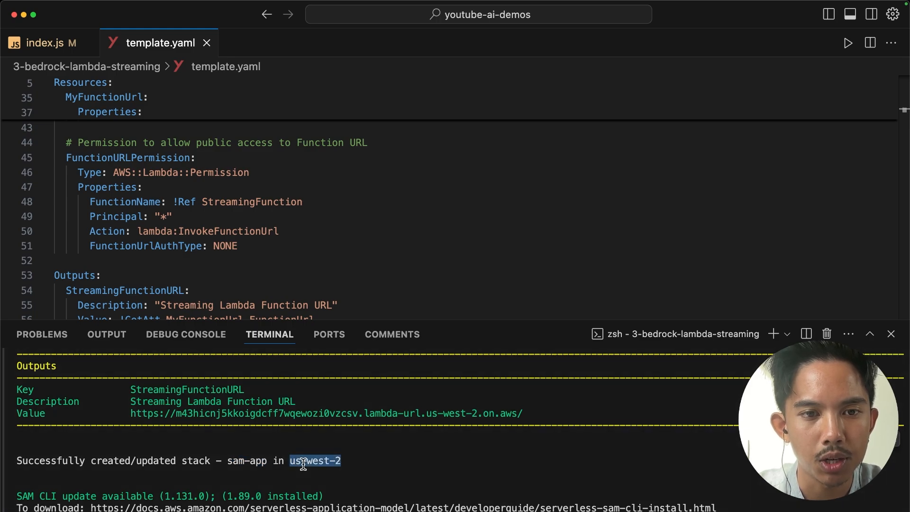
mouse_move(325, 414)
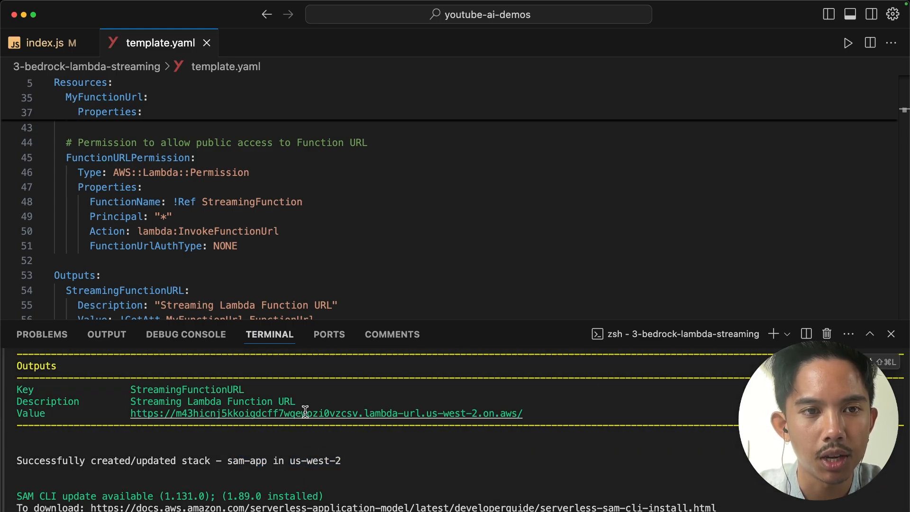
mouse_move(228, 461)
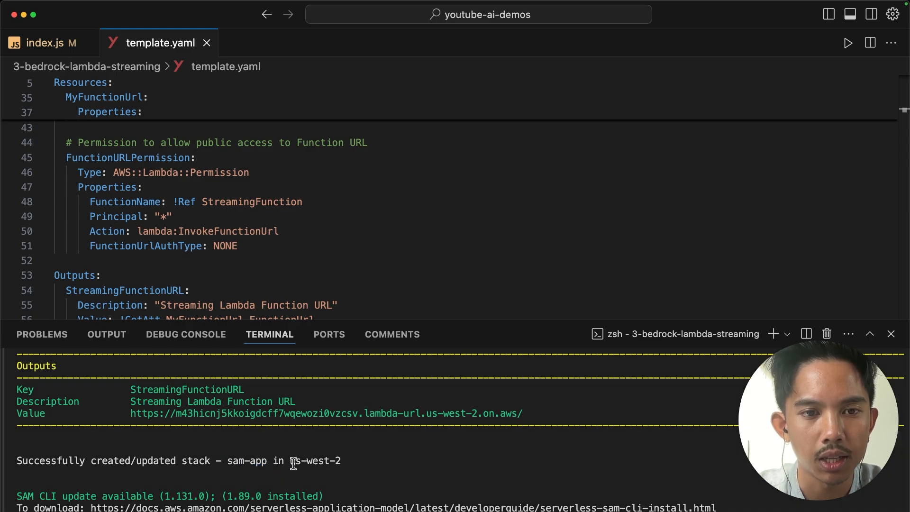
double_click(319, 460)
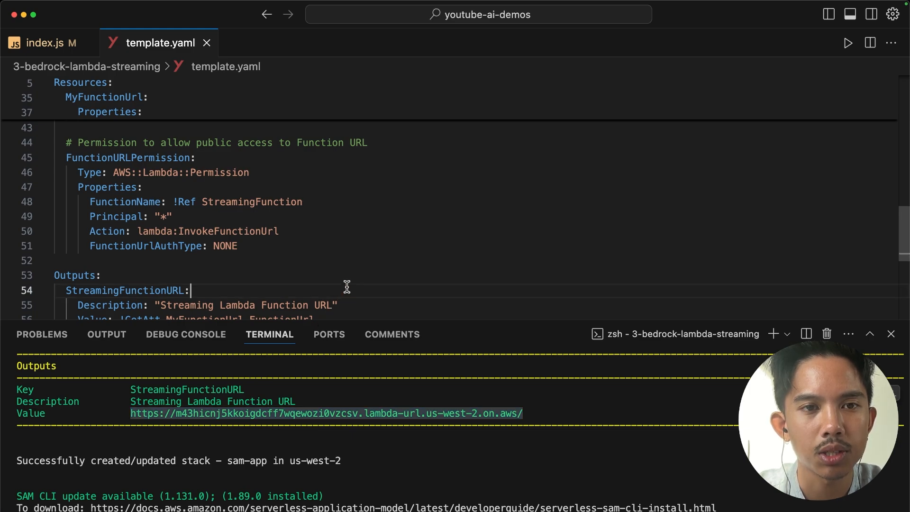
left_click(41, 43)
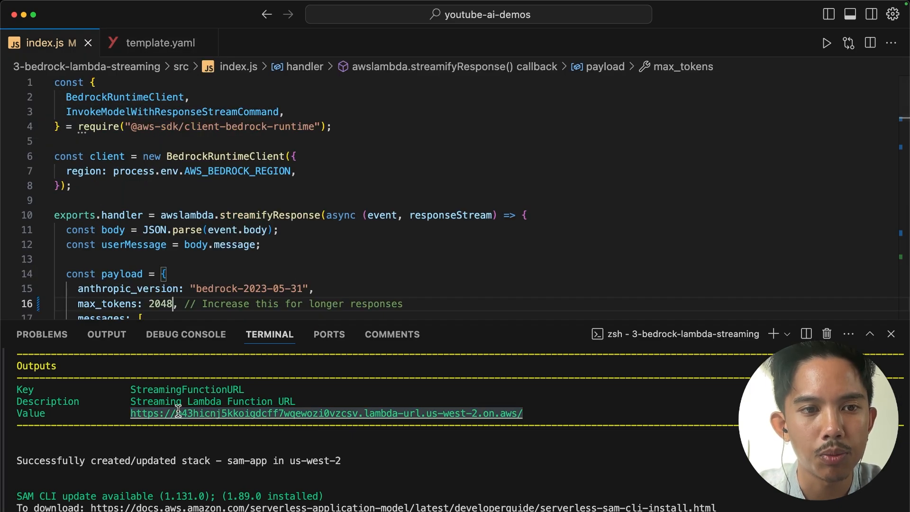
mouse_move(262, 250)
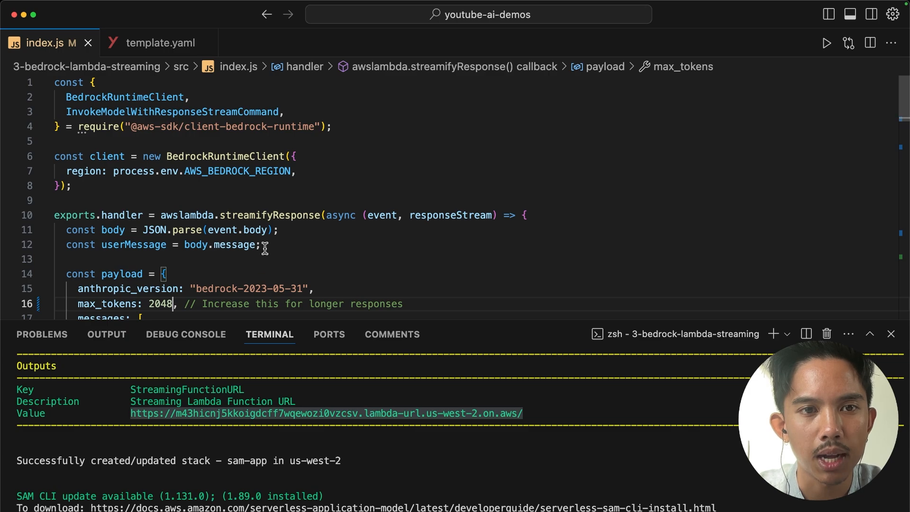
mouse_move(258, 229)
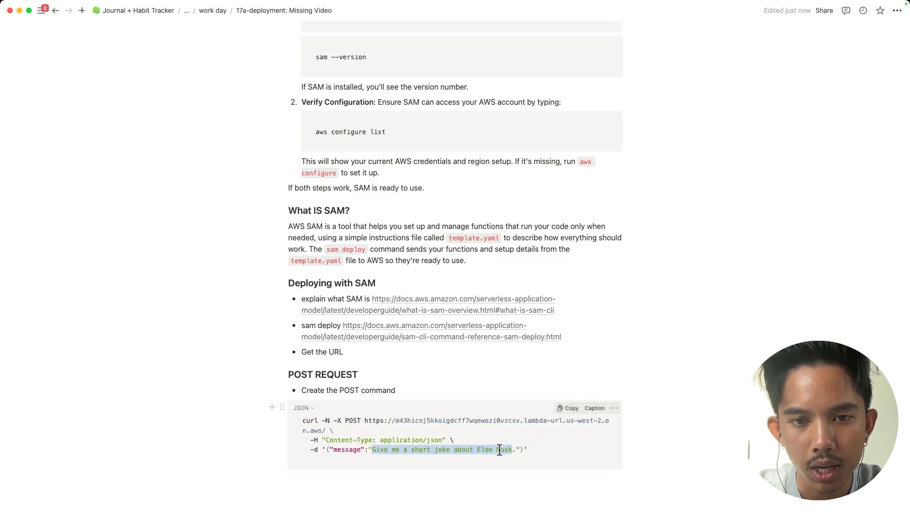
Change the curl message prompt to 'Write 3 paragraphs about Claude Sonnet'.
type("Write 3 paragraphs\"}'")
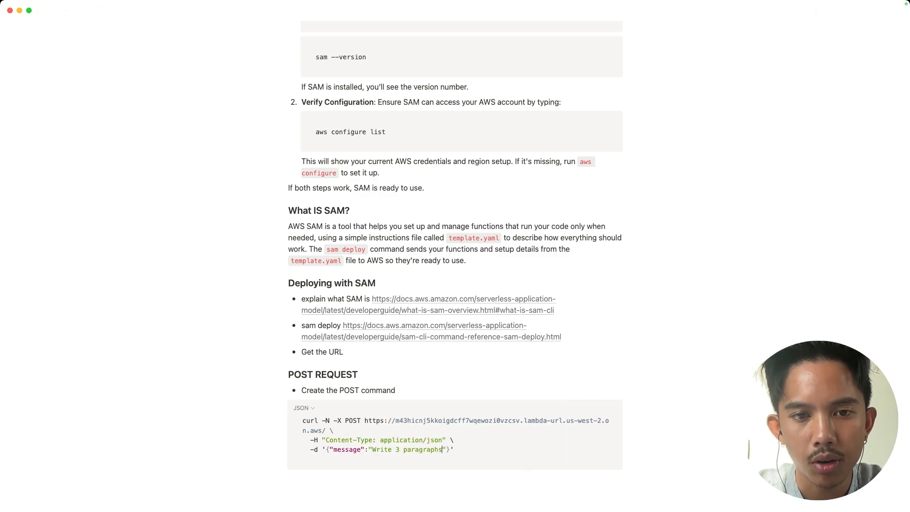
type("about Claude Seo")
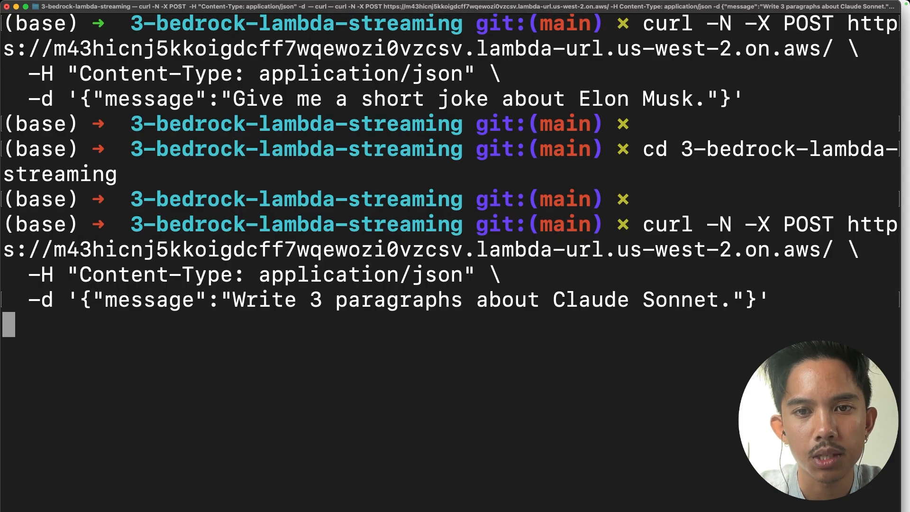
Run the curl POST against the Function URL and read the three streamed paragraphs about Claude Sonnet.
key("Return")
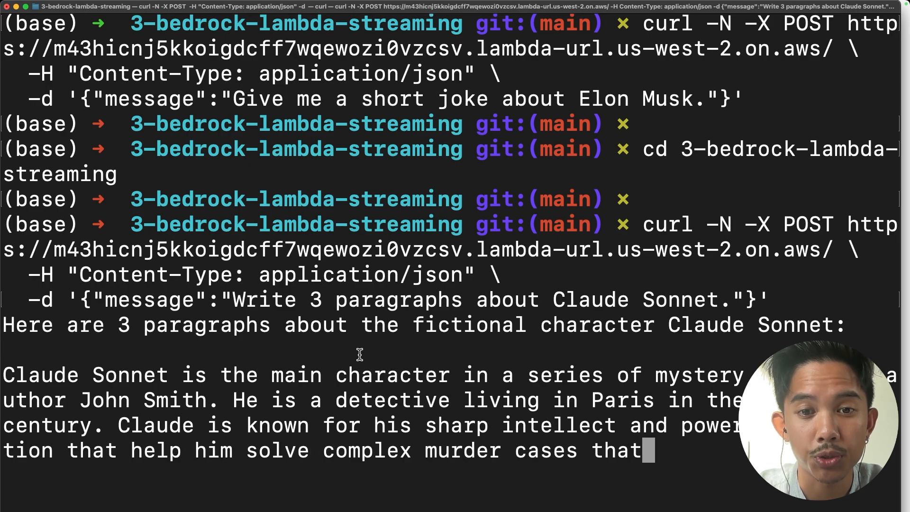
scroll("down", 3)
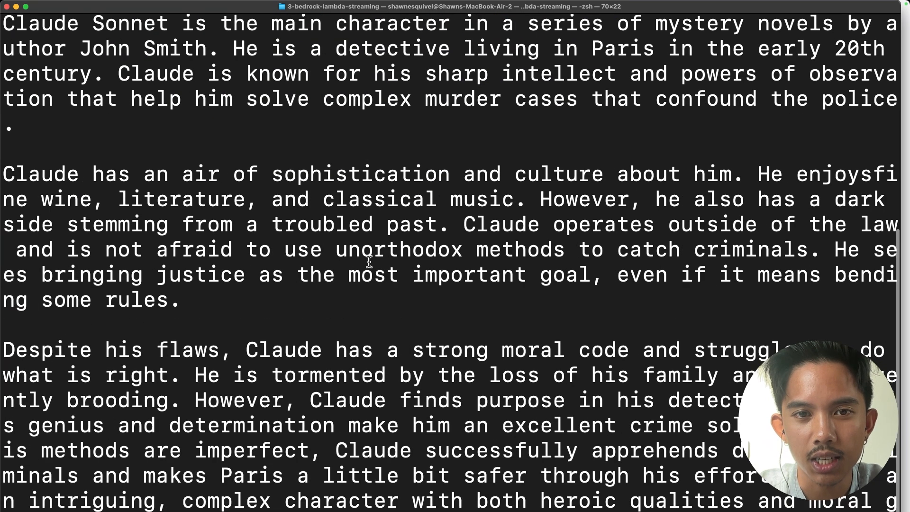
mouse_move(464, 456)
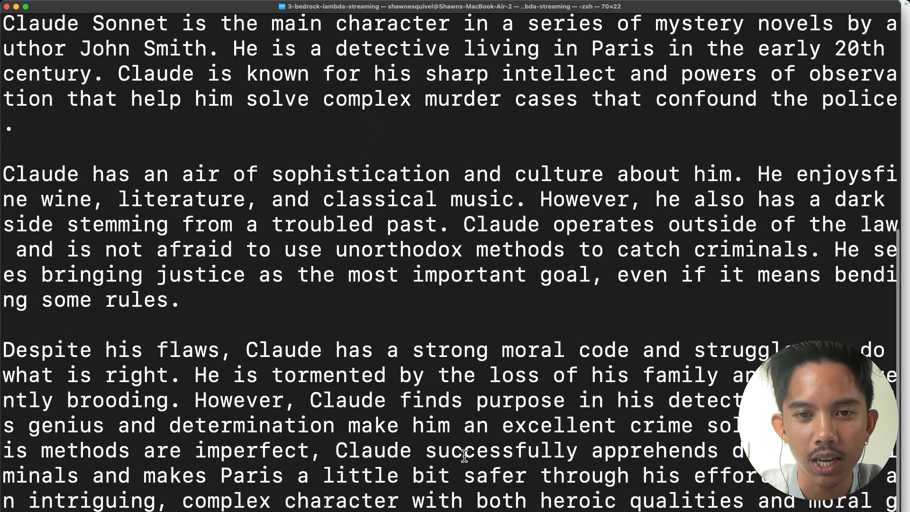
mouse_move(571, 464)
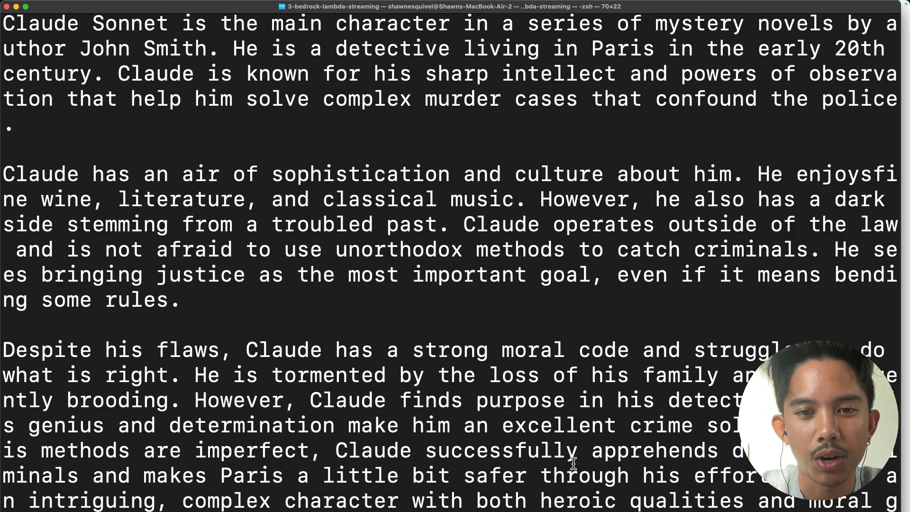
mouse_move(583, 455)
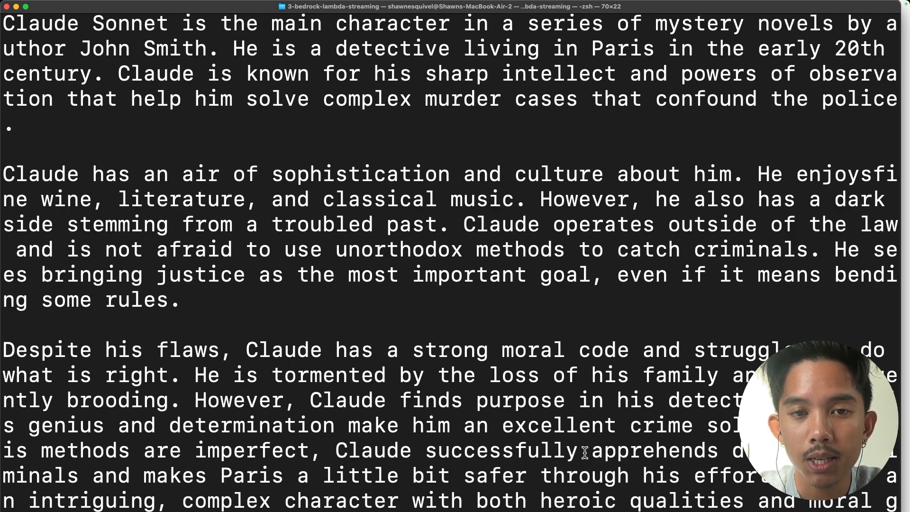
scroll("up", 3)
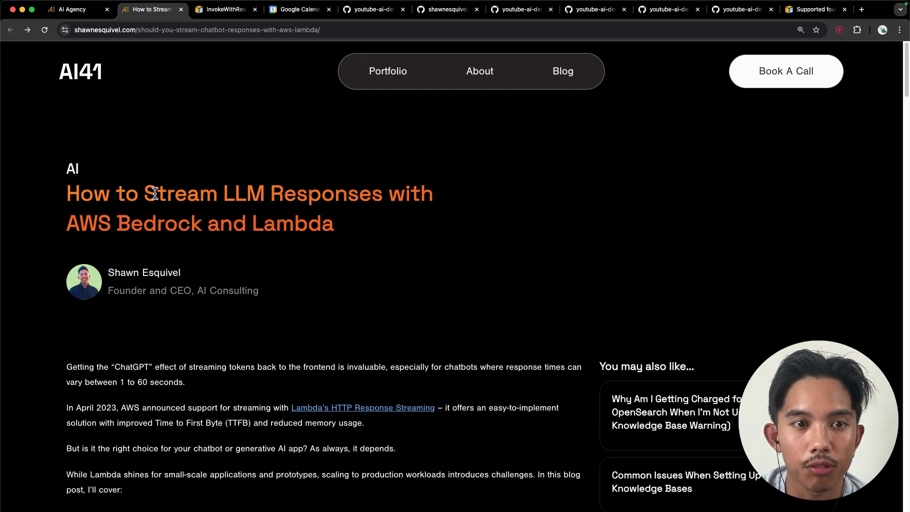
mouse_move(679, 105)
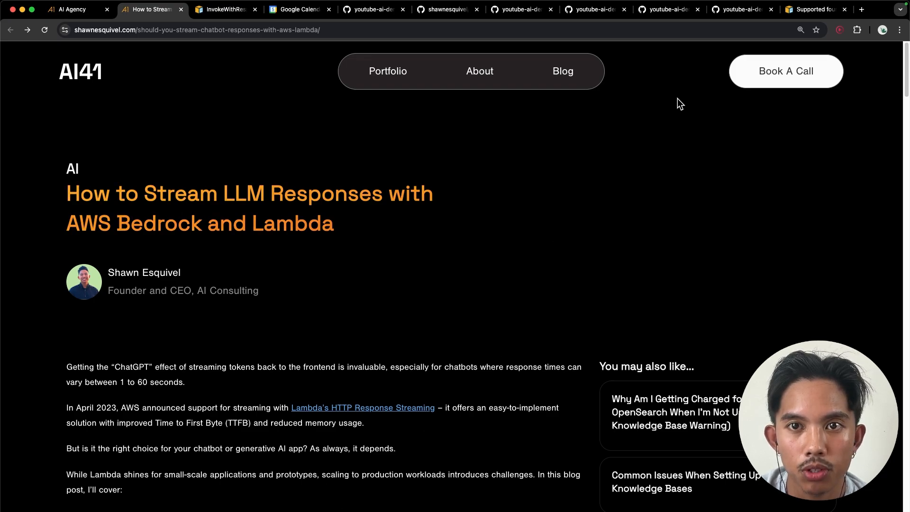
Switch to the AI41 agency homepage and scroll to its Services section (Chatbots, Agents, AWS Bedrock, Multi Modal).
left_click(742, 9)
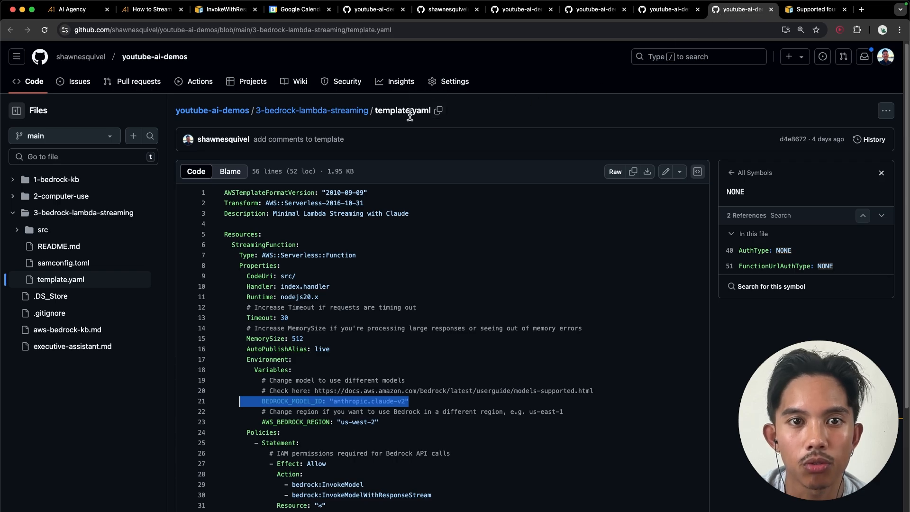
mouse_move(83, 94)
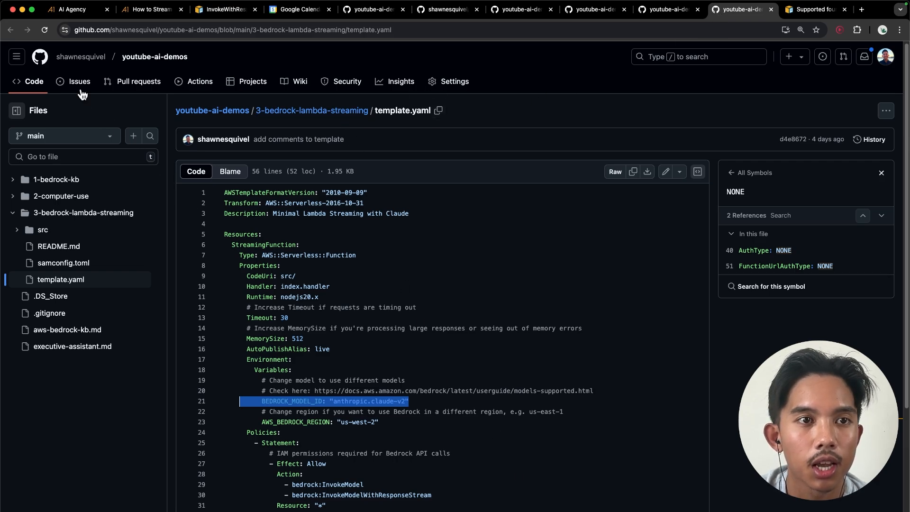
left_click(74, 10)
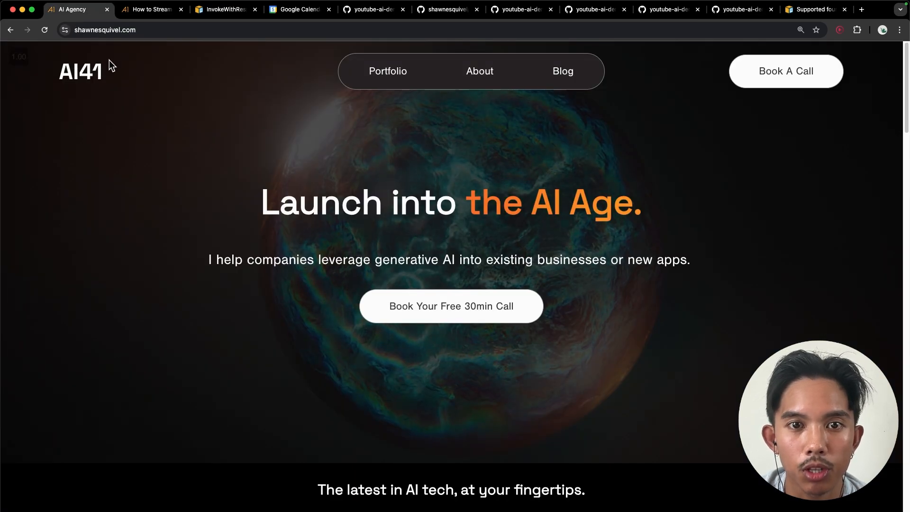
mouse_move(214, 158)
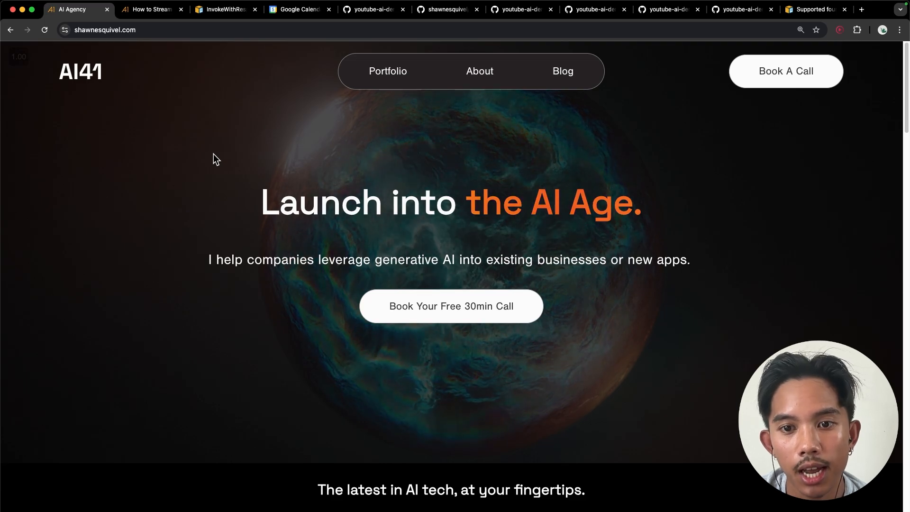
scroll("down", 3)
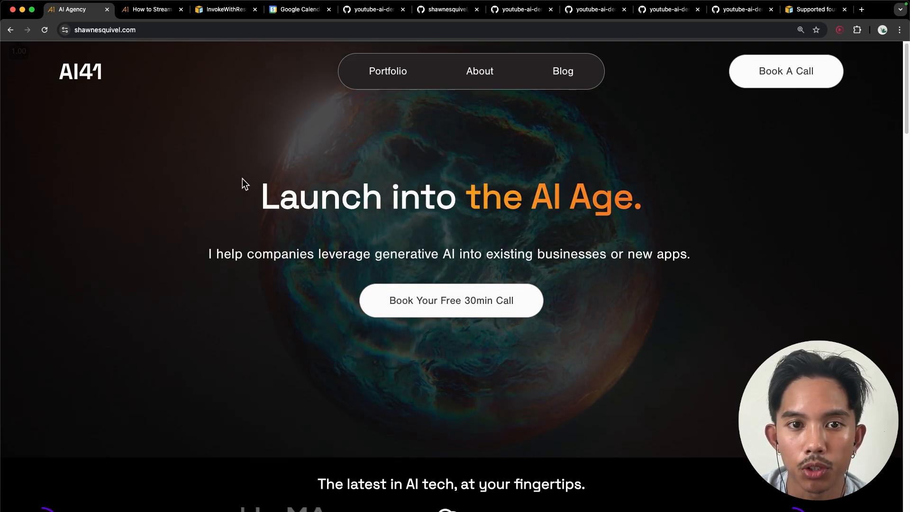
scroll("down", 3)
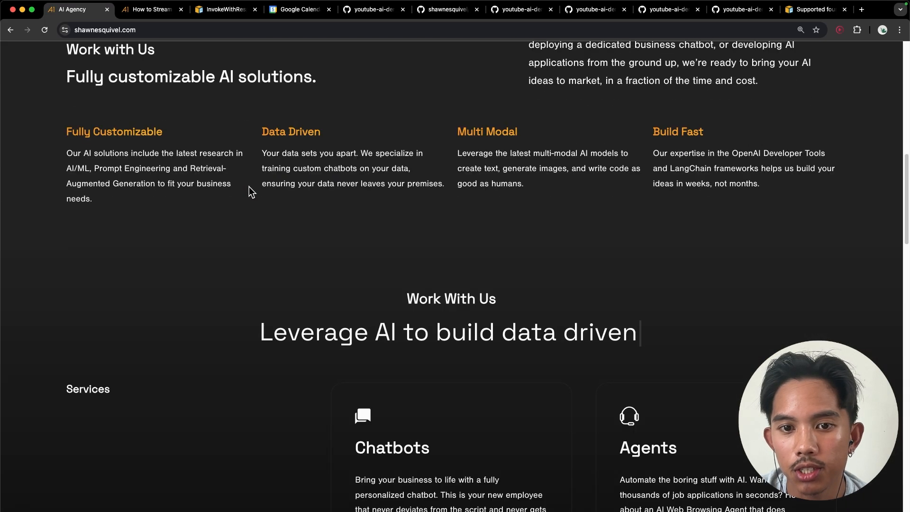
scroll("down", 3)
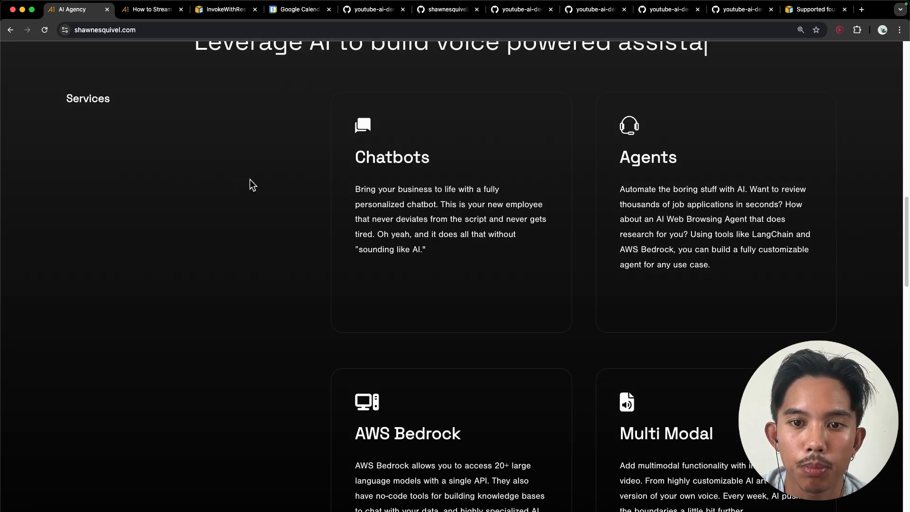
scroll("down", 3)
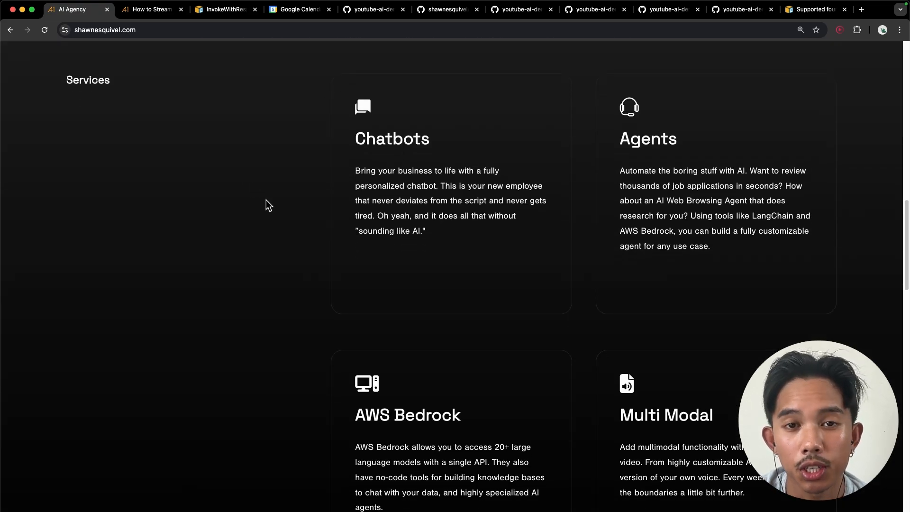
mouse_move(279, 218)
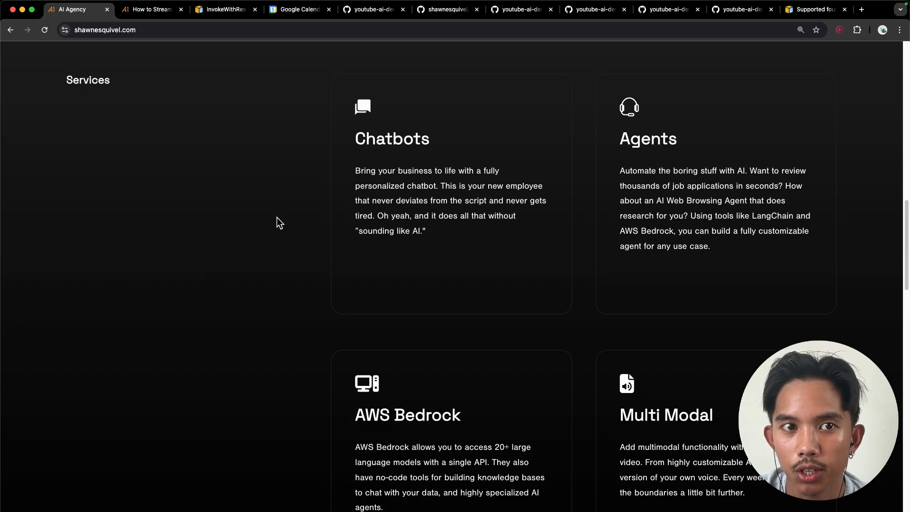
mouse_move(284, 242)
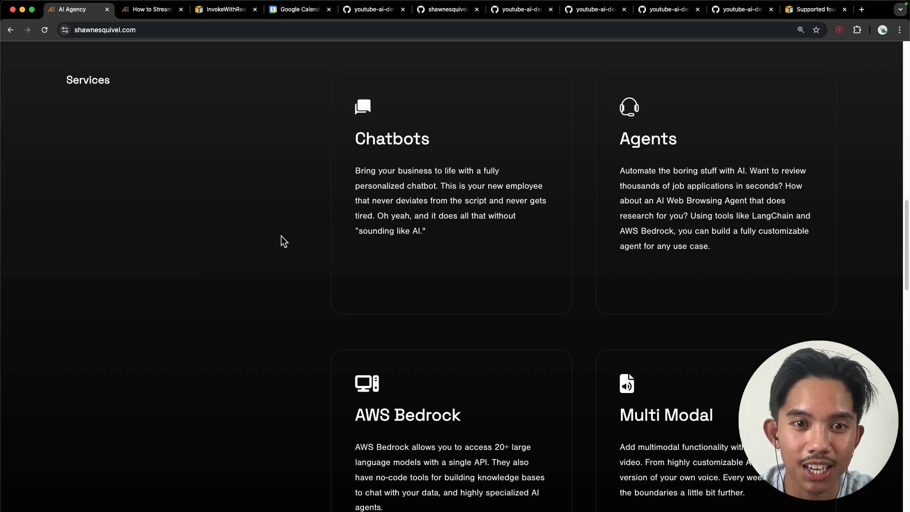